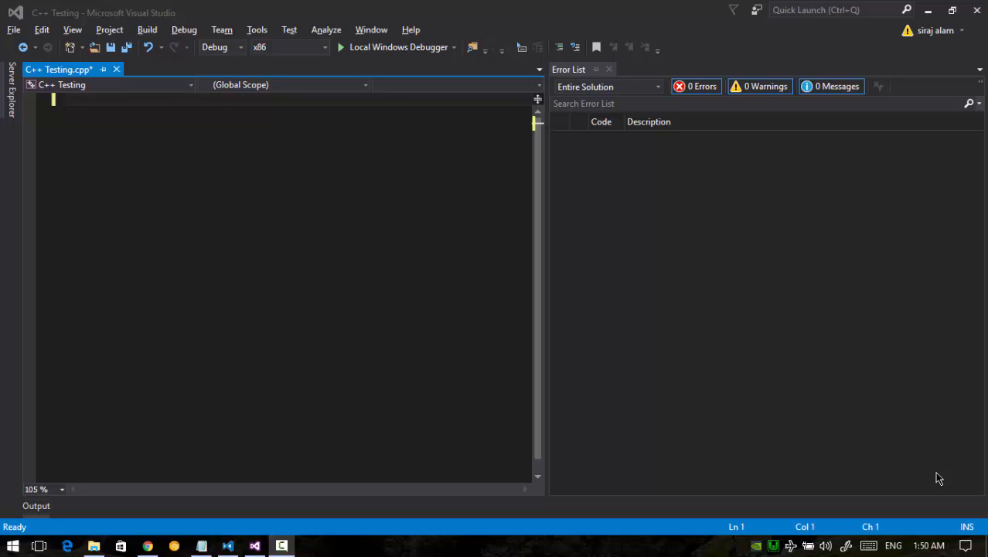
mouse_move(171, 85)
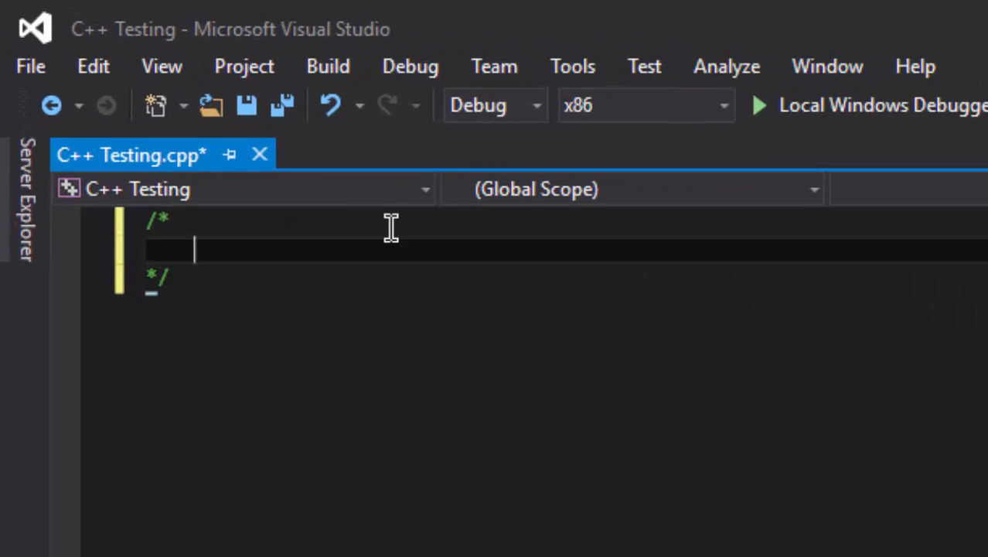
Write the rules S -> +SS and S -> -SS on blank comment lines.
key(enter)
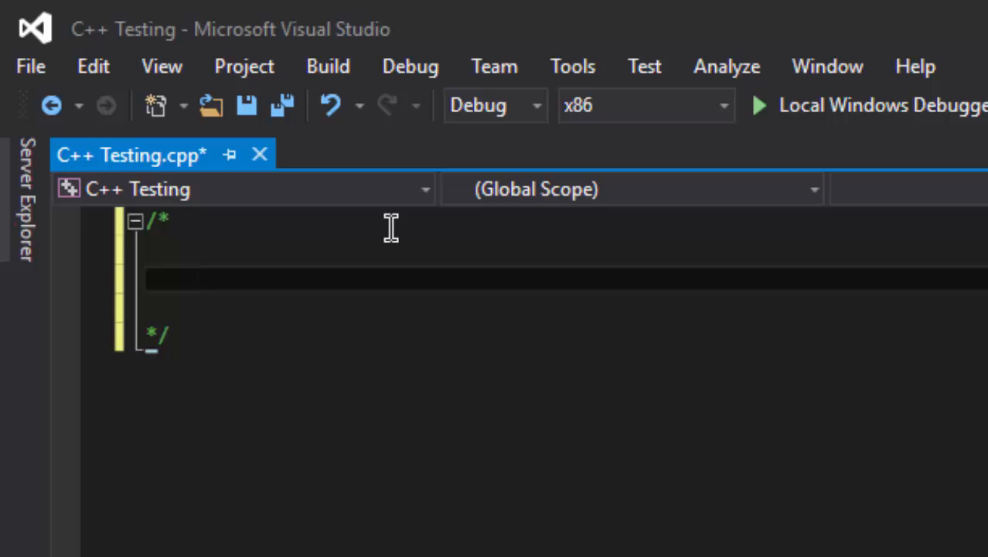
click(194, 278)
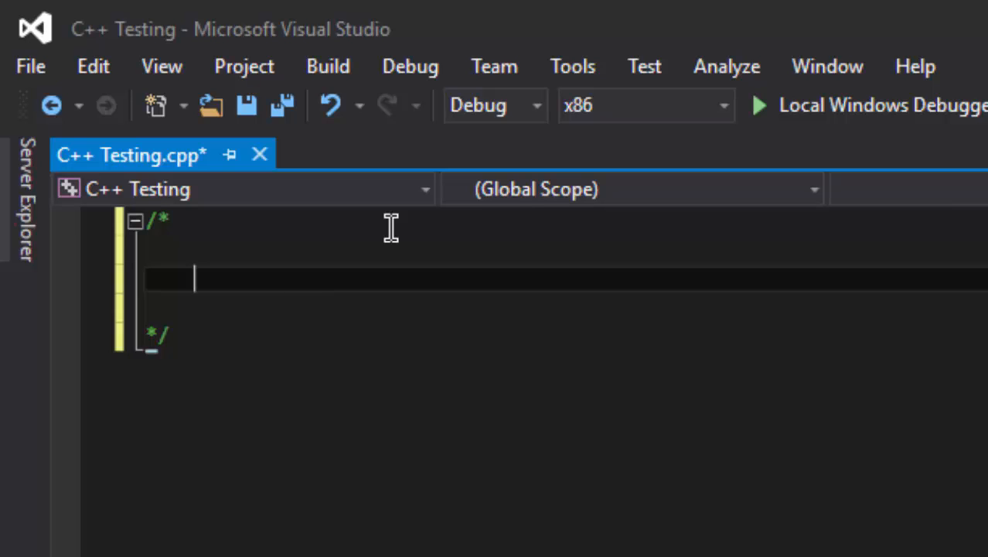
text(S ->)
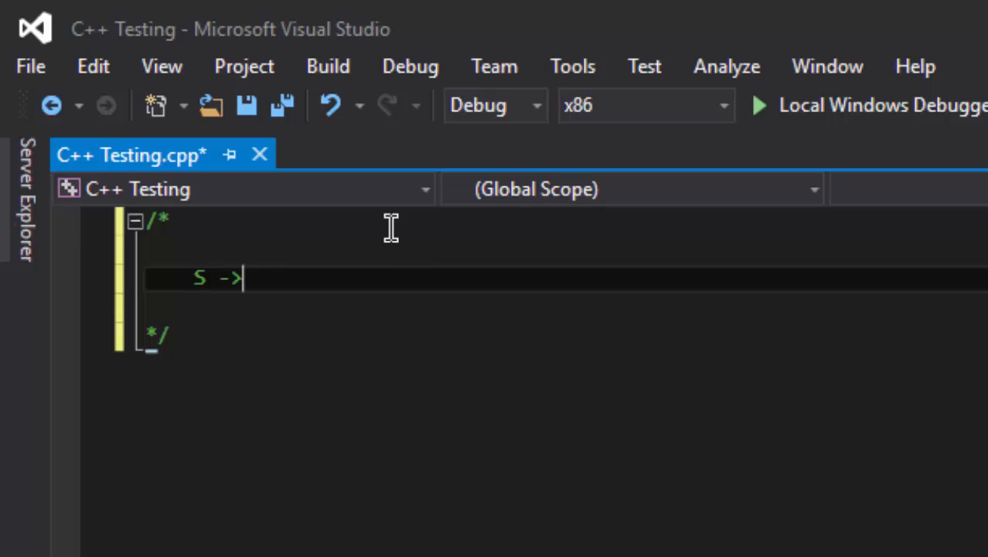
text(" ")
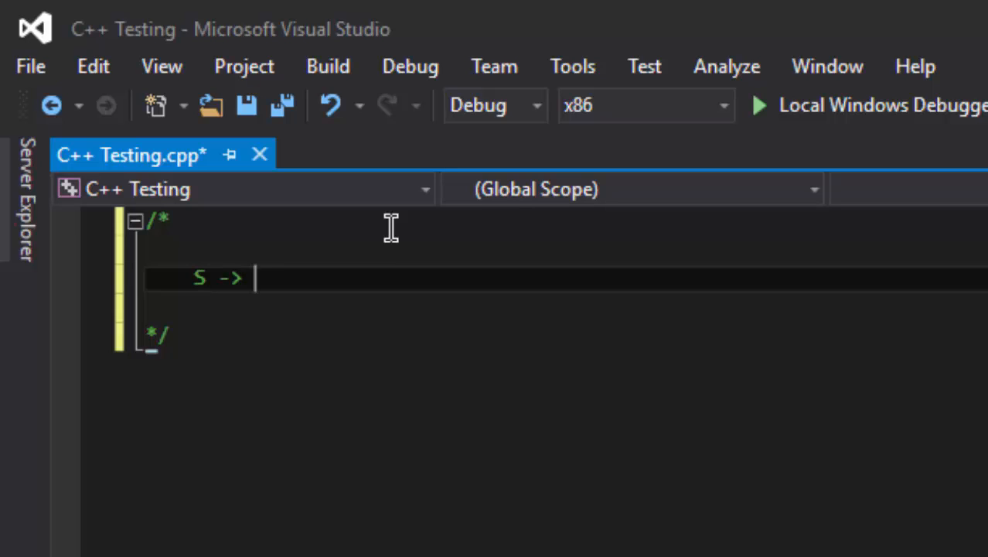
text(+)
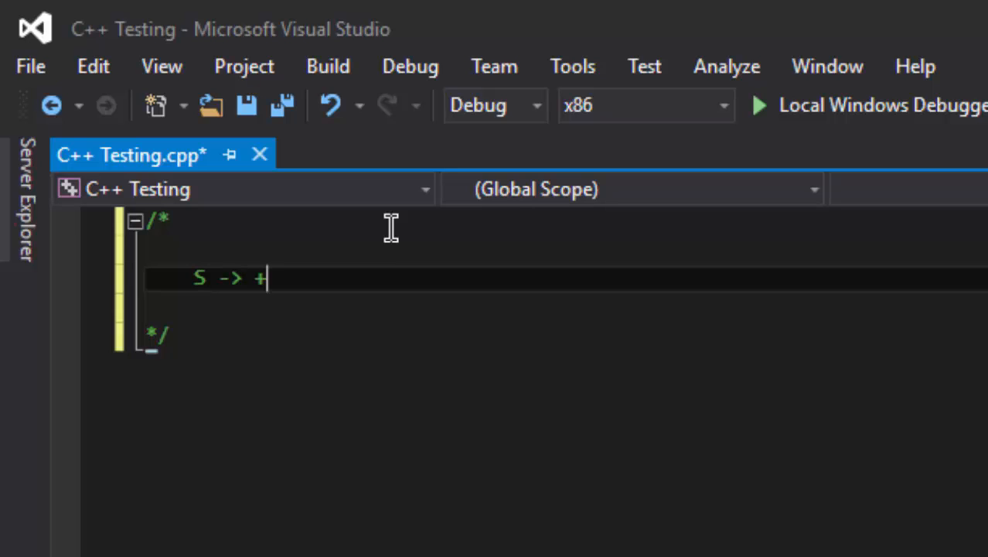
text(SS)
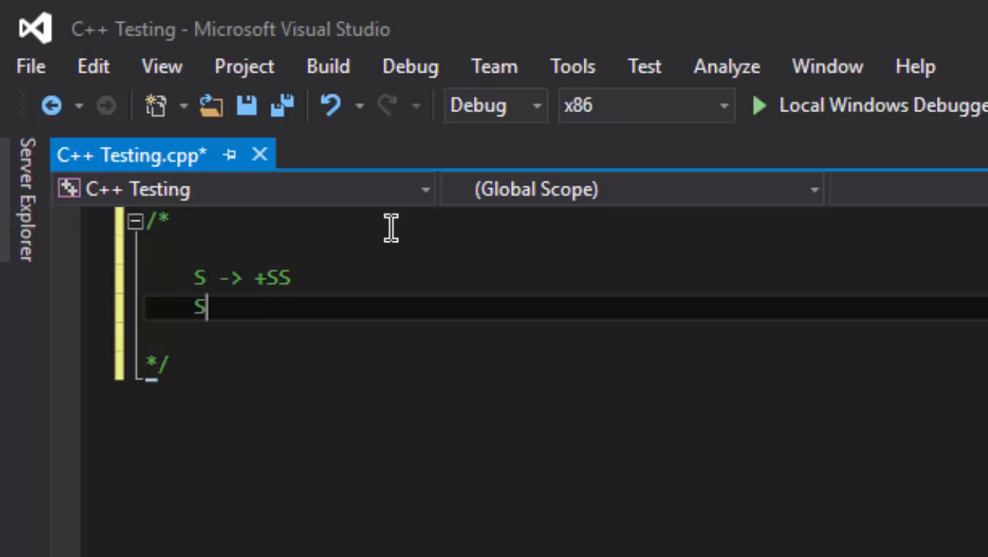
text(->)
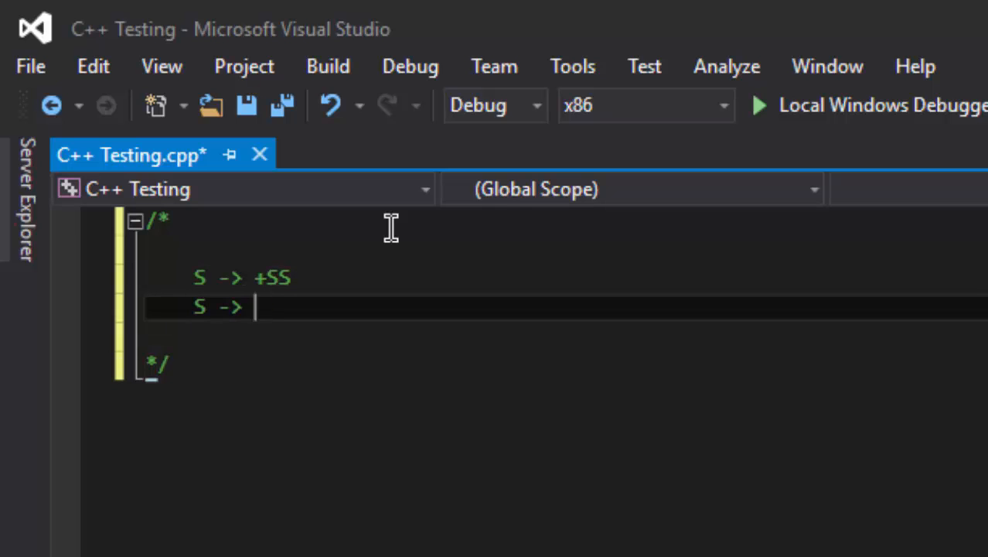
text(-SS)
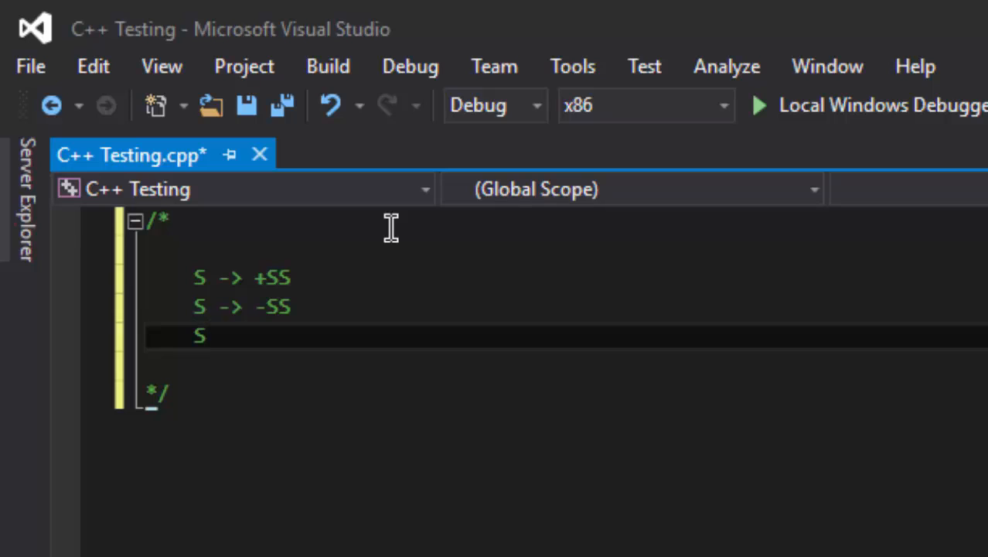
Add the digit rule S -> 0 | 1 | … | 9.
text(->)
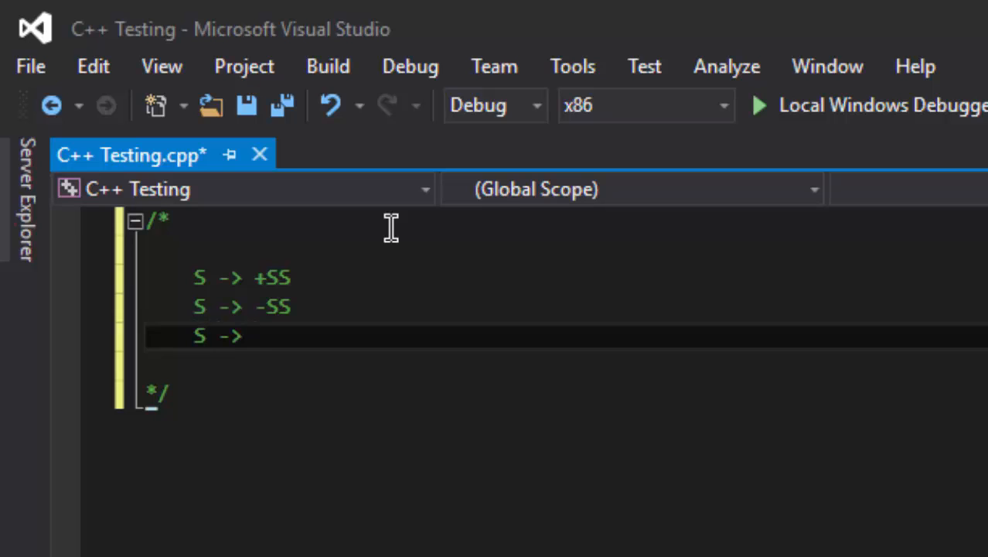
text(0 |)
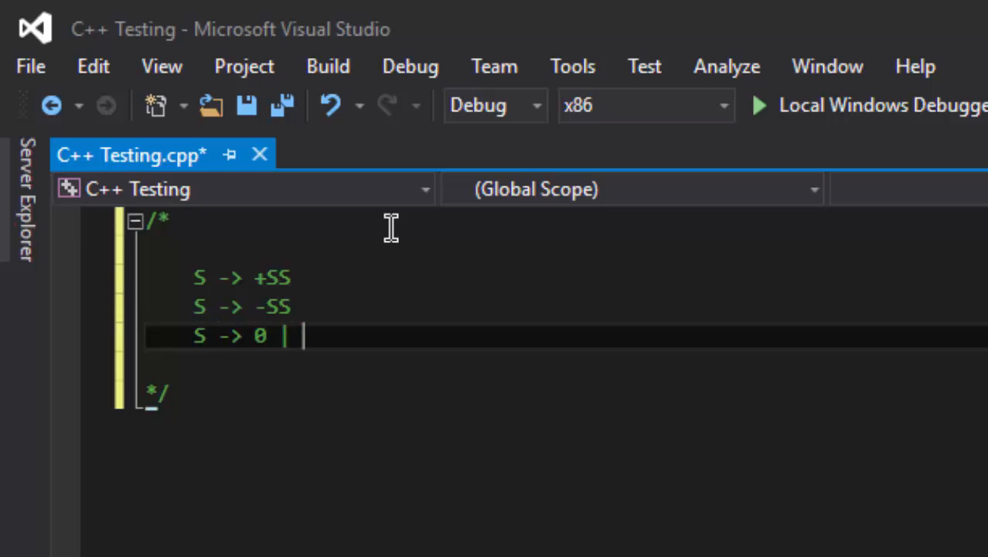
text(1 | 2 |)
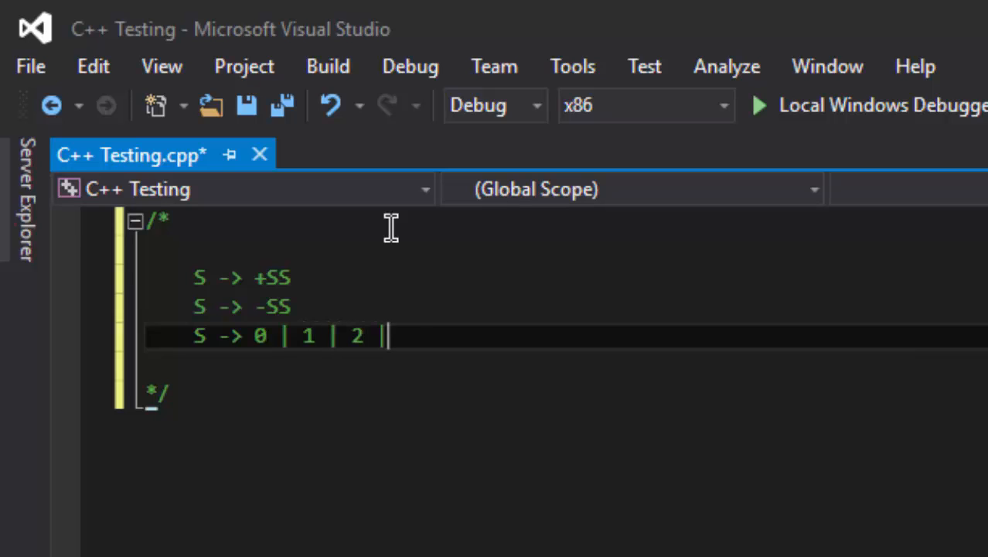
text(3\)
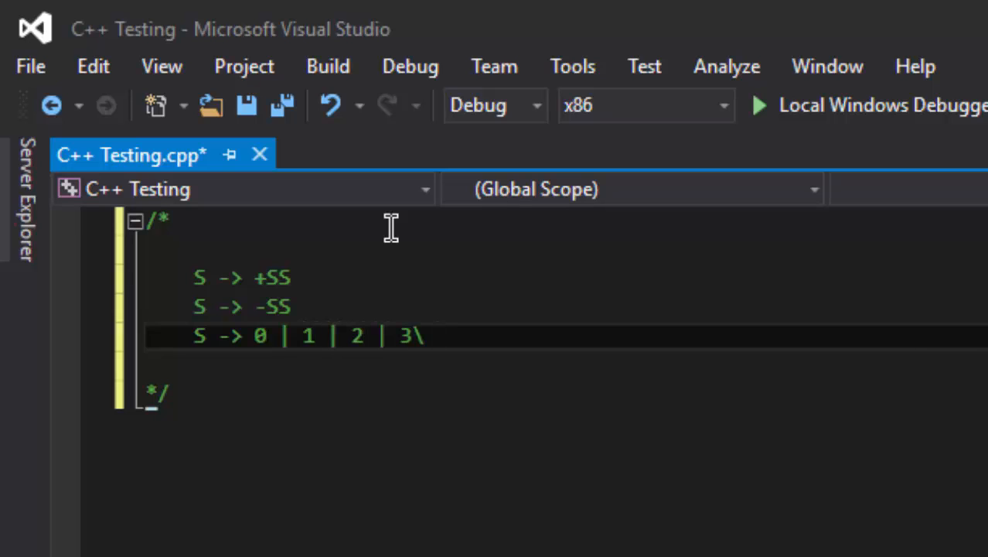
text(| 4)
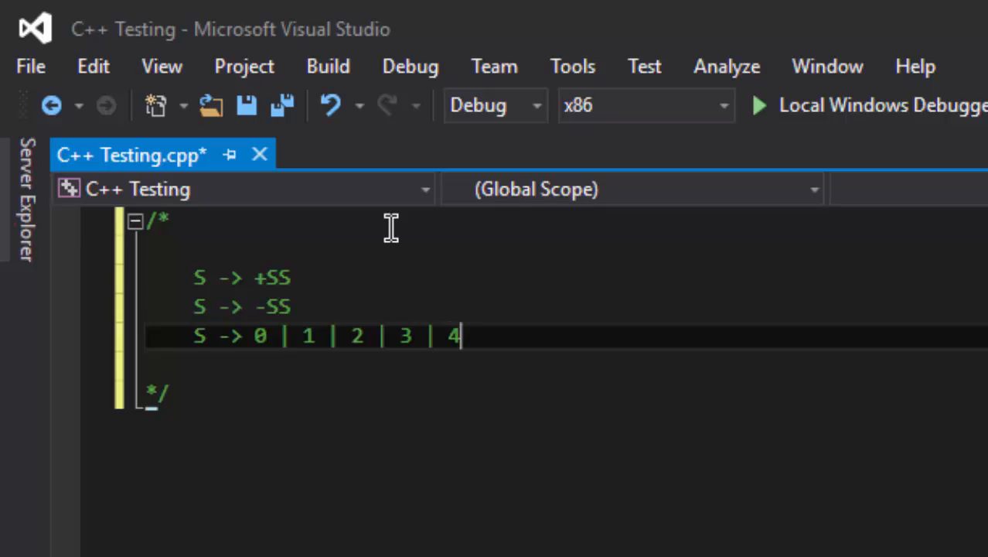
text(| 5 |)
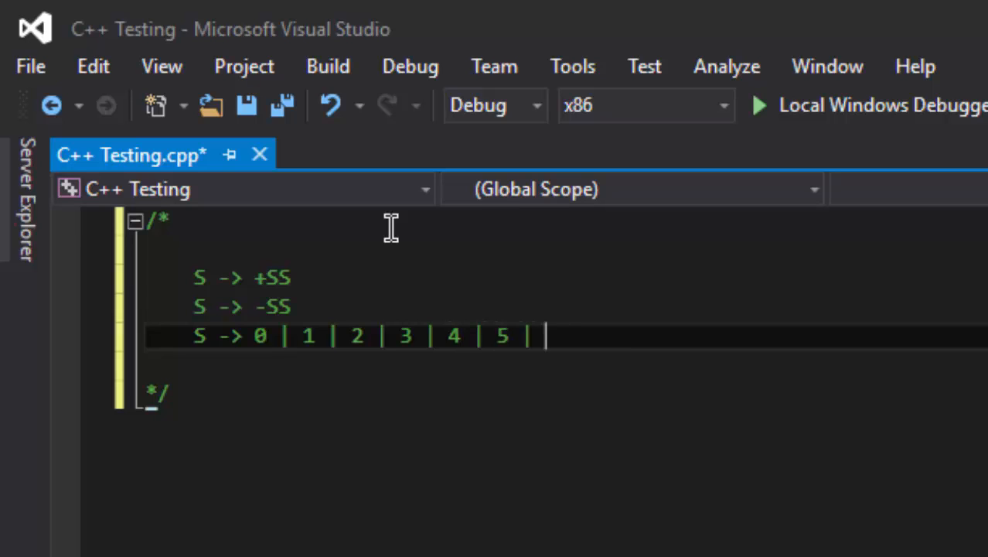
text(6 | 7 |)
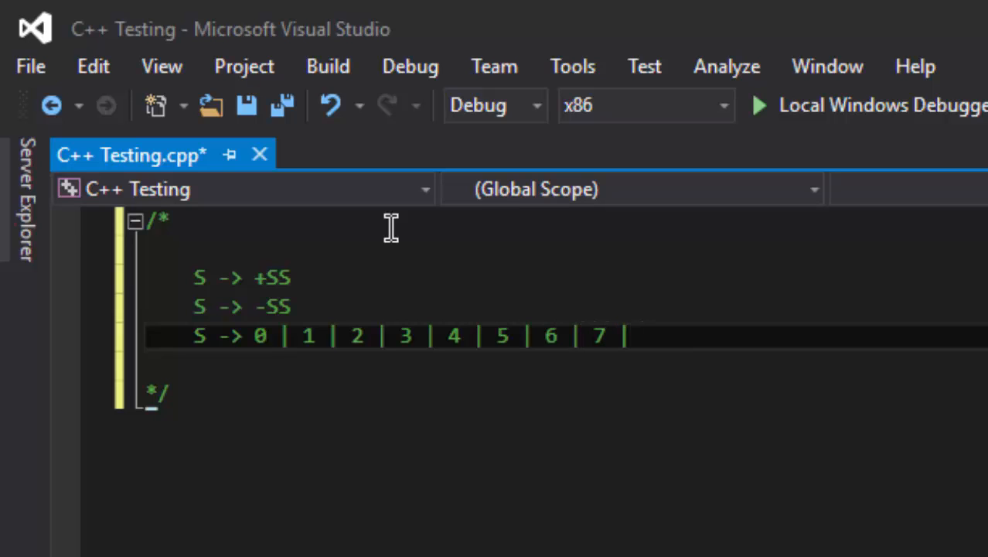
text(8 | 9)
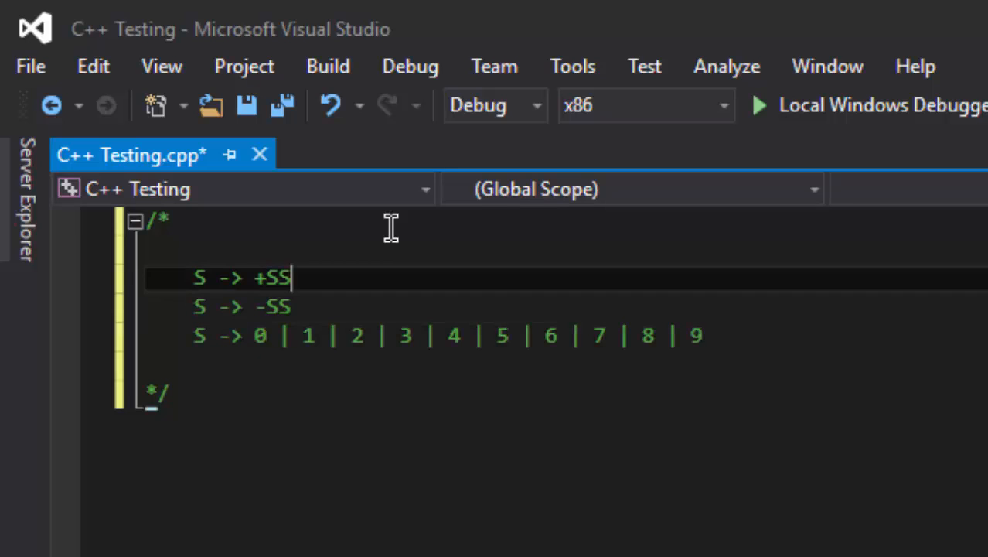
Add a 'Grammar:' heading above the rules and move below the comment.
text(Gramm)
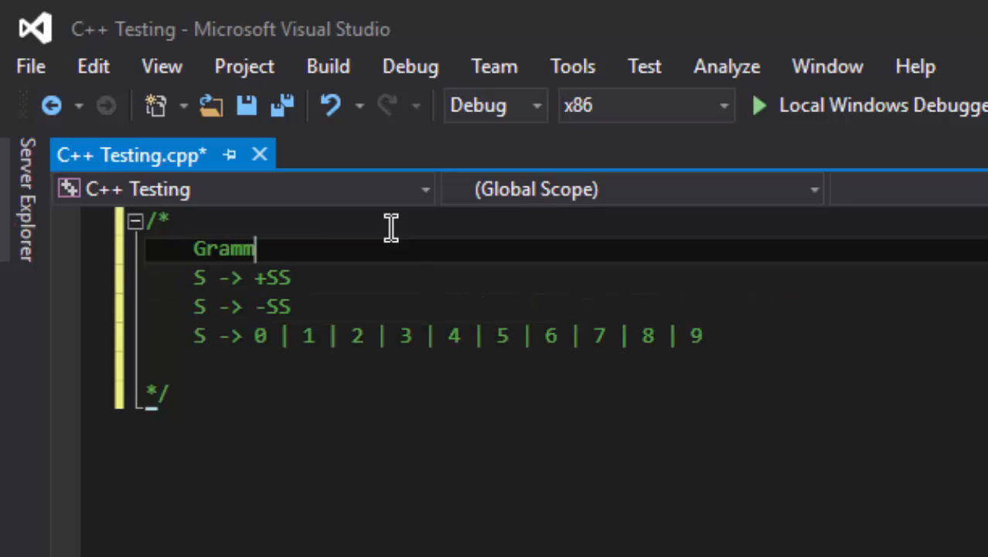
text(ar:)
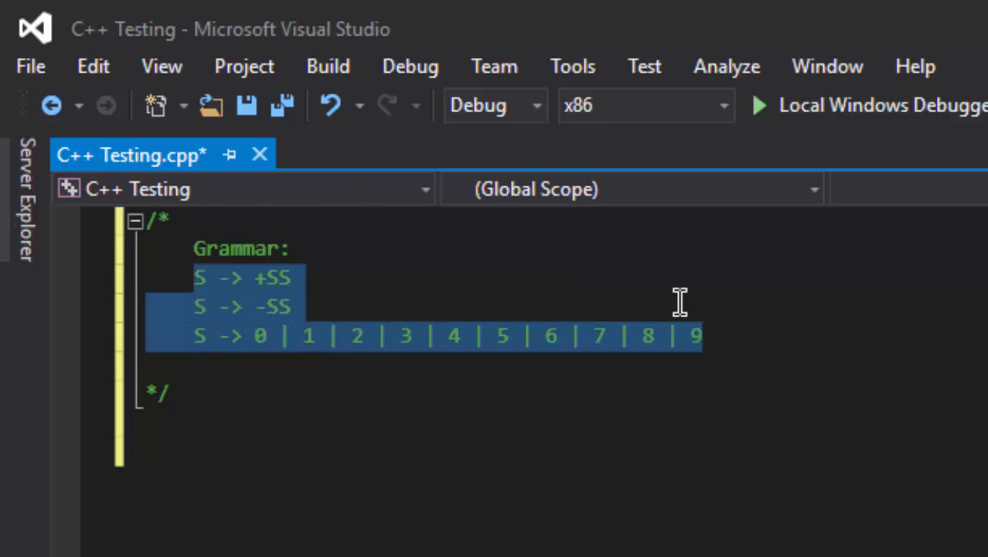
click(449, 489)
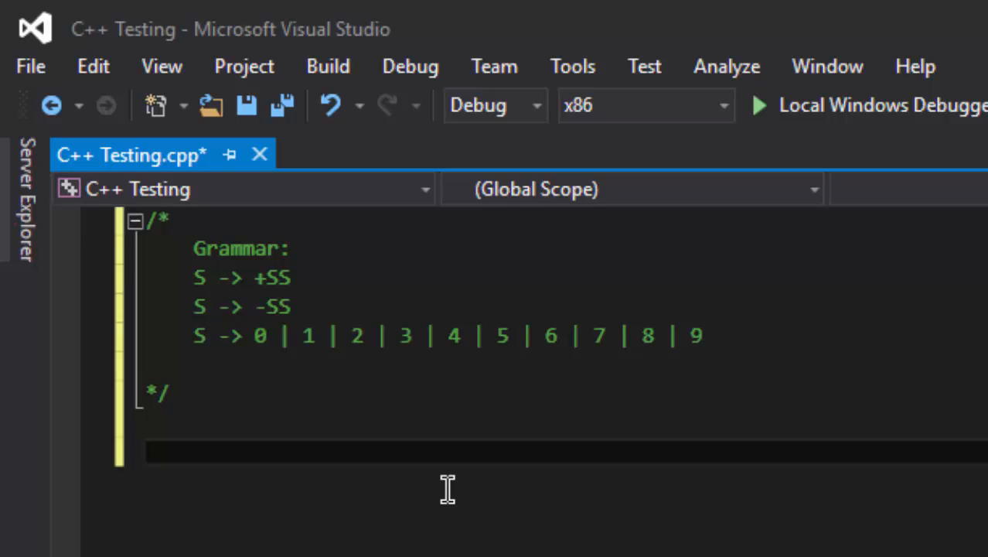
Include stdio.h, conio.h and stdlib.h below the grammar comment.
text(#i)
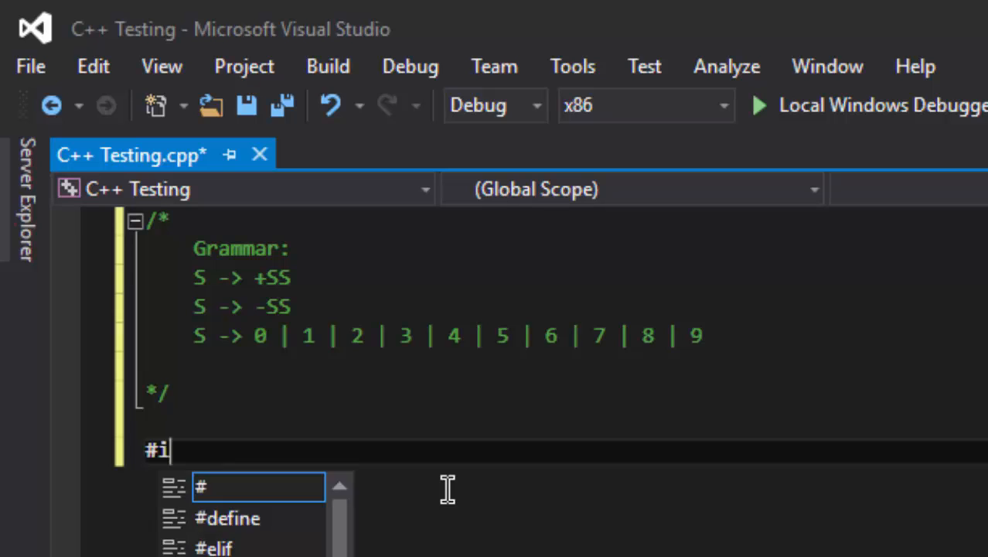
text(nclude<>)
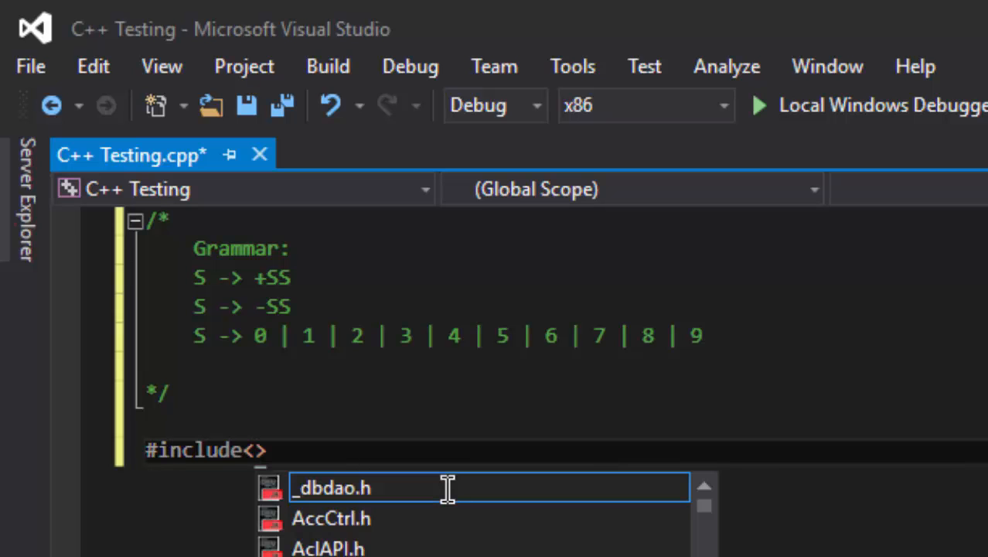
text(stdio.h)
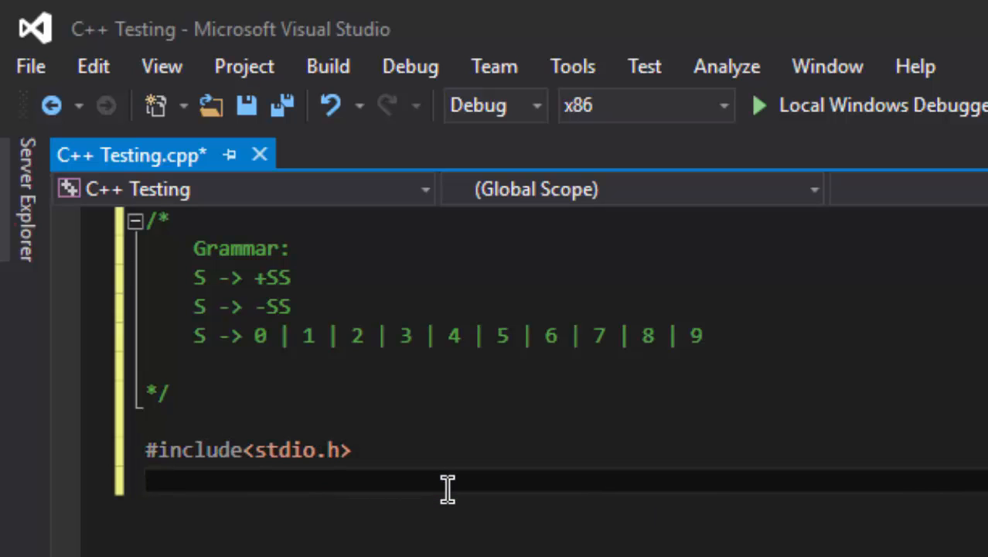
text(#include<co>)
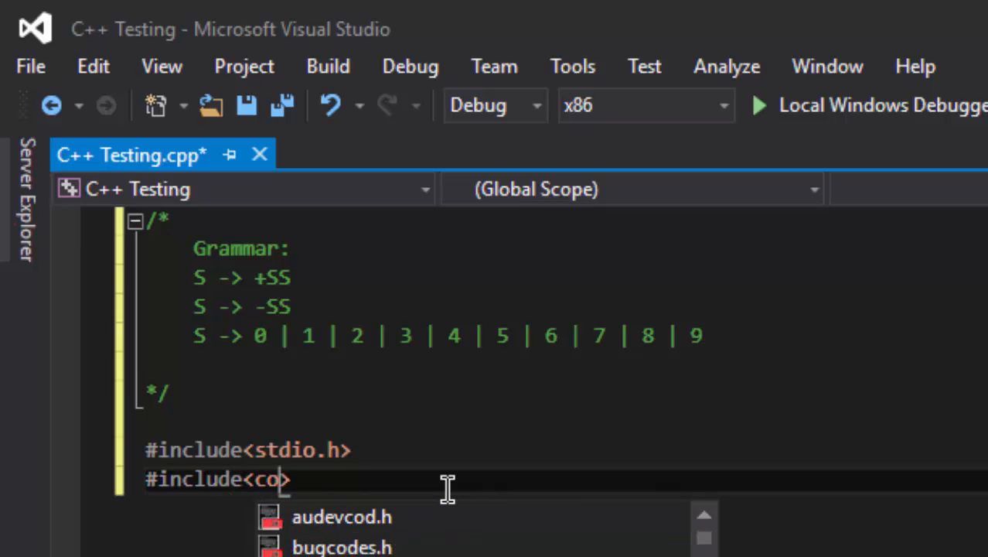
text(nio.h>)
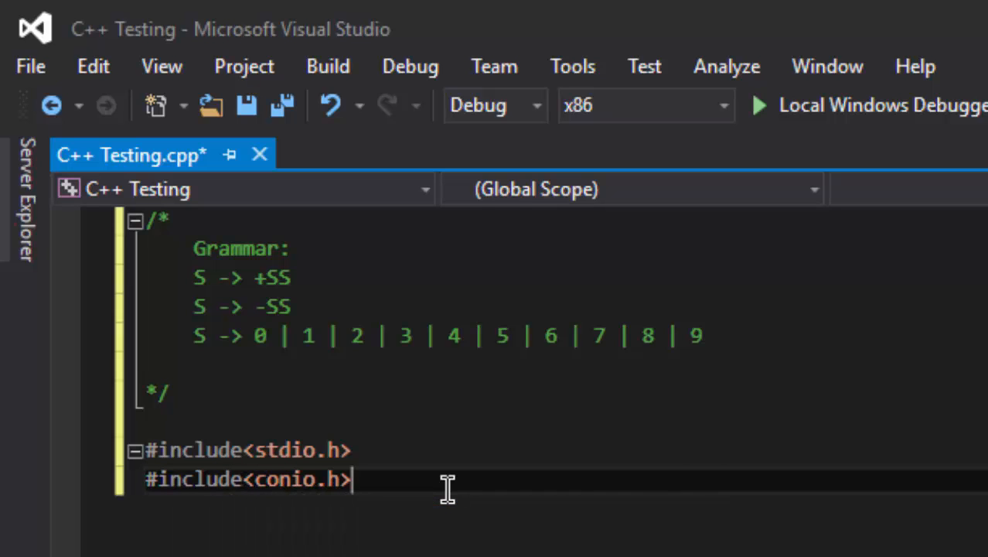
text(#include)
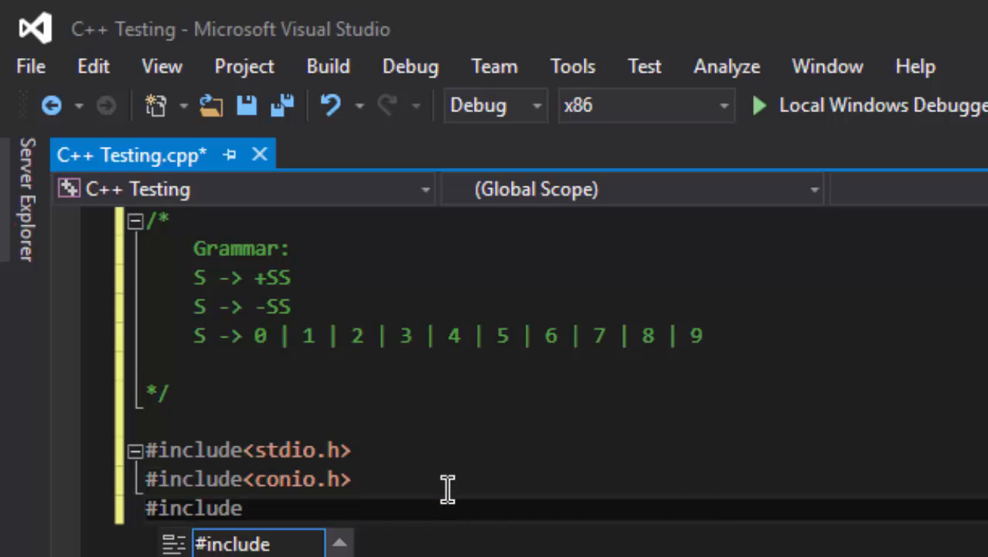
text(<stdlib.h>)
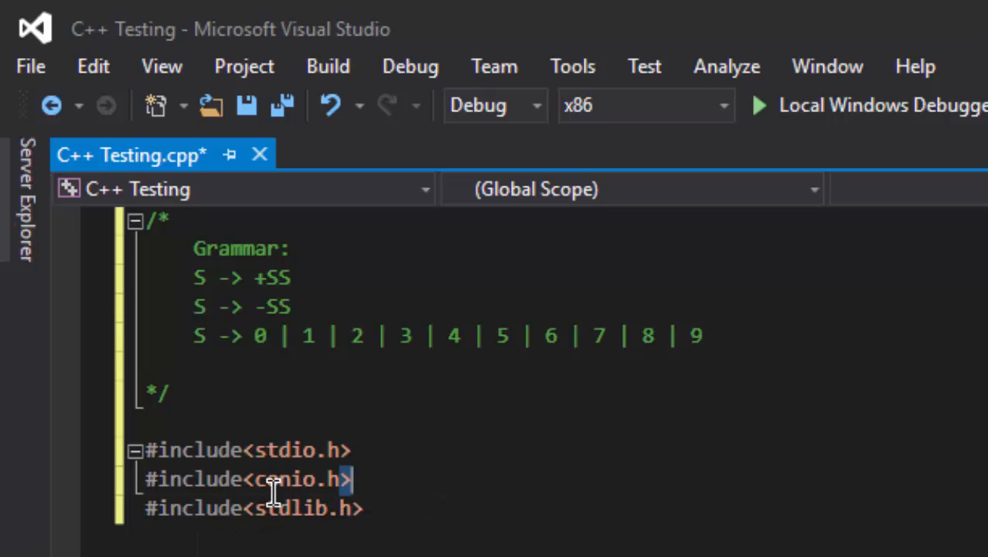
double_click(301, 508)
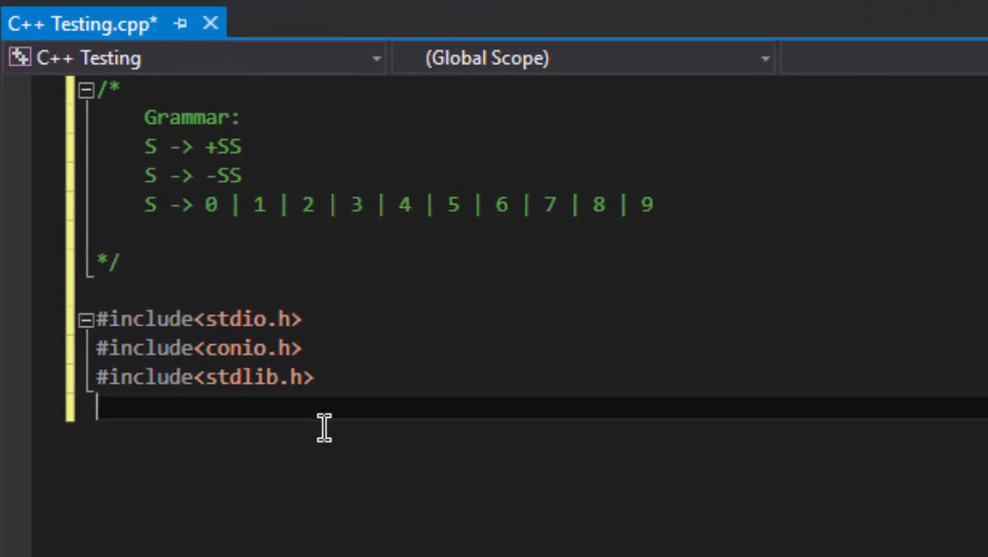
Add an empty int main() function after the includes.
key(enter)
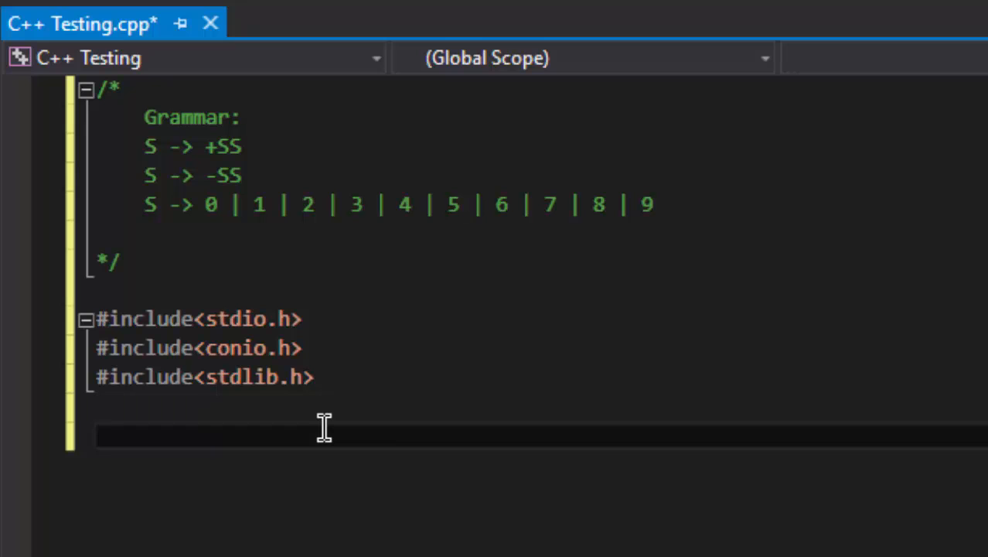
text(int main)
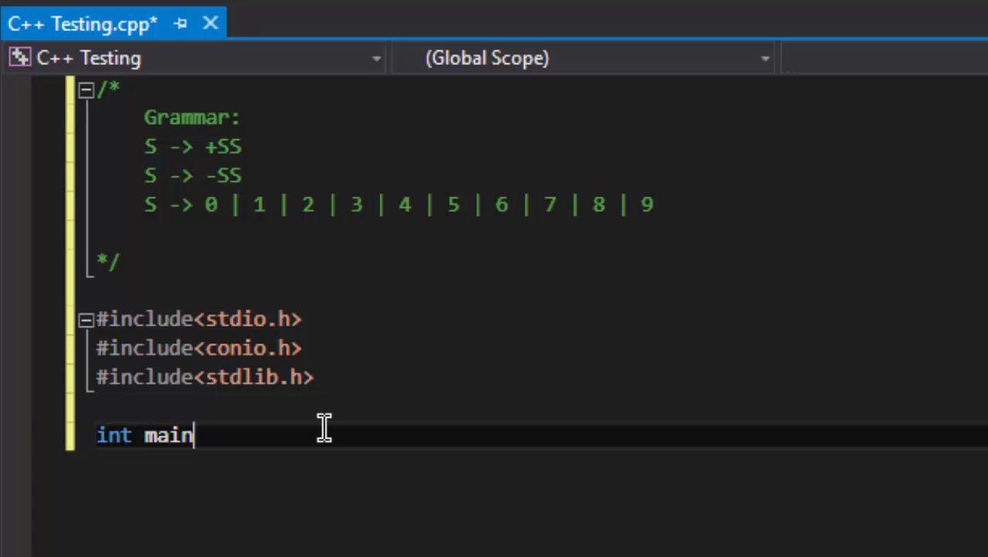
text(())
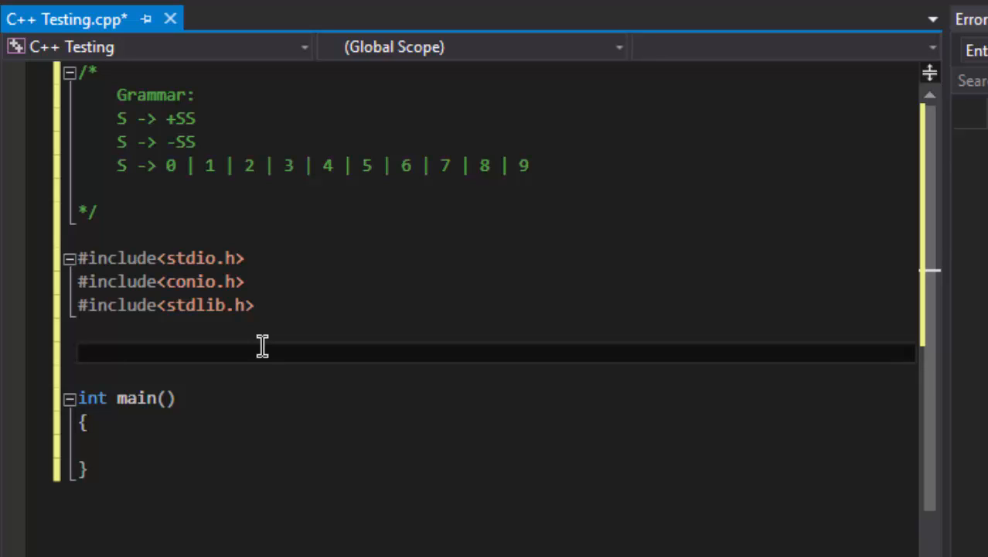
Declare the globals char lookahead and char str[20] above main.
text(char)
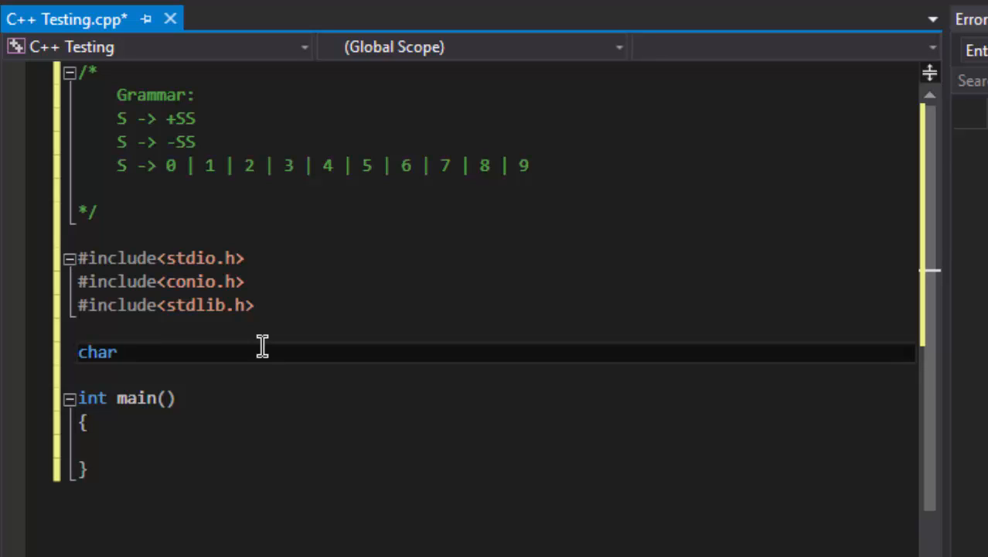
text(lookahead)
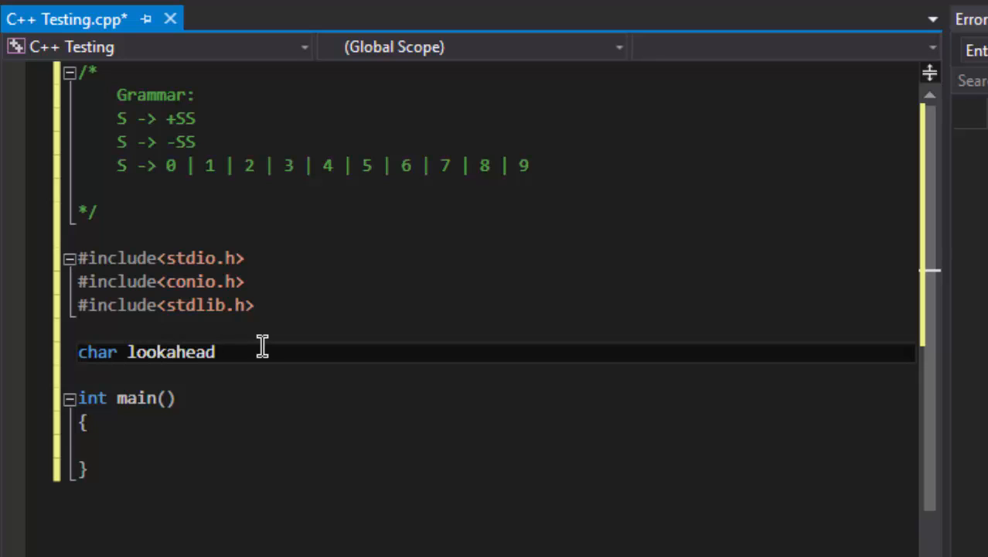
text(;)
text(char str[)
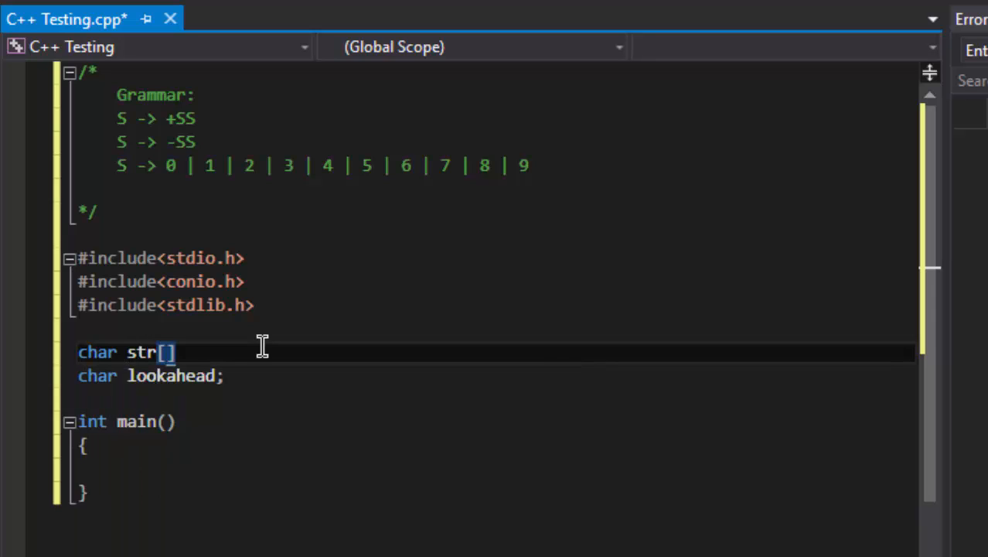
text(20;)
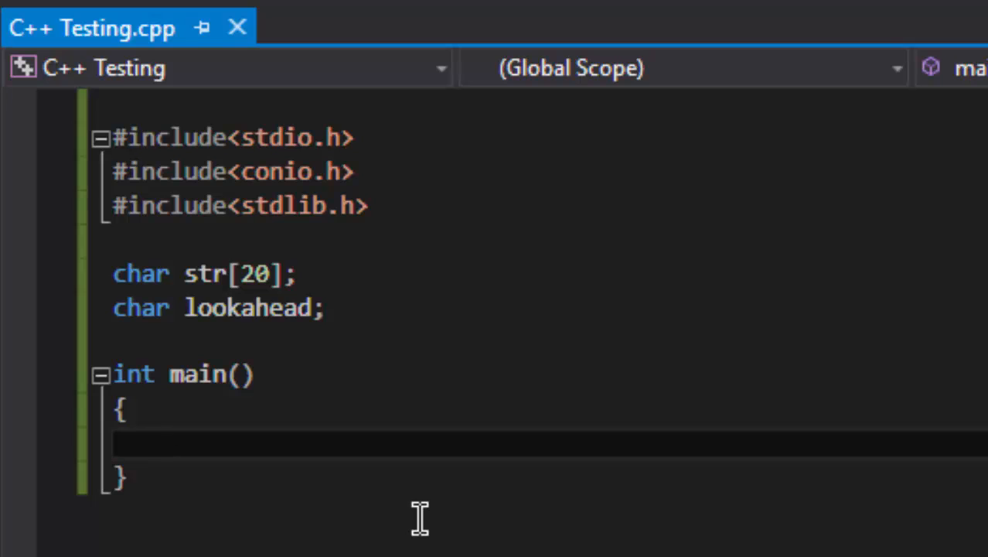
In main, printf "\nEnter string : " and read it with scanf("%s", str).
text(printf(")
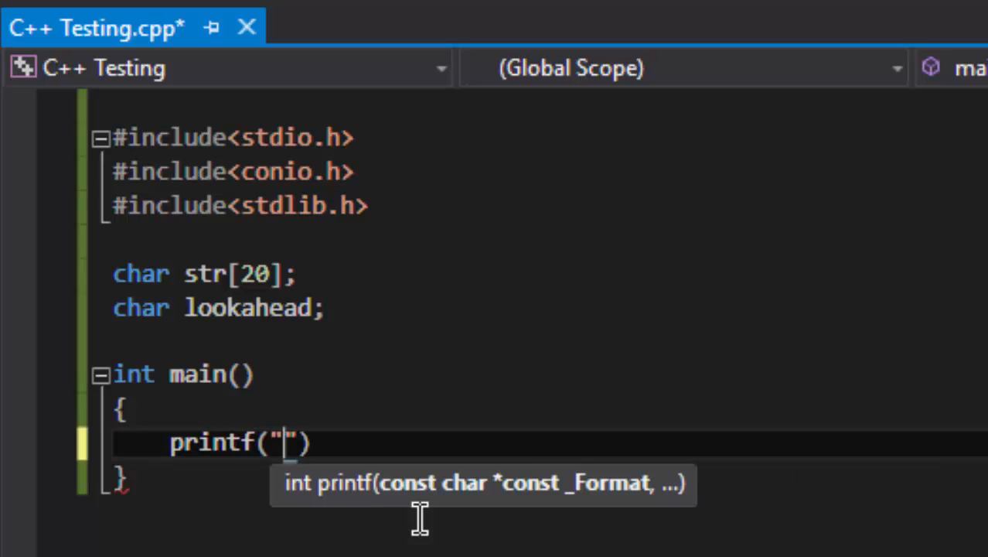
text(\nEn)
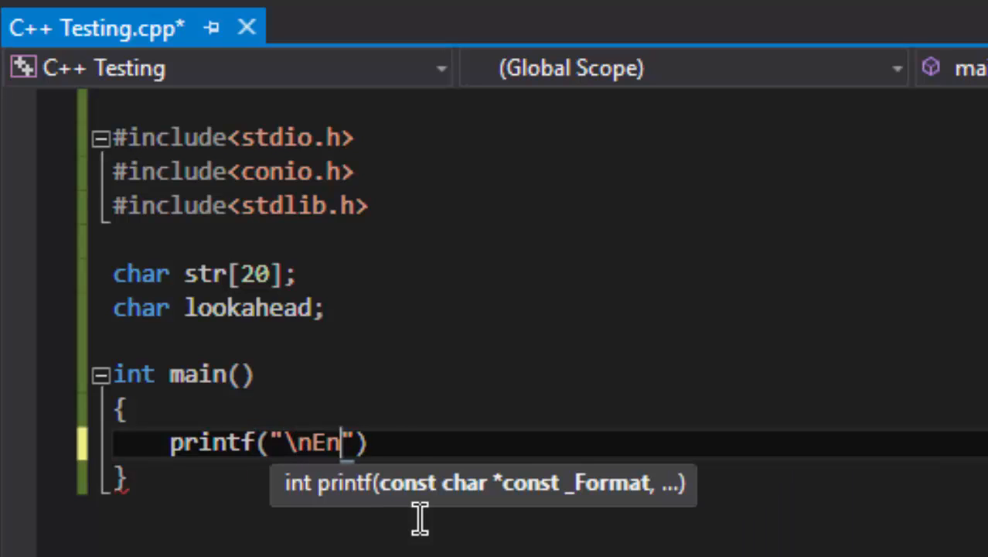
text(ter stri)
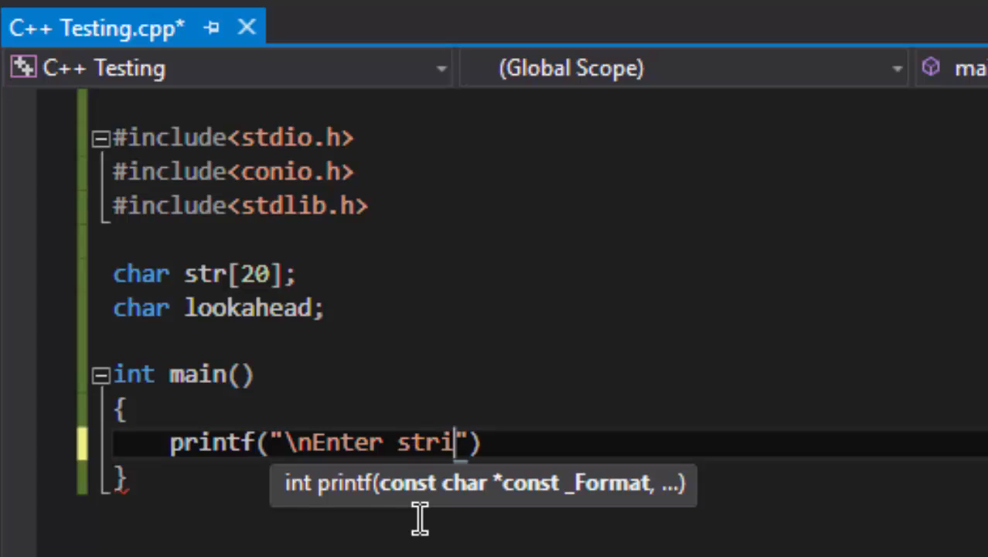
text(ng :)
text(scanf()
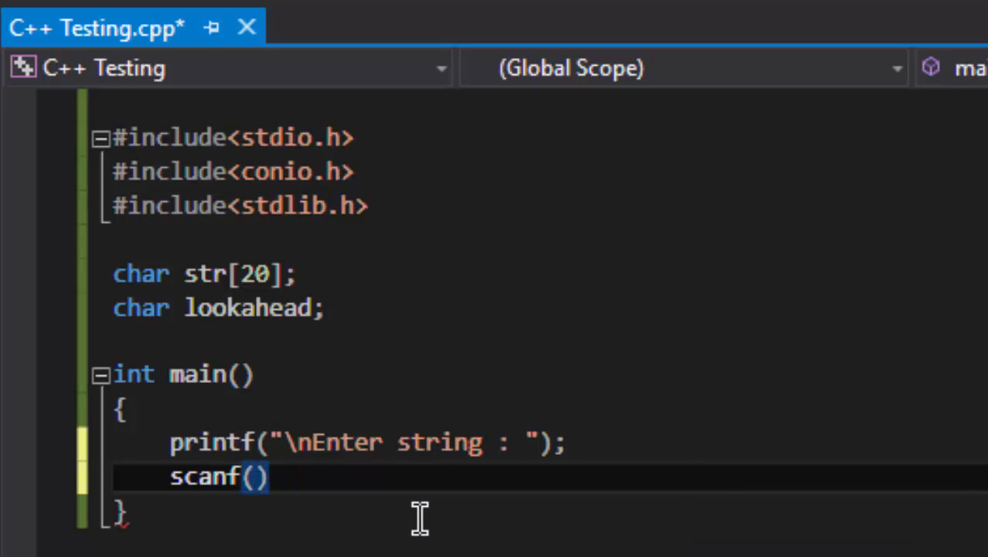
text("")
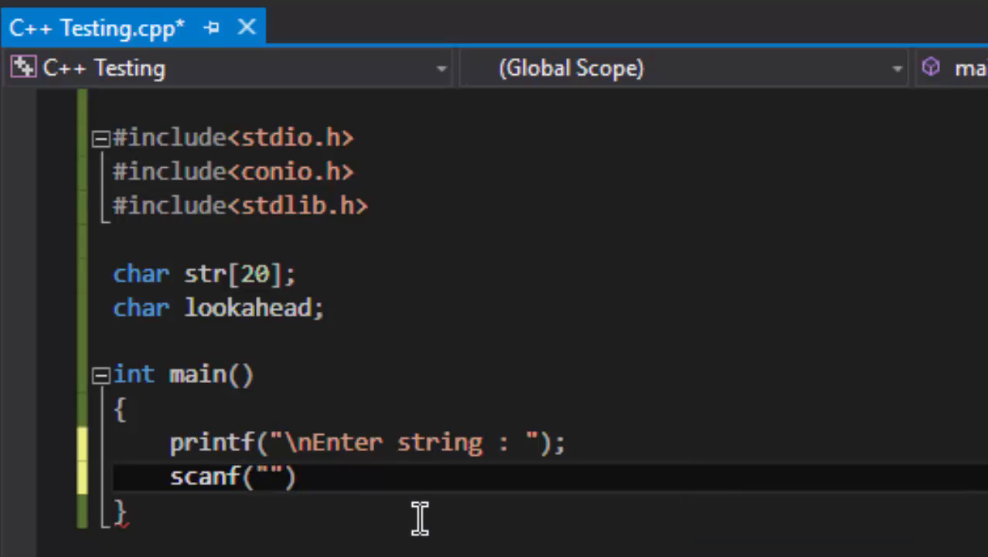
text(%s",)
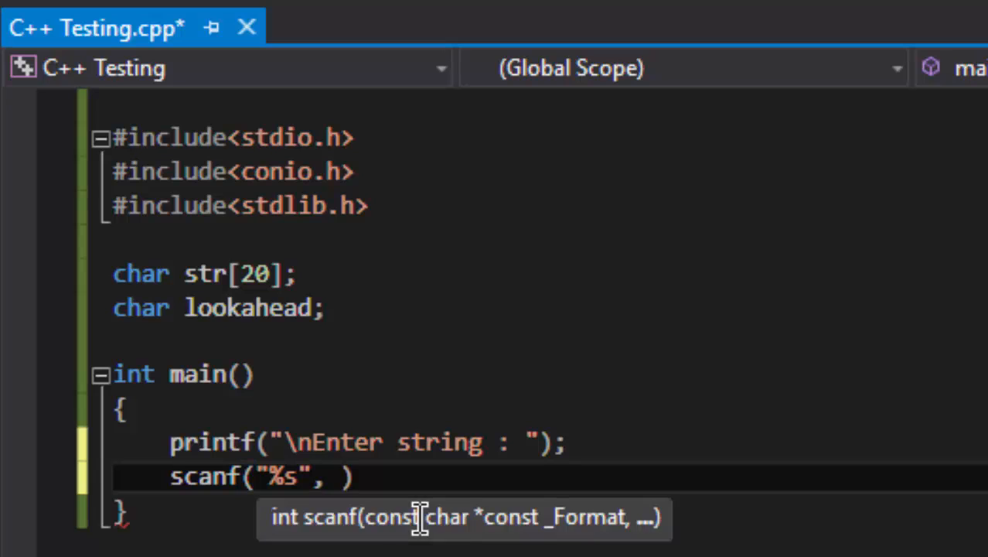
text(str)
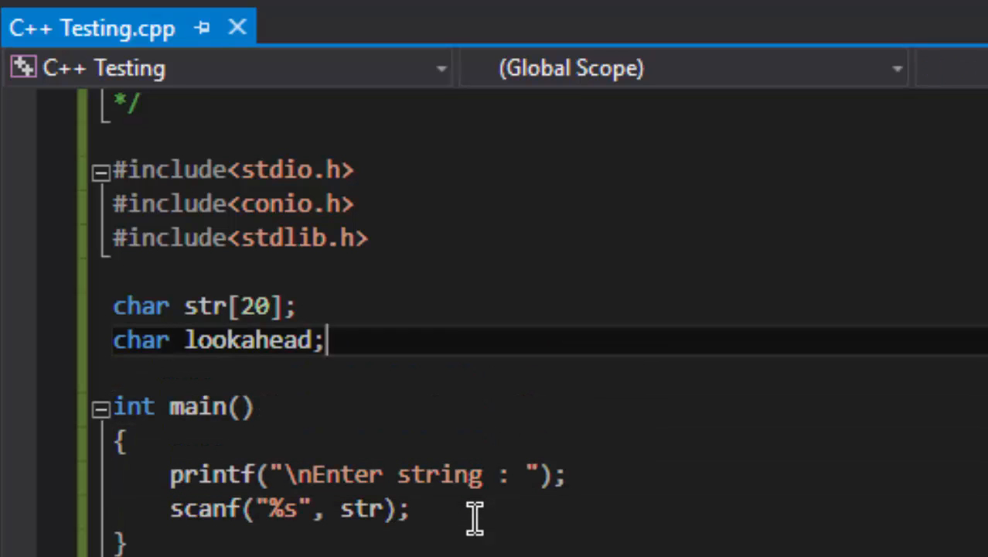
Create a next() function stub above main, replacing its void return type.
double_click(247, 341)
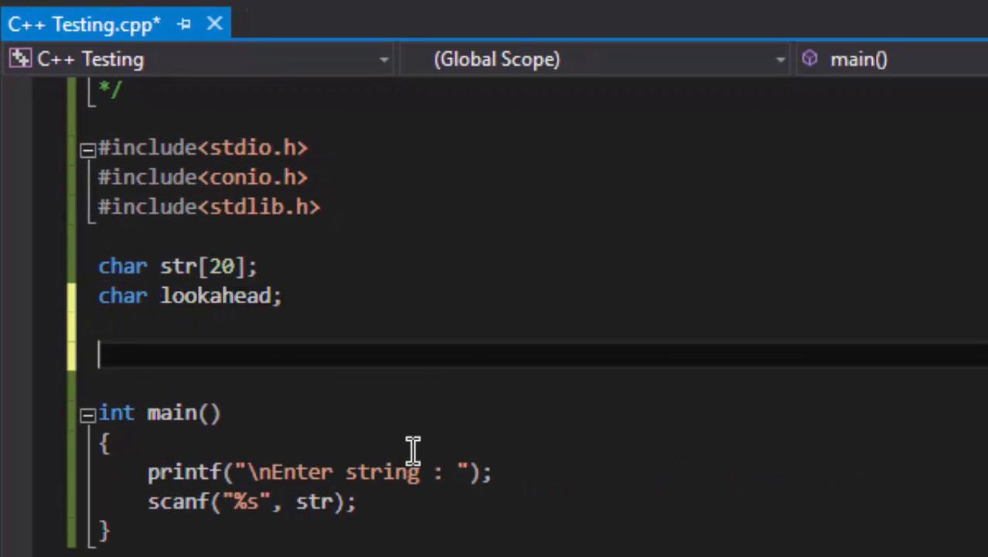
text(void)
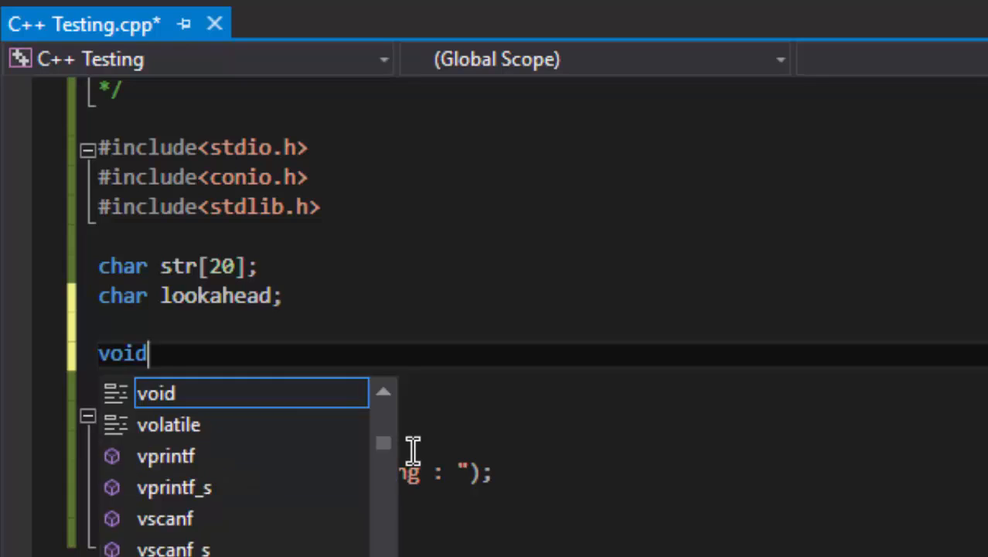
text(next())
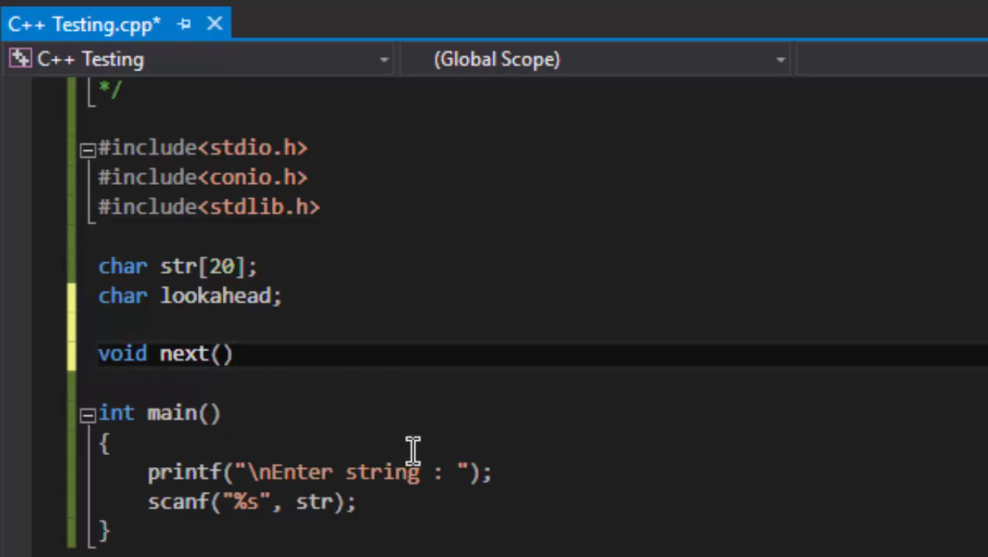
double_click(122, 354)
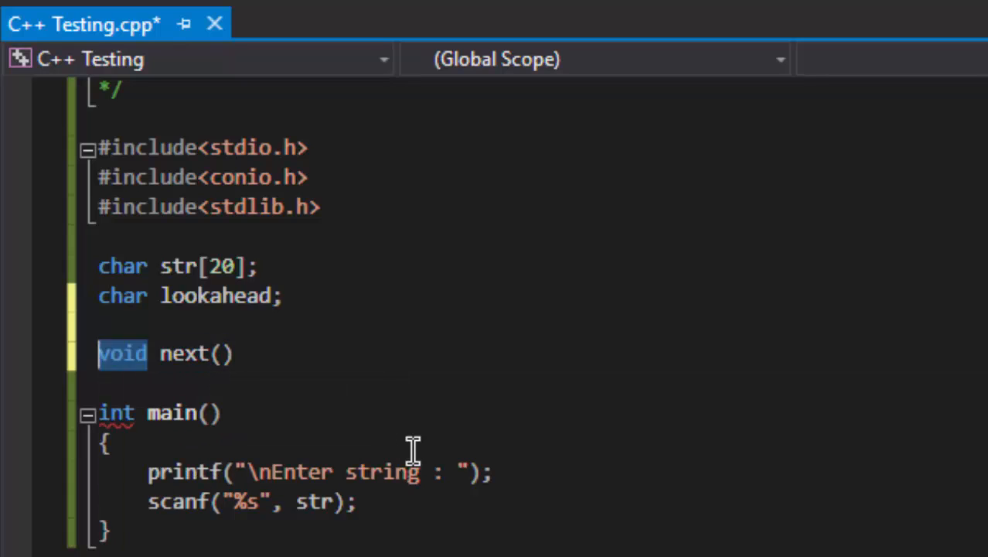
text(char)
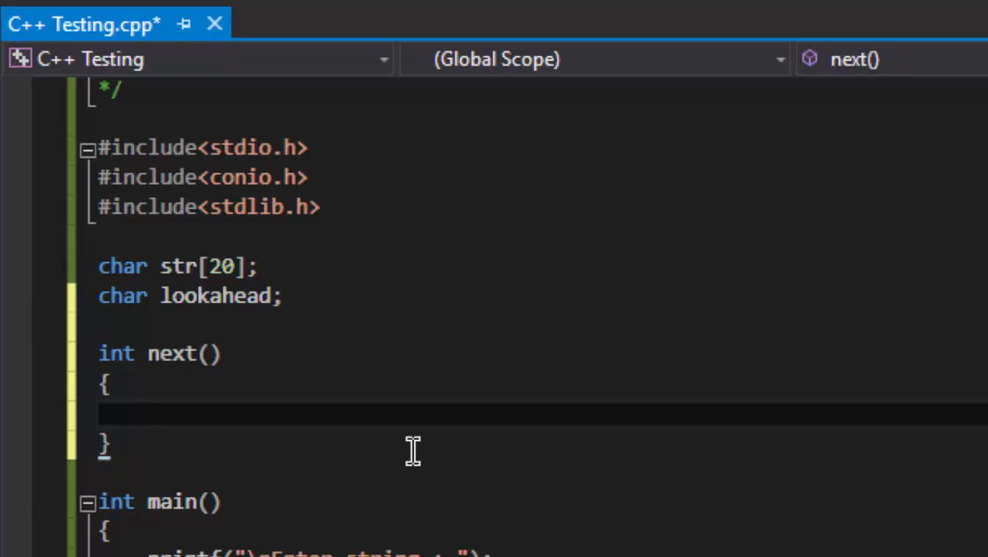
Give next() the body static int i = 0; lookahead = str[i++];.
text(look)
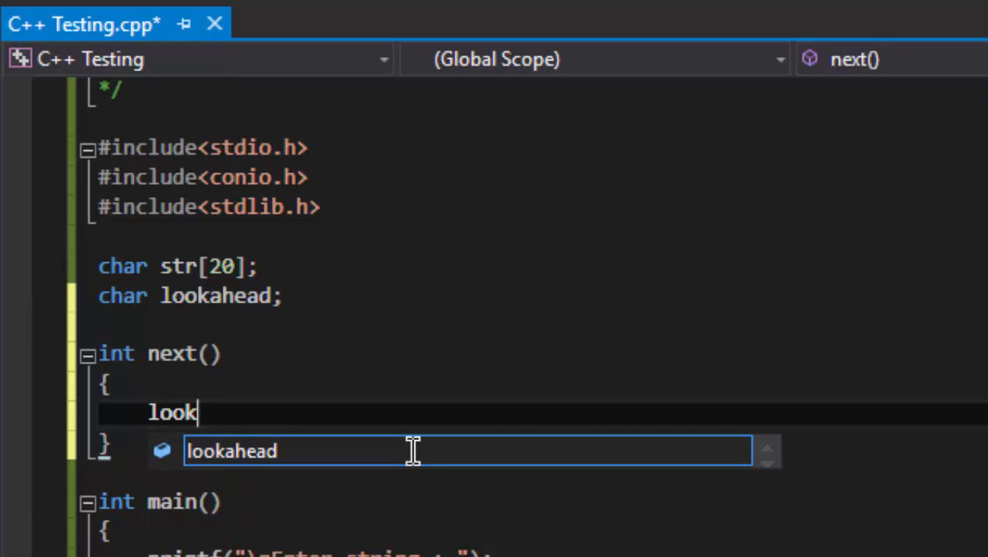
text(ahead =)
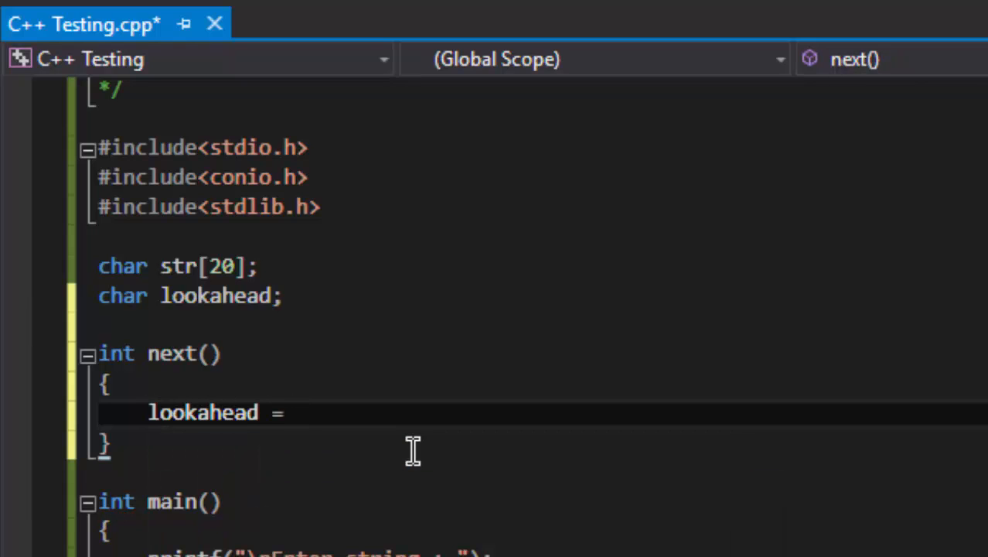
text(str)
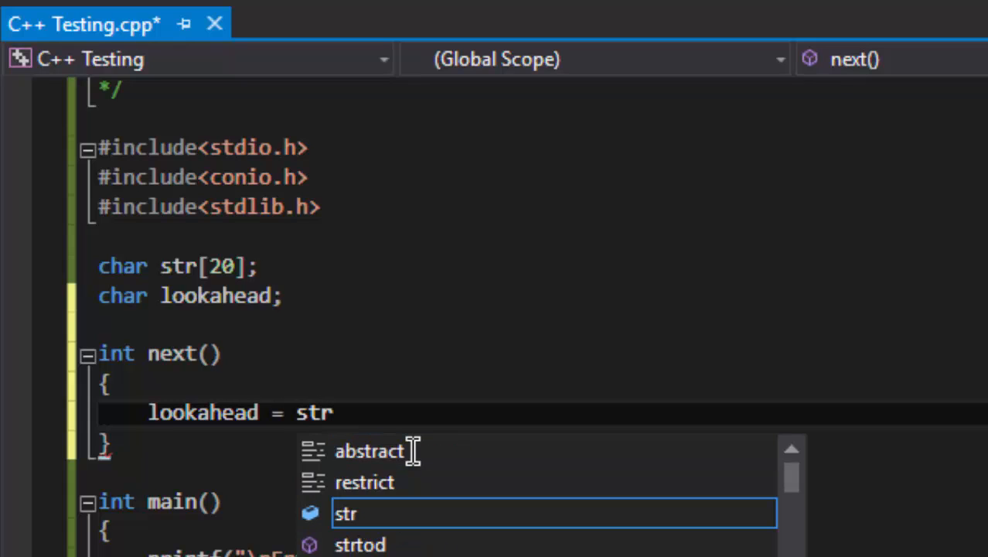
text([i];)
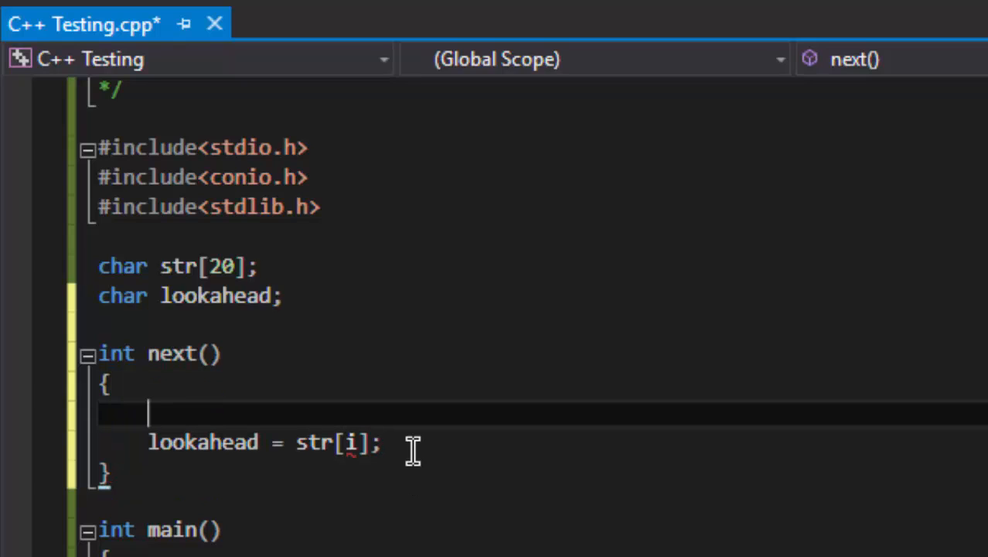
text(int i =)
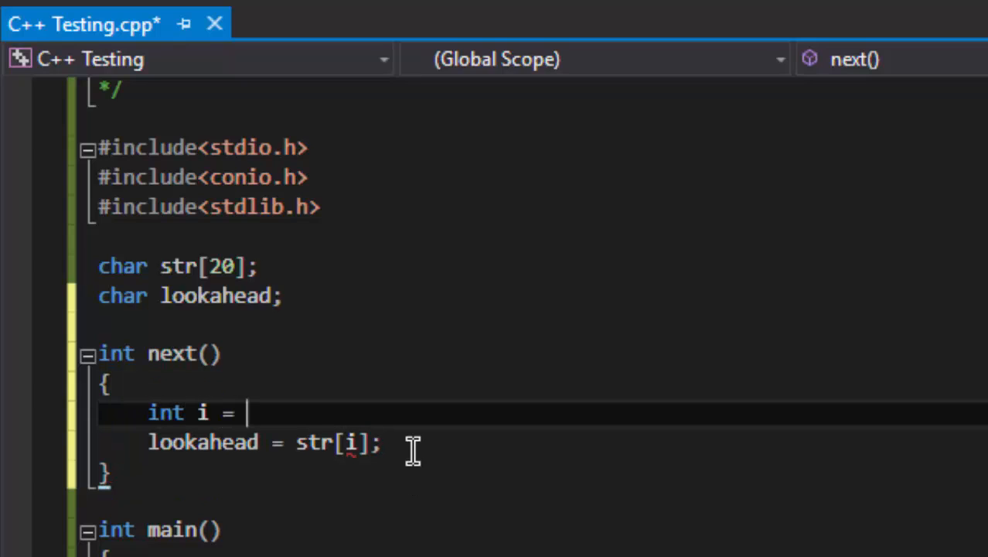
text(0;)
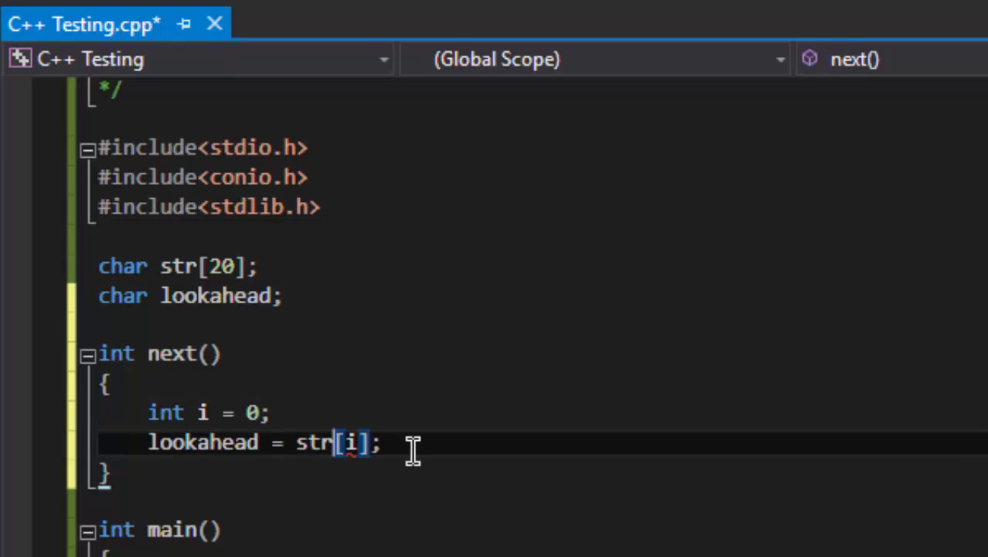
text(++)
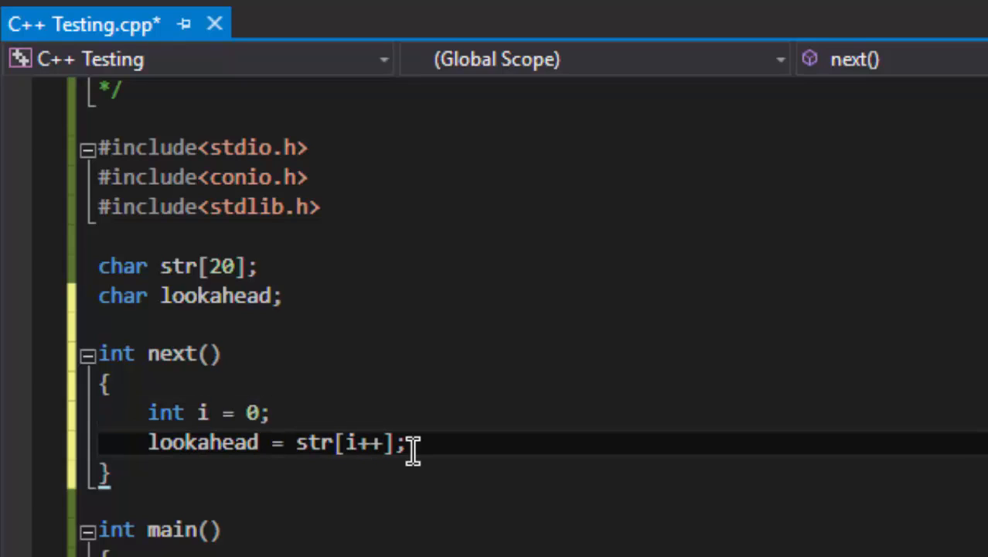
double_click(202, 441)
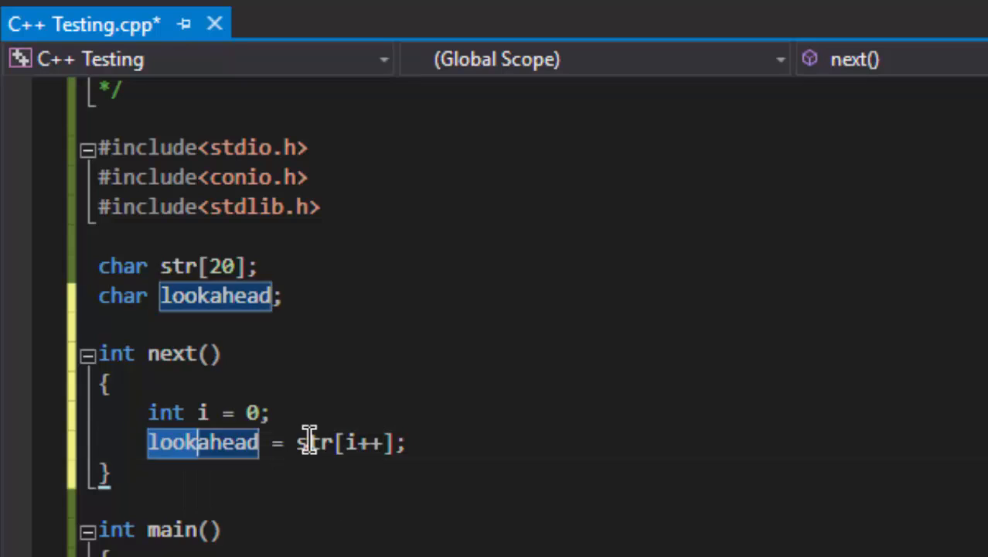
click(272, 412)
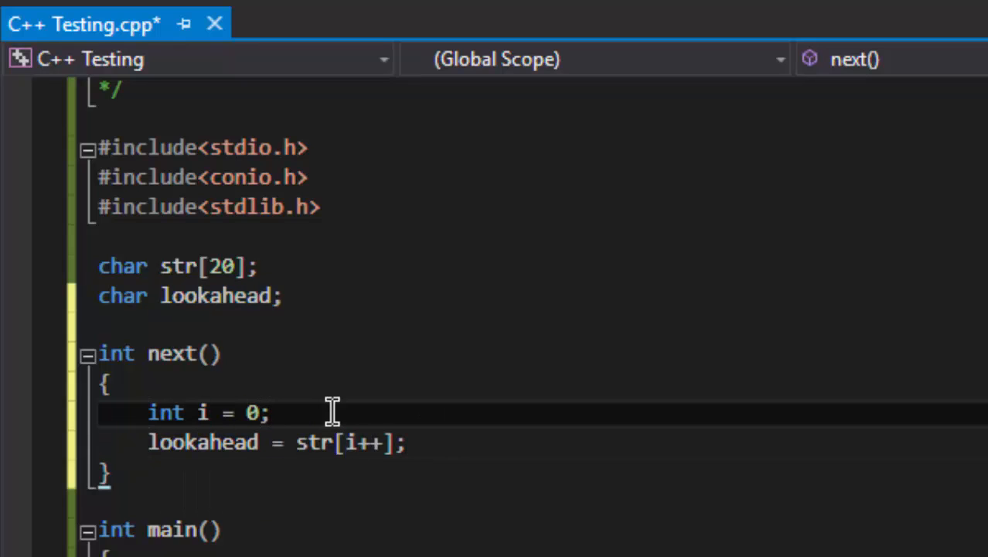
text(static)
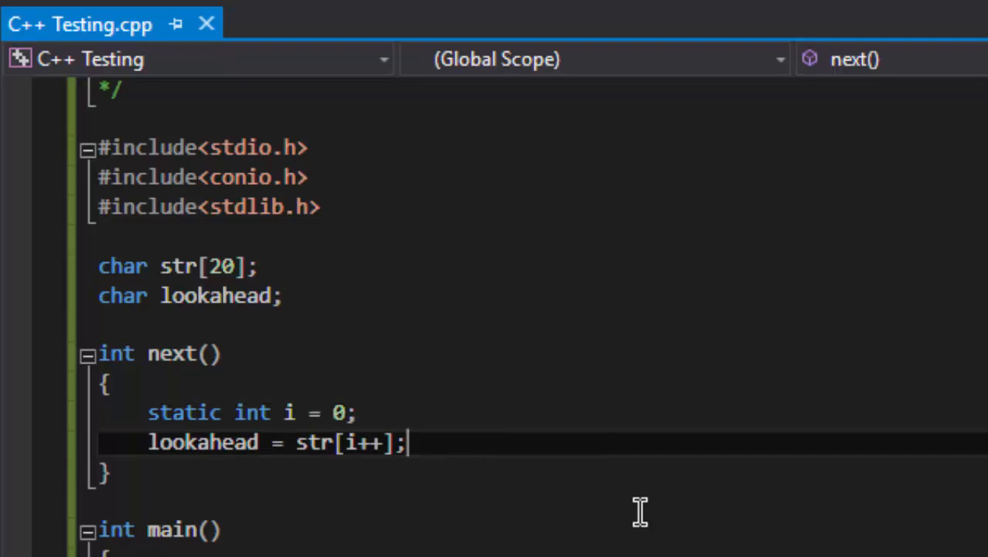
mouse_move(367, 290)
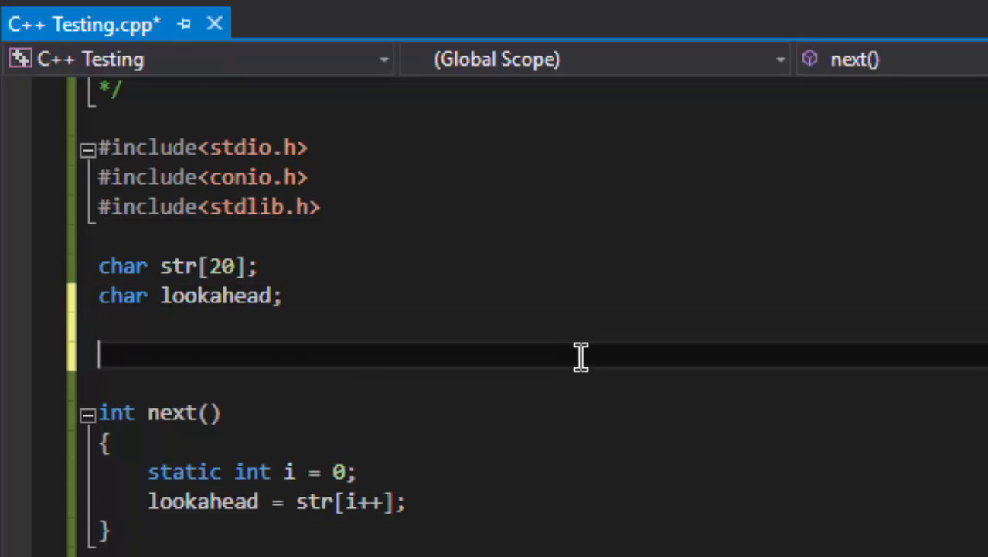
scroll(up, 3)
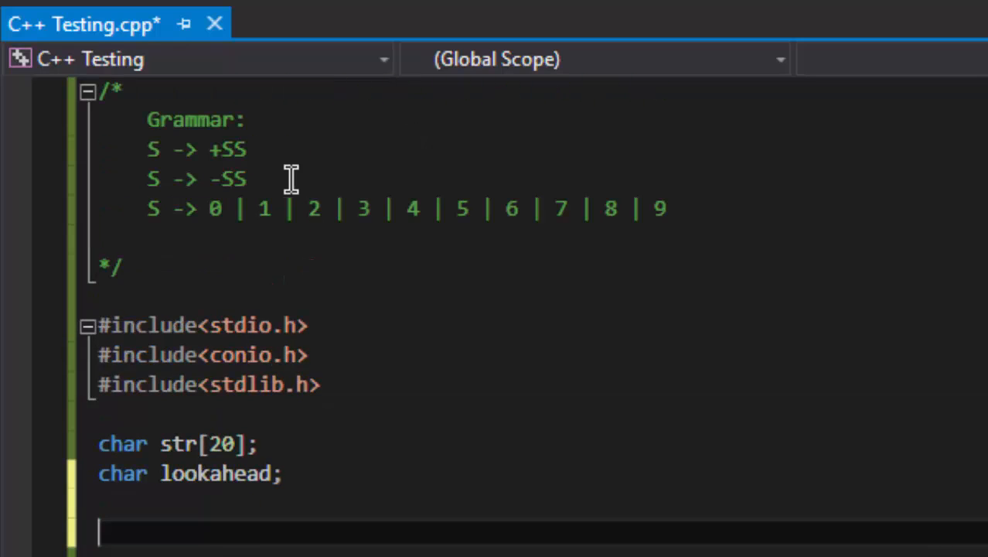
mouse_move(224, 150)
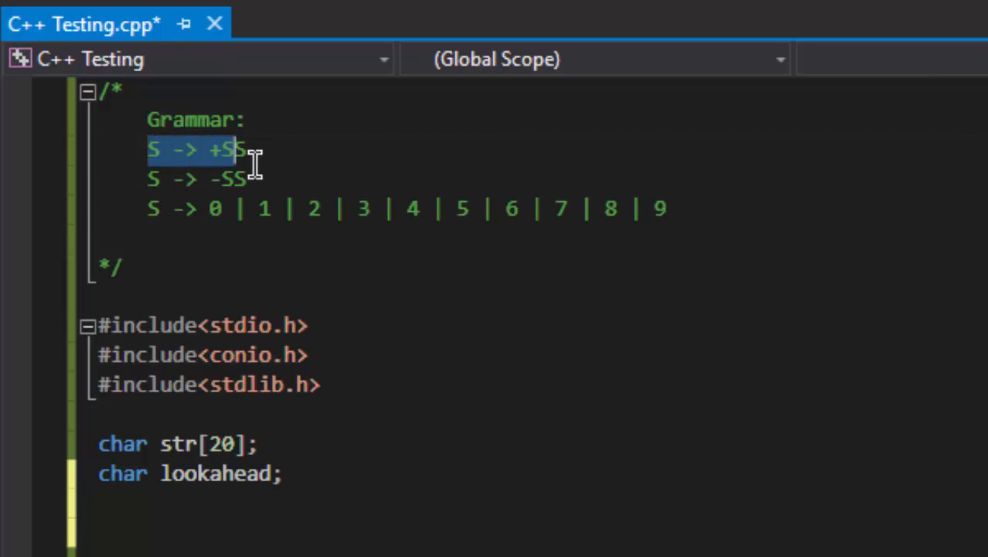
click(246, 179)
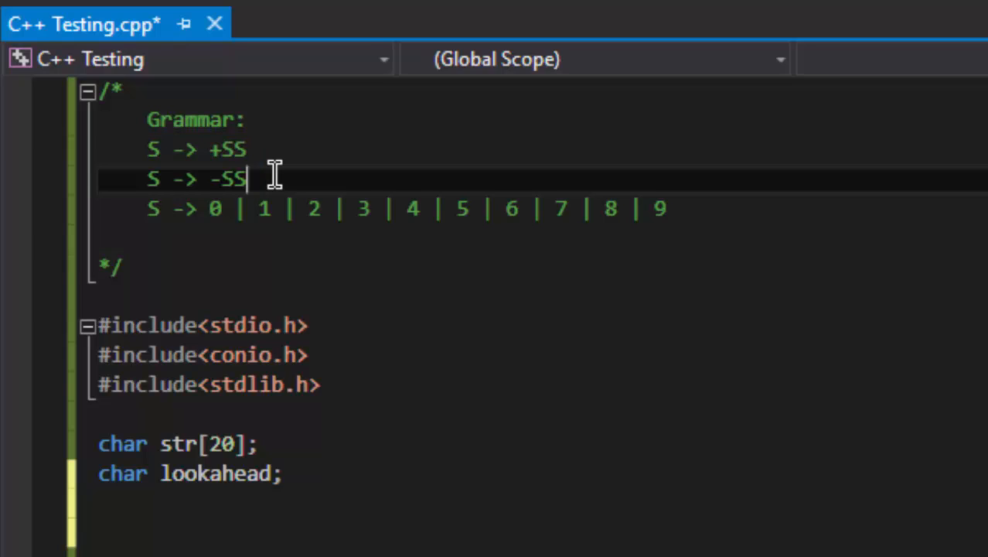
mouse_move(138, 176)
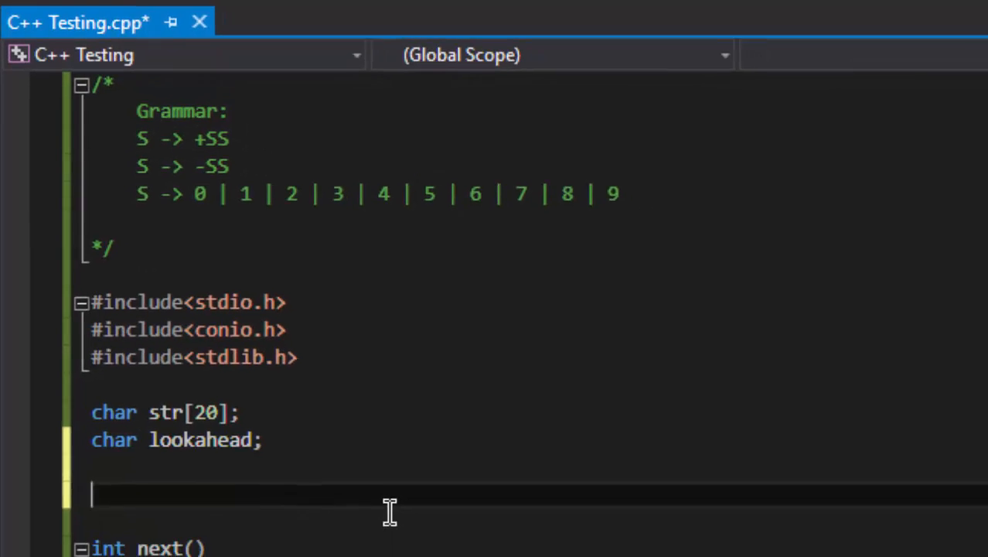
Add void s() with if (lookahead == '+') calling match('+').
text(void)
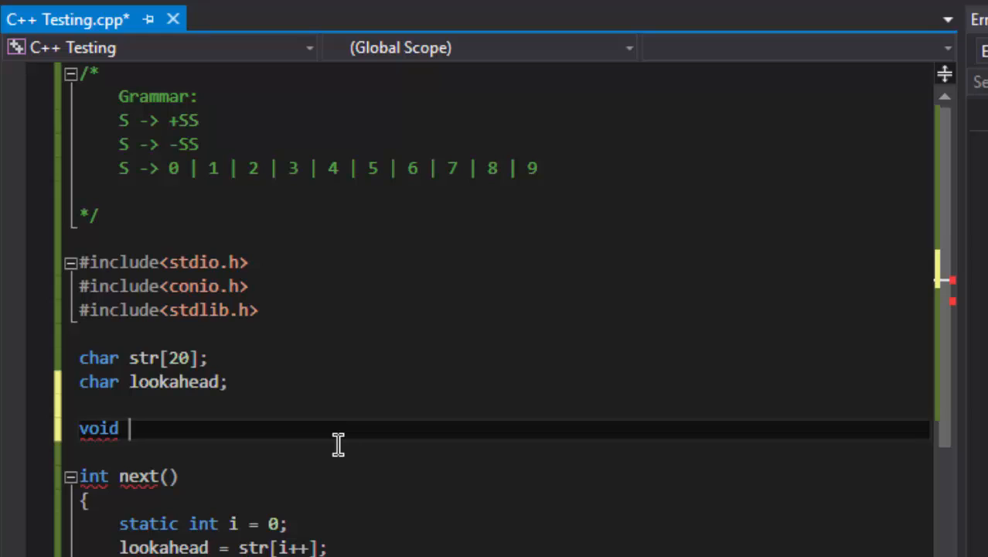
text(s())
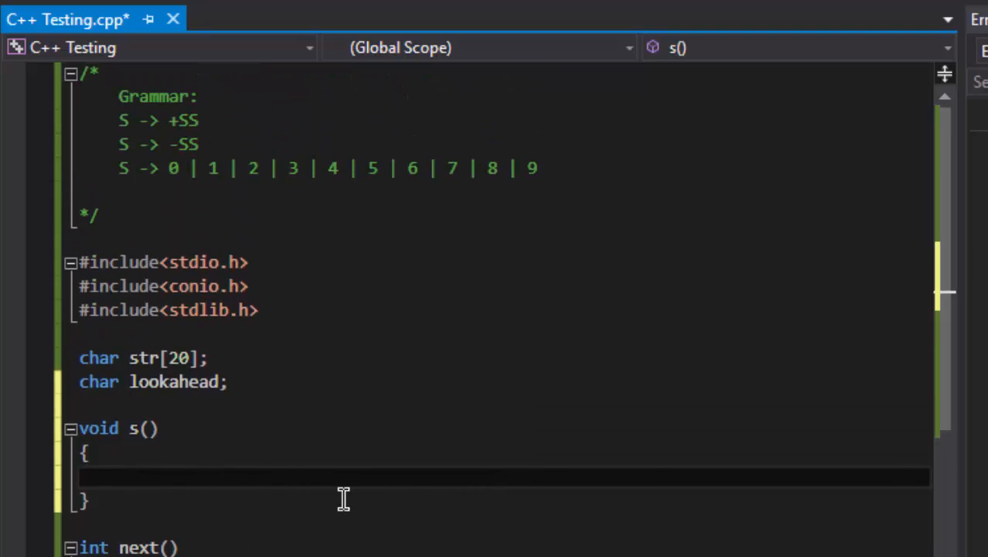
text(if(look)
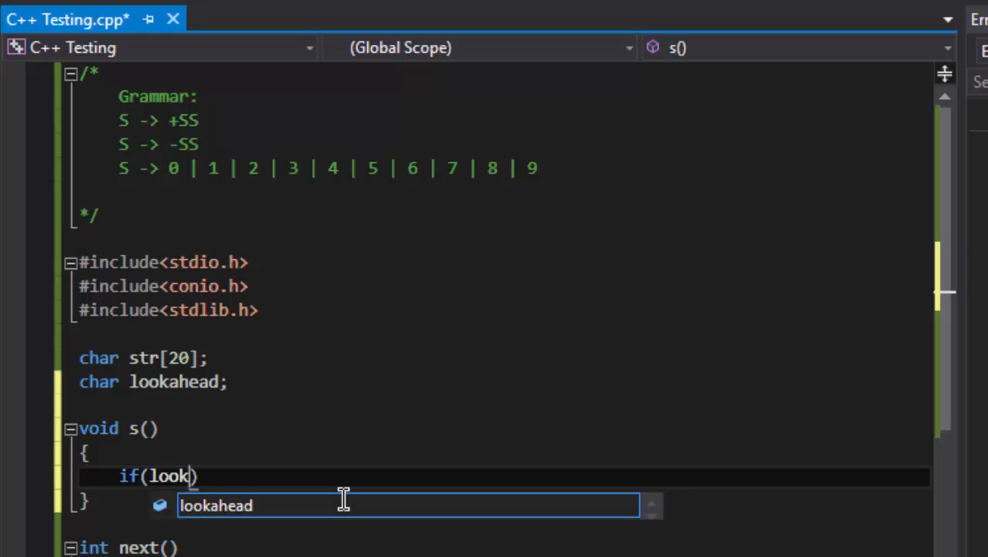
text(ahead ==)
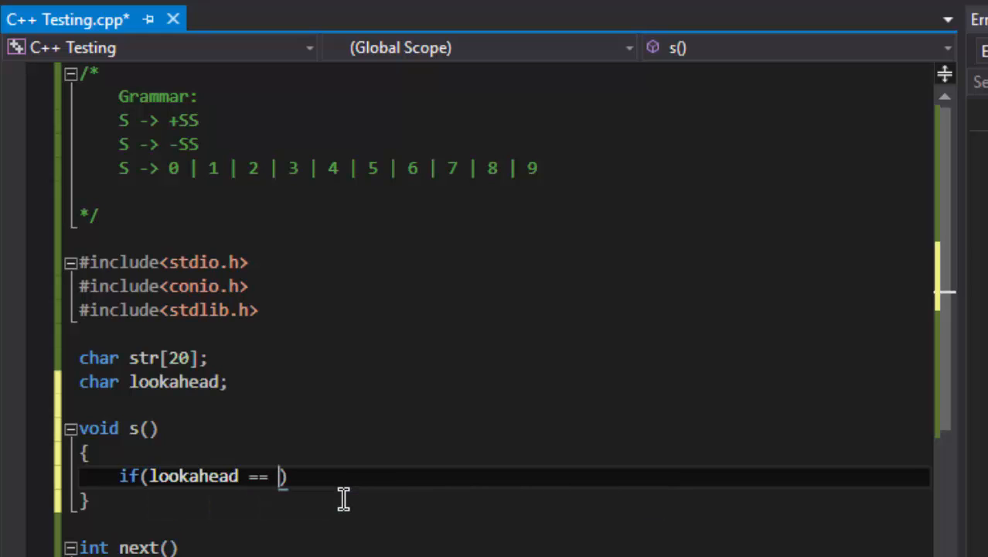
text('+')
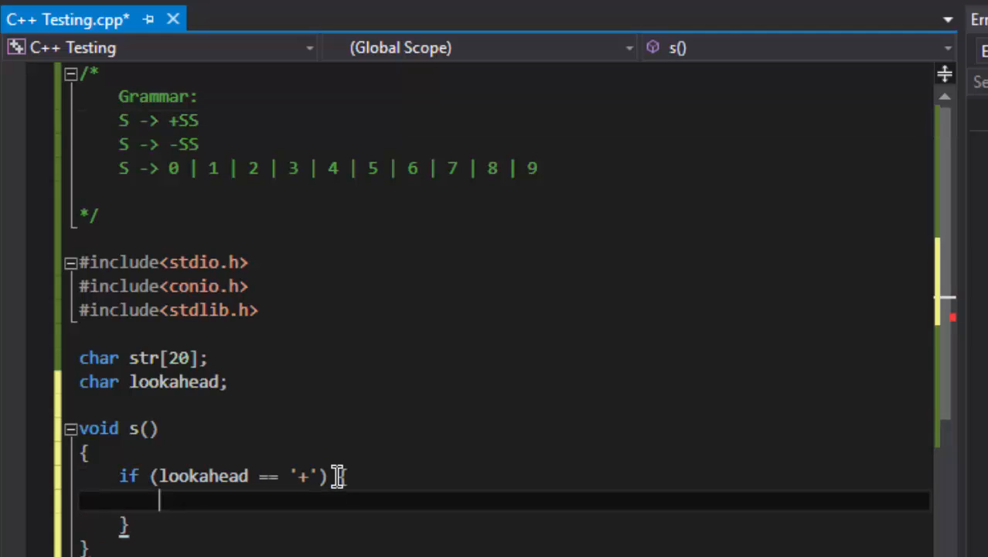
text(ma)
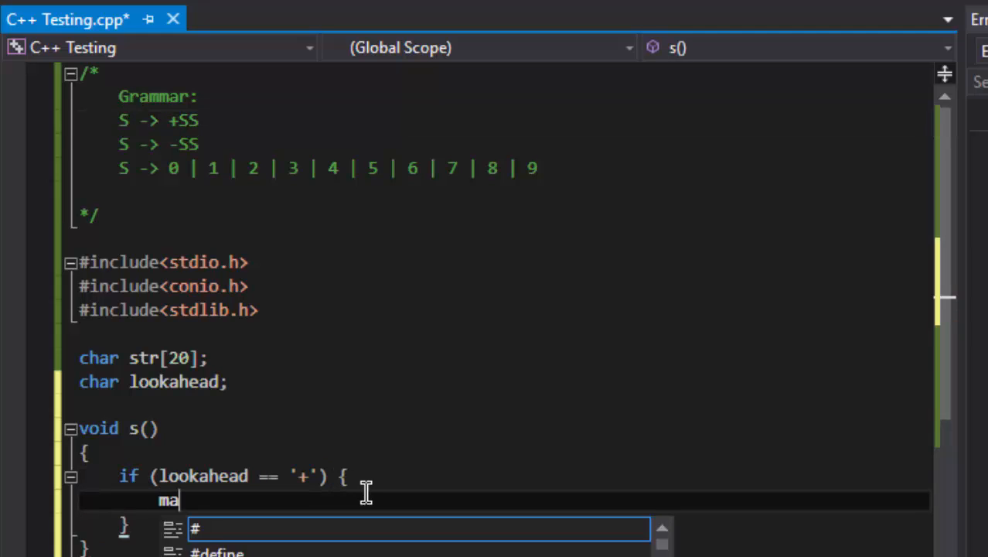
text(tch())
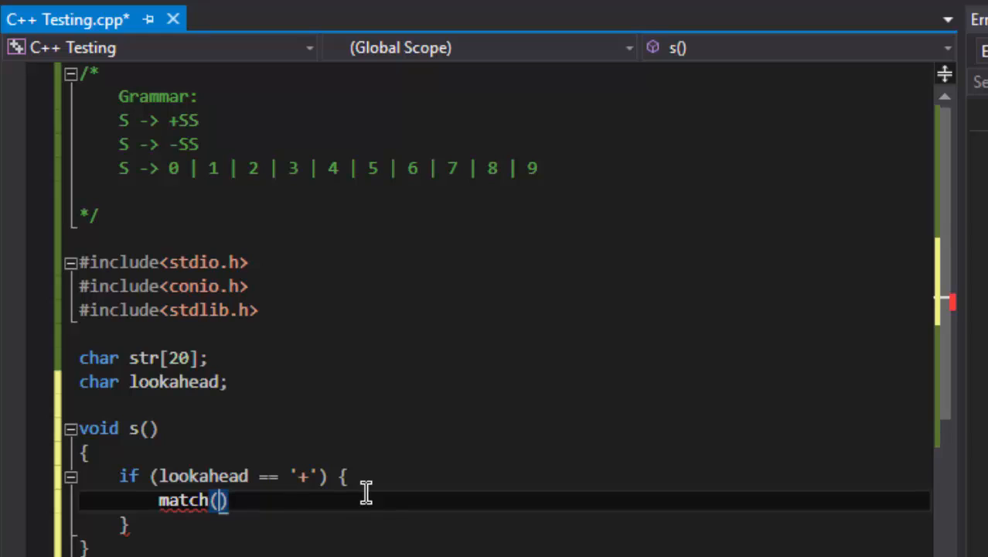
text('+')
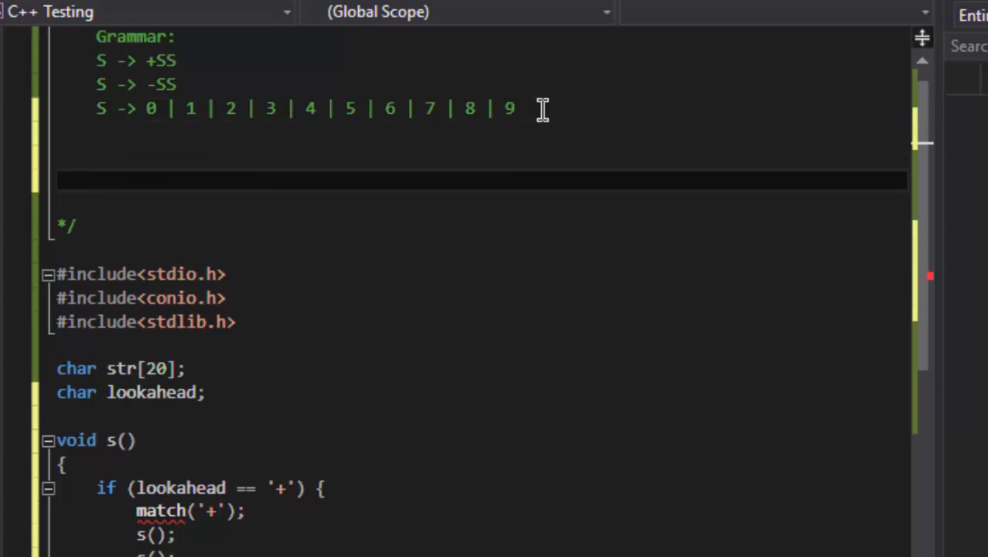
Add example expression 9+5 to the comment and mark s()'s '+' condition.
text(9+5)
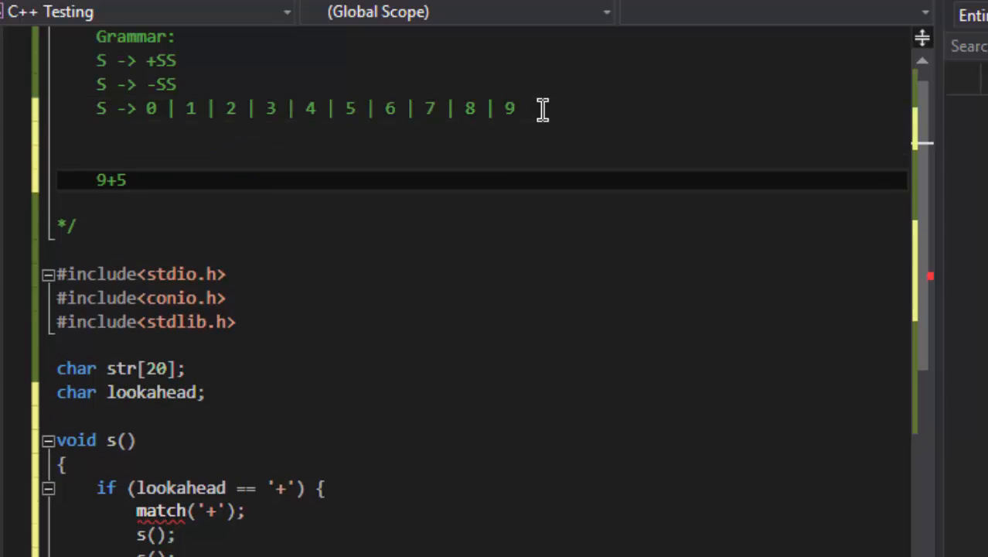
scroll(down, 3)
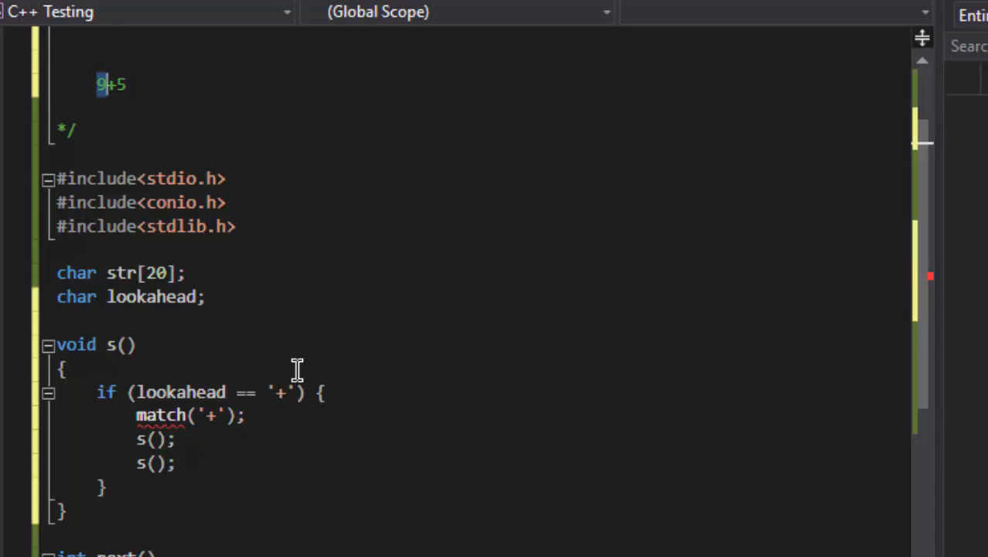
mouse_move(151, 357)
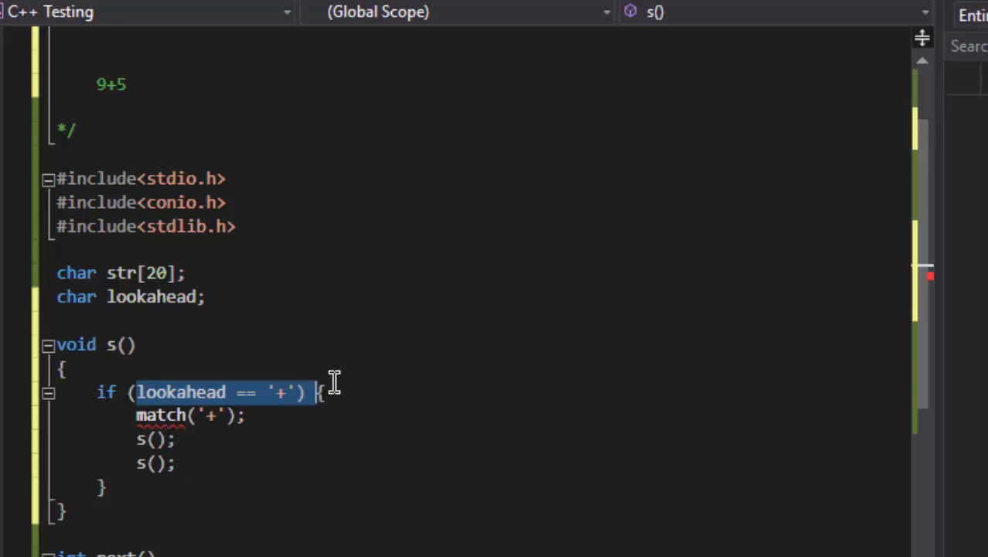
click(285, 392)
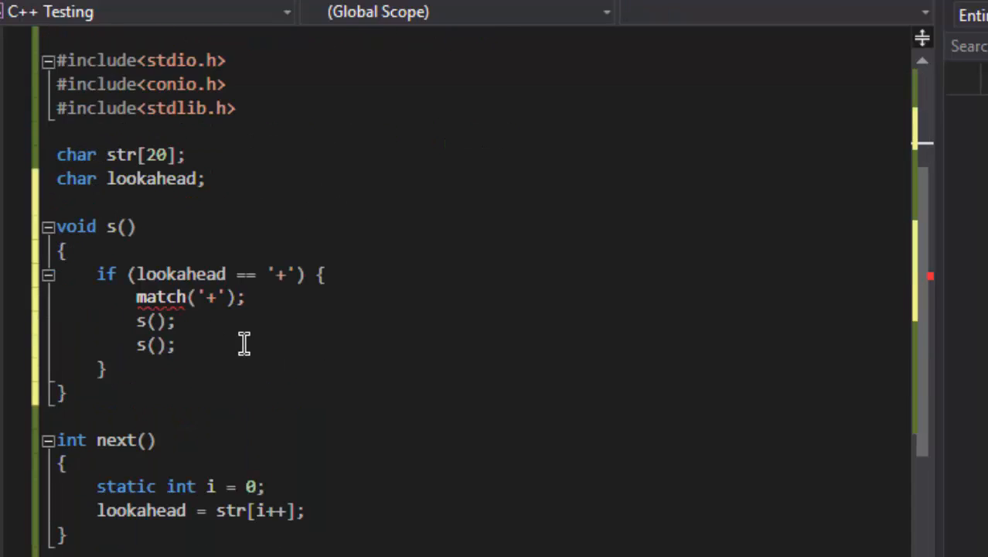
scroll(down, 3)
text(void match()
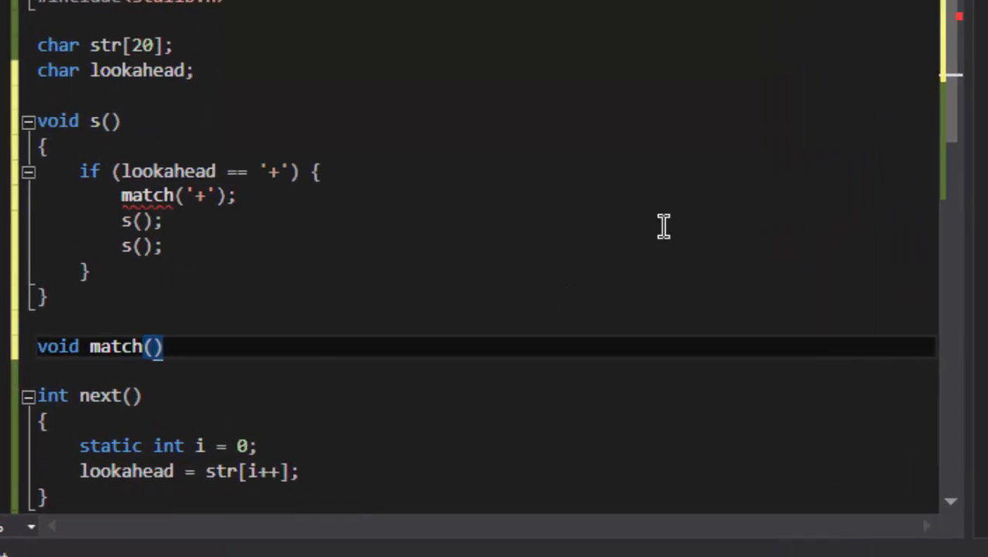
Write match(char t) with if (t == lookahead) lookahead = next();.
text(char)
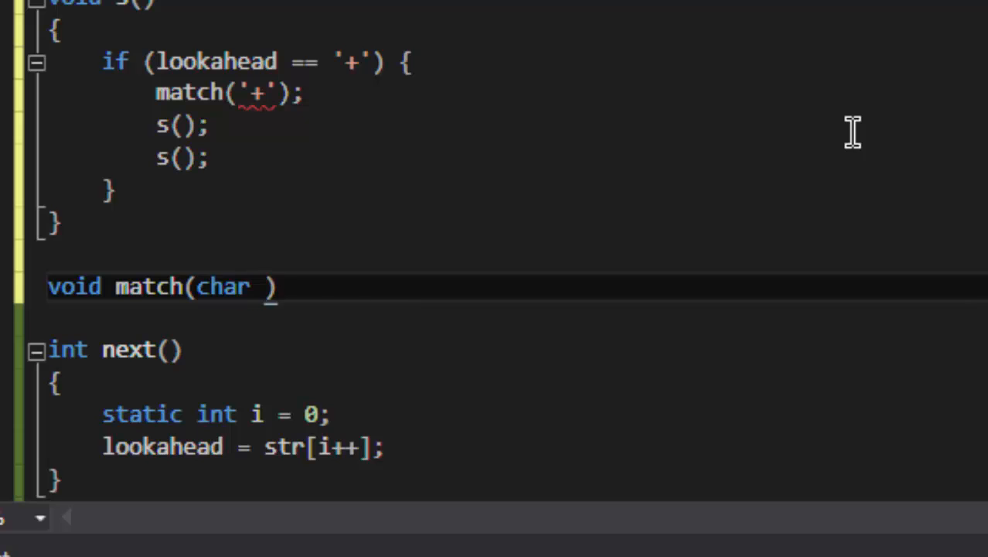
text(t)
text(if)
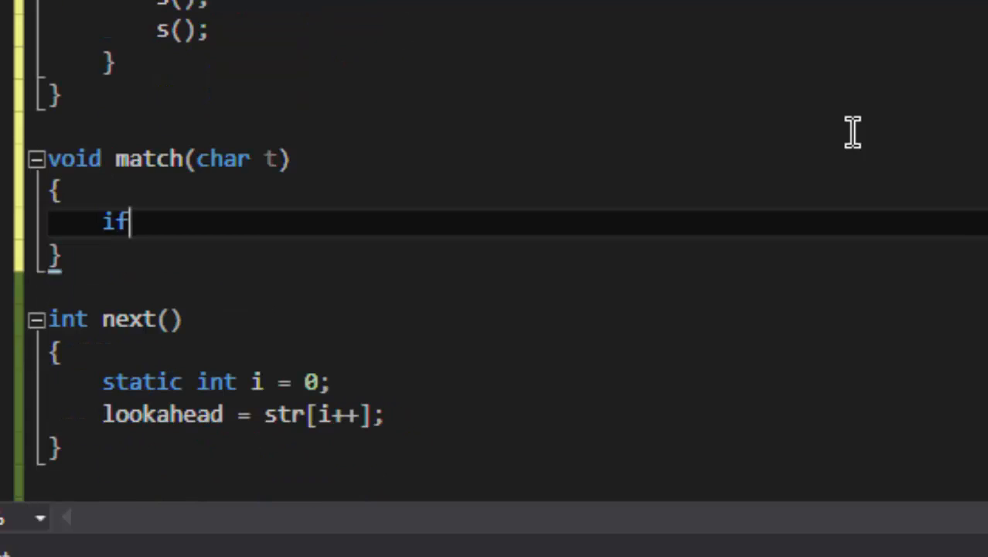
text((t == ))
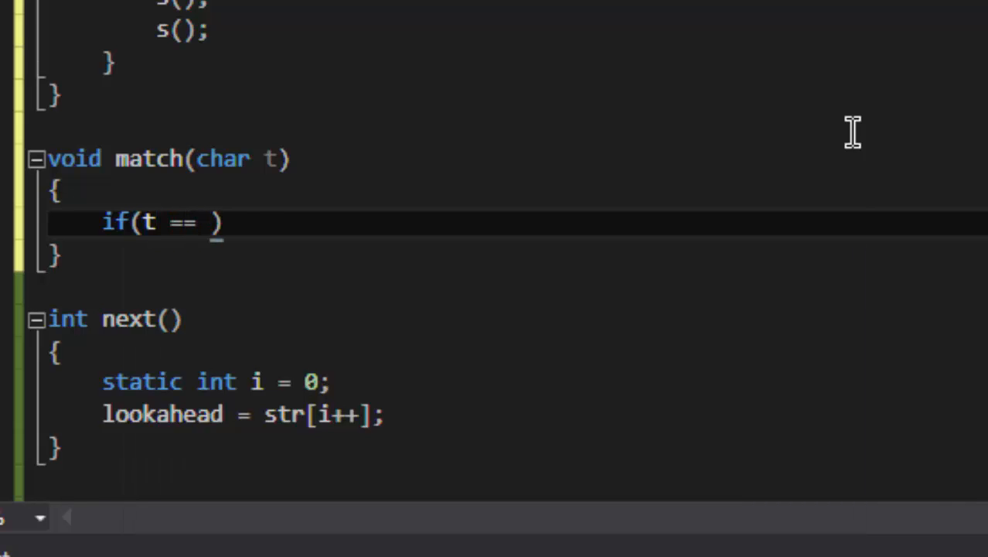
text(lookahead)
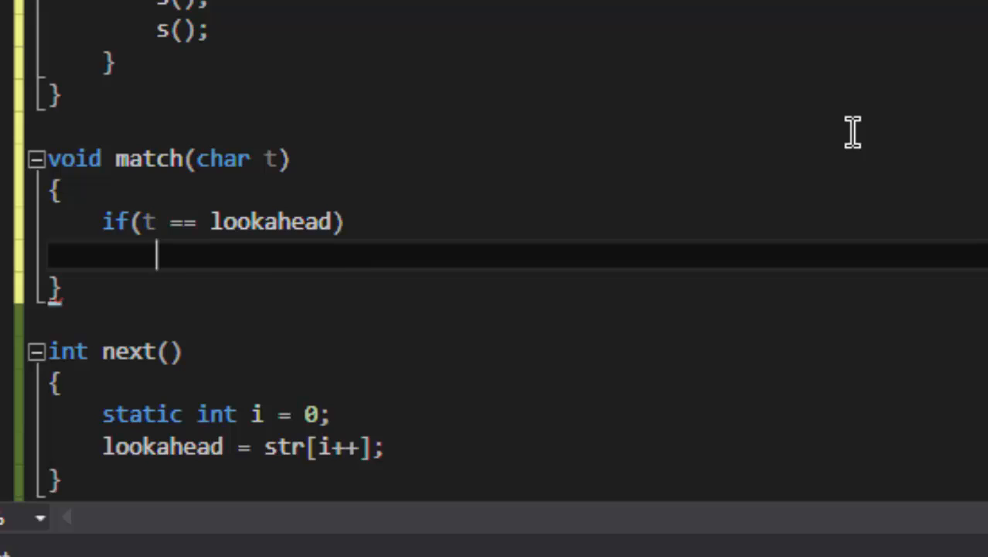
text(lookahead)
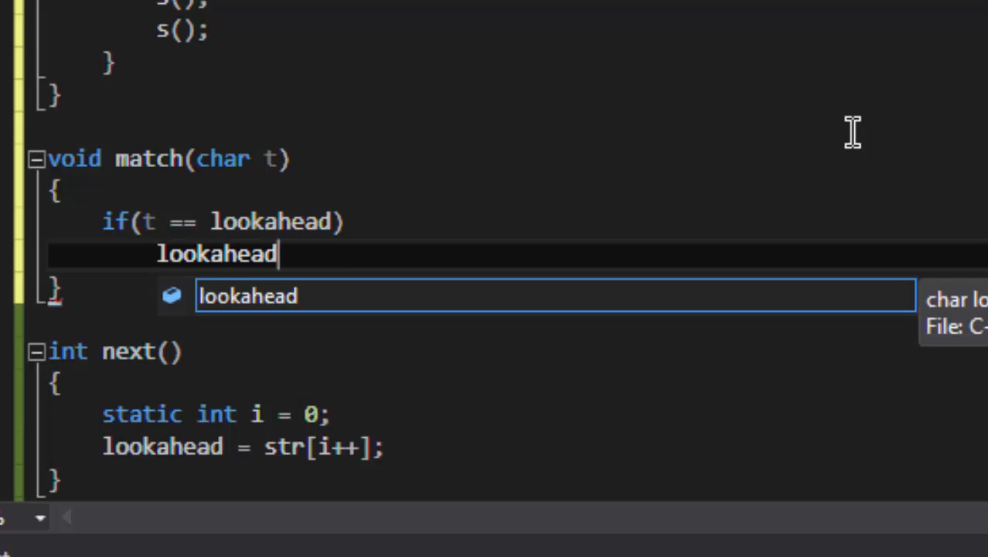
text(=)
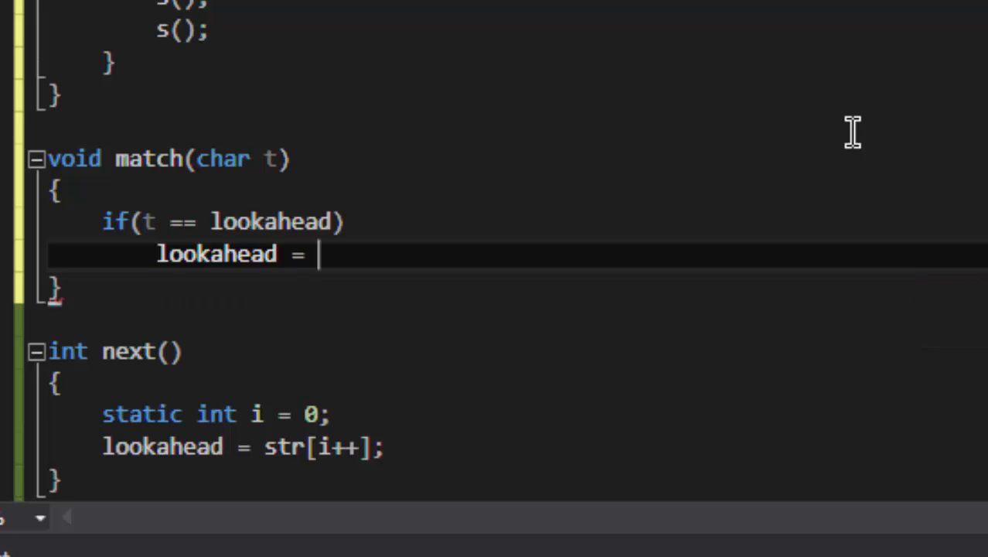
text(next();)
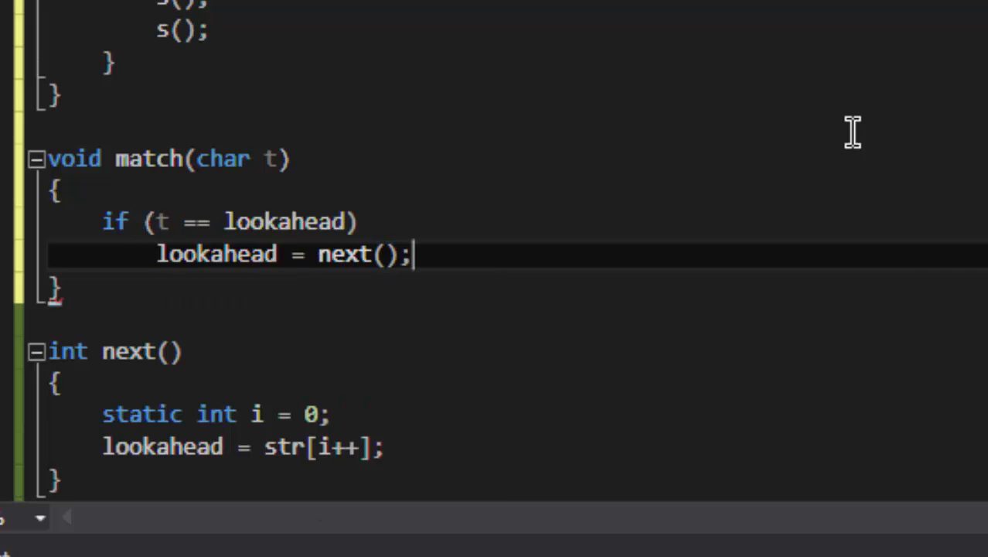
Rework next() and match() so match() simply calls next() on a match.
scroll(down, 3)
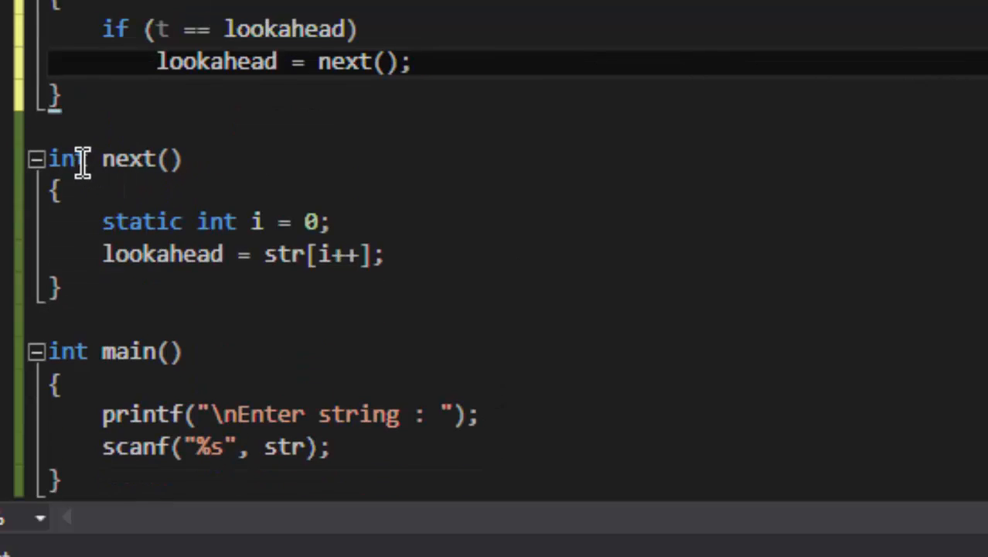
text(char)
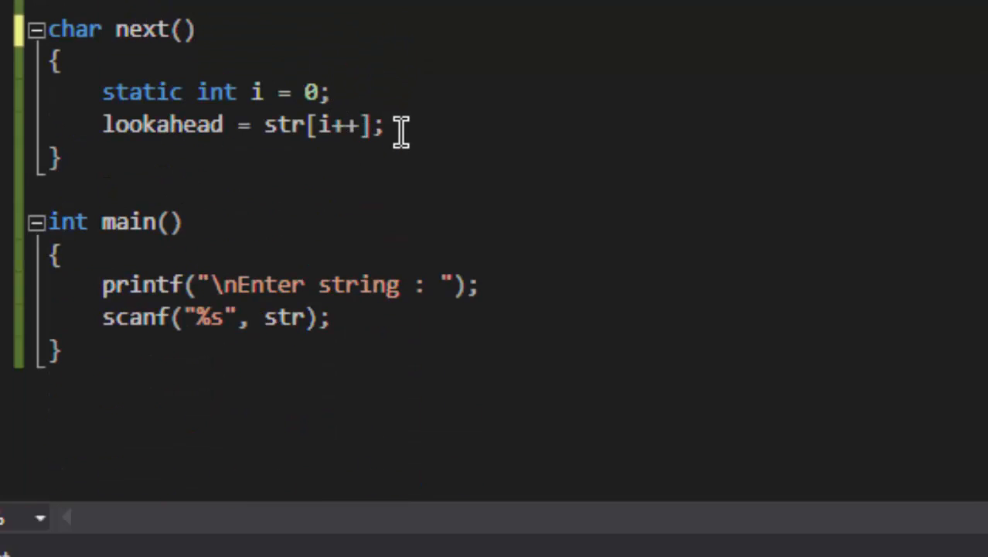
text(return l)
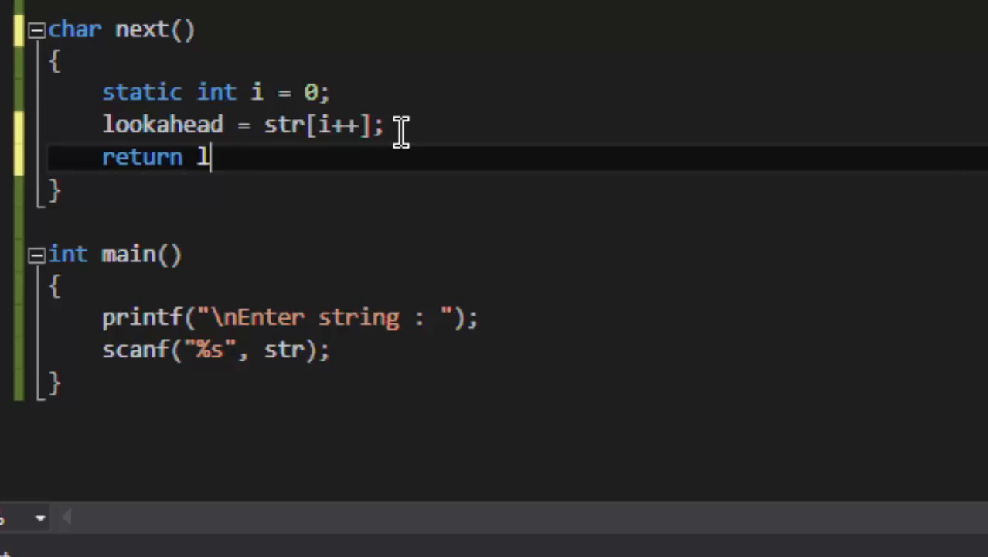
text(ookahead;)
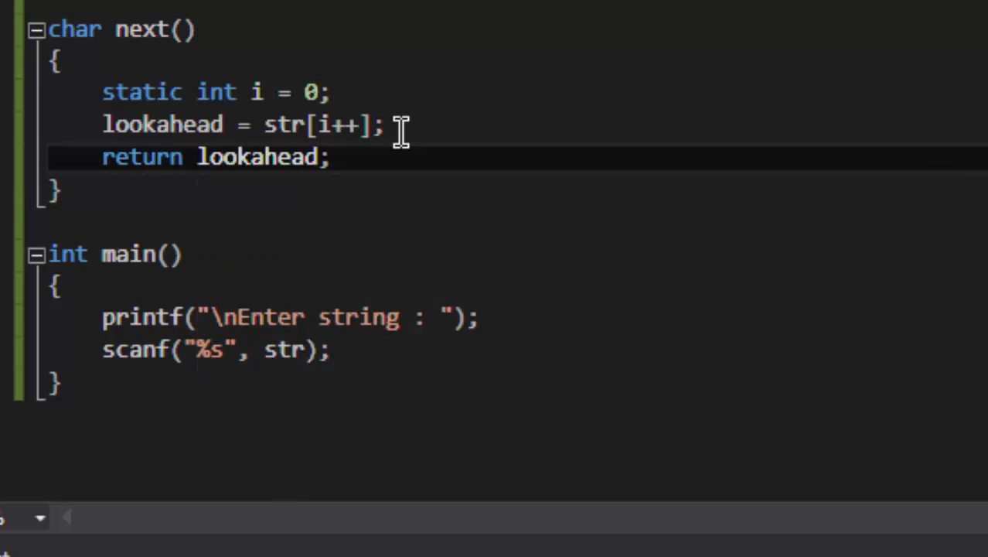
scroll(down, 3)
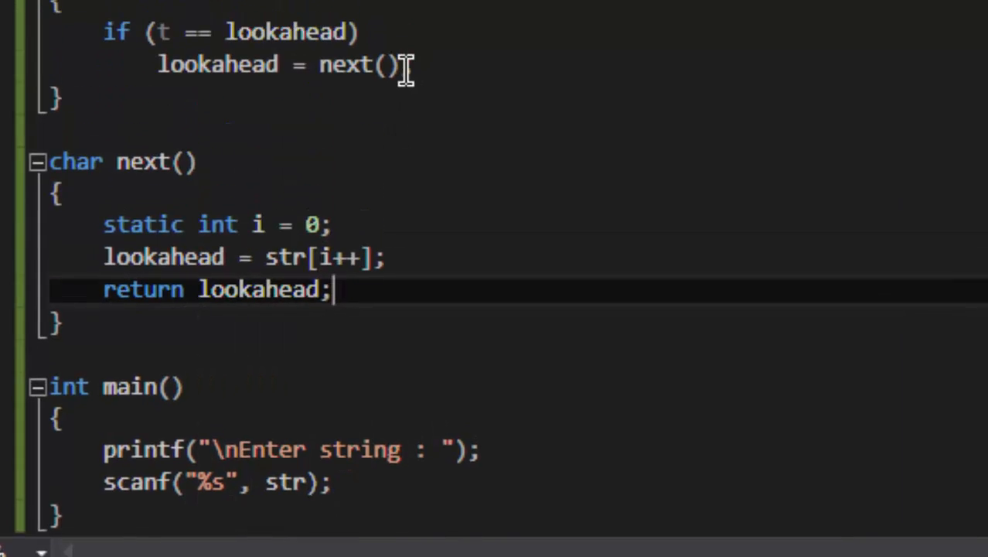
scroll(up, 3)
text(void)
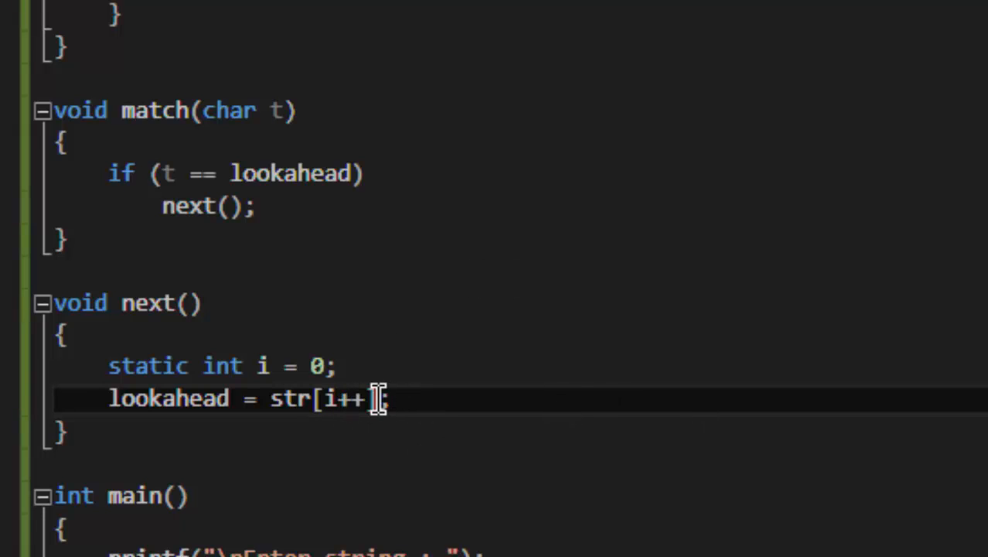
mouse_move(139, 193)
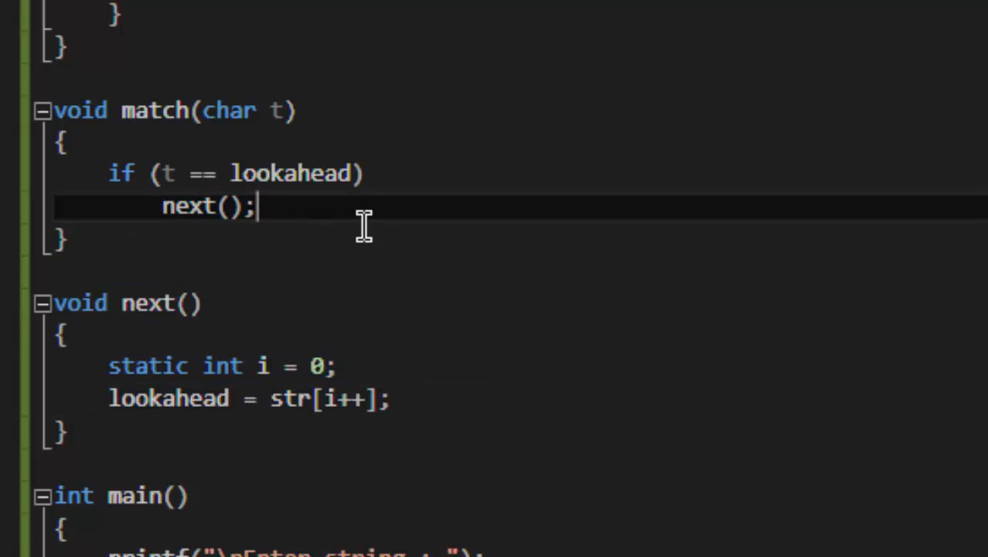
scroll(down, 3)
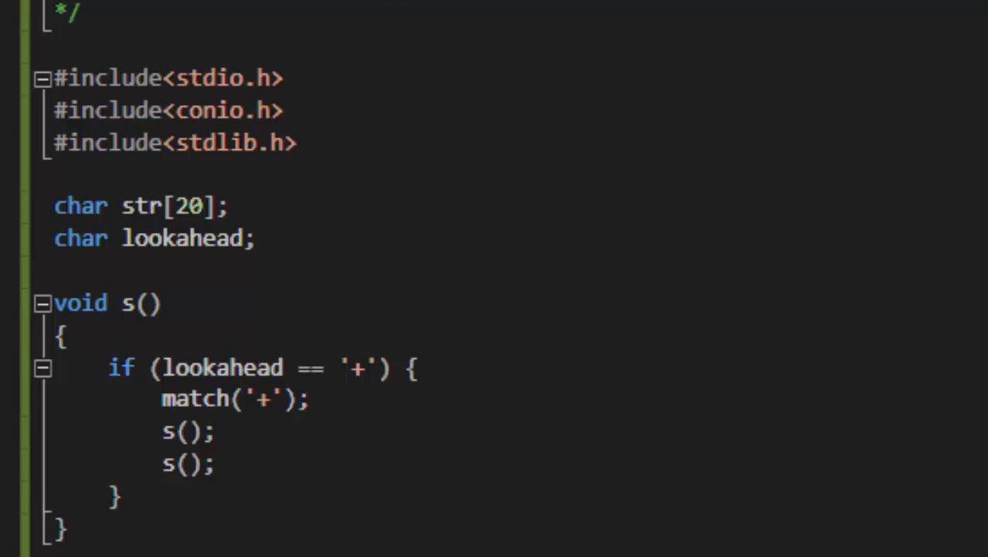
mouse_move(309, 318)
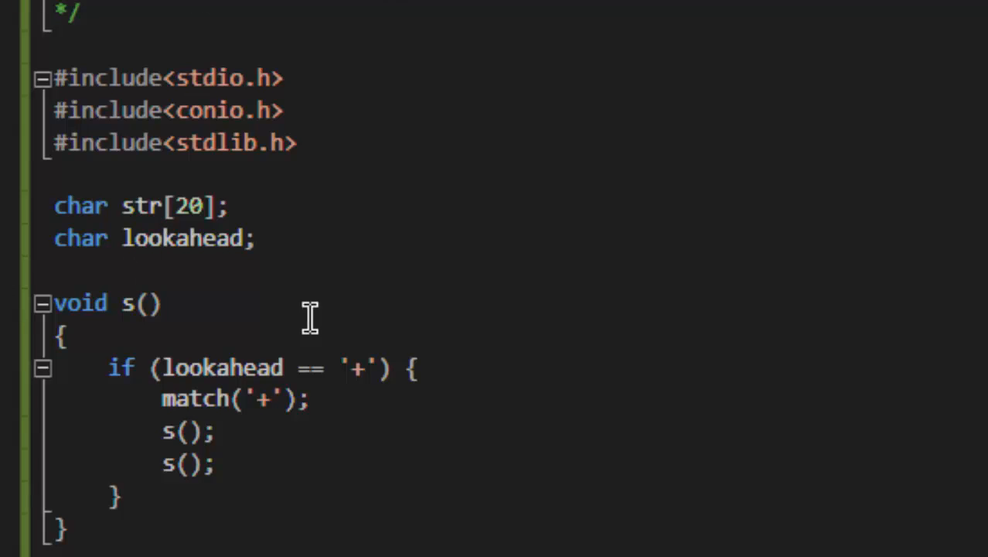
Make match()'s else branch print "Syntax Error!! \n\n" and call exit(2).
scroll(down, 3)
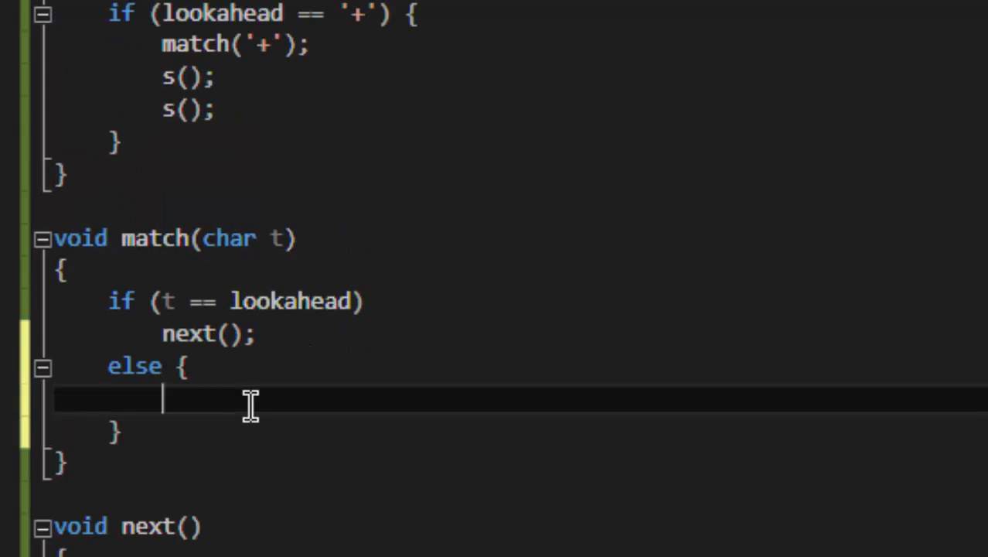
text(printf(""))
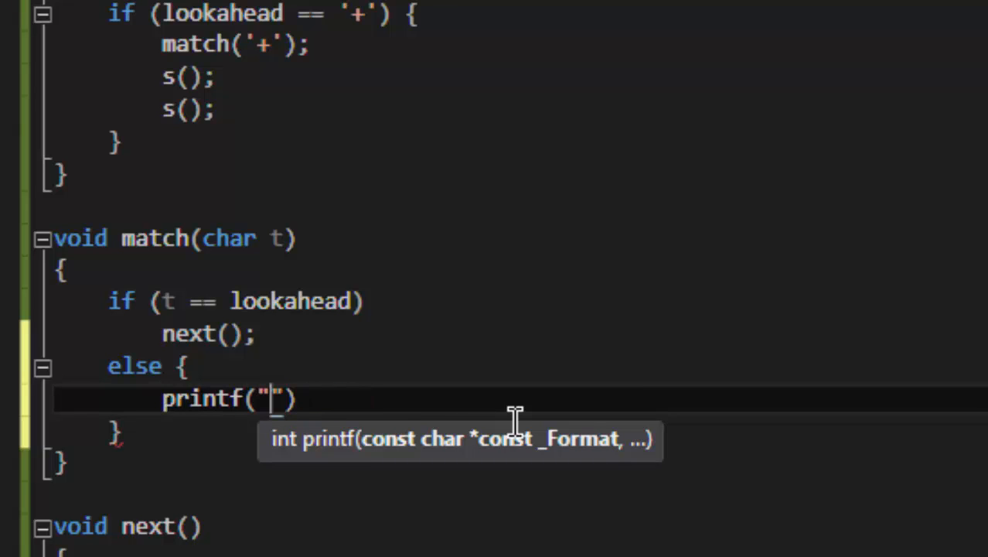
text(Syntax Errore)
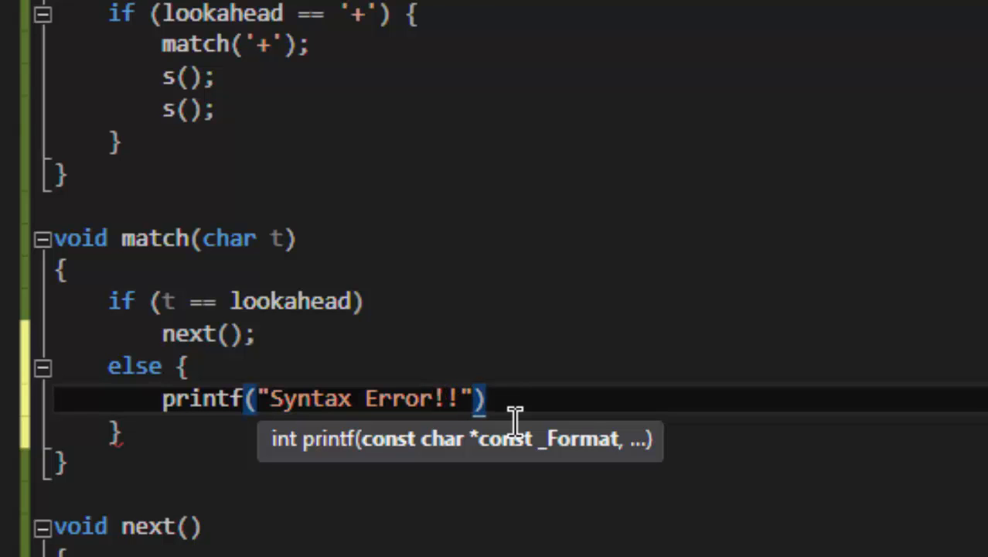
text(\n\n)
text(ex)
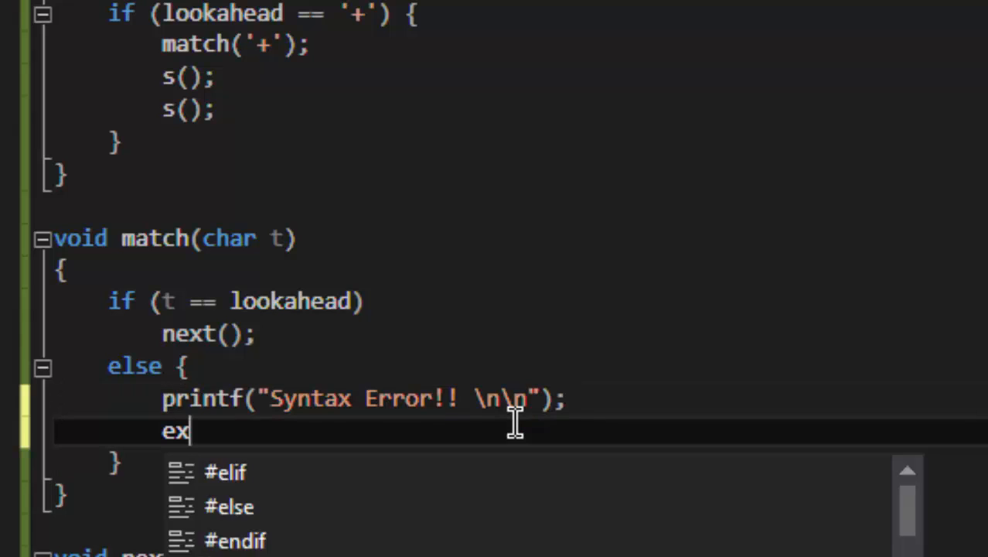
text(it())
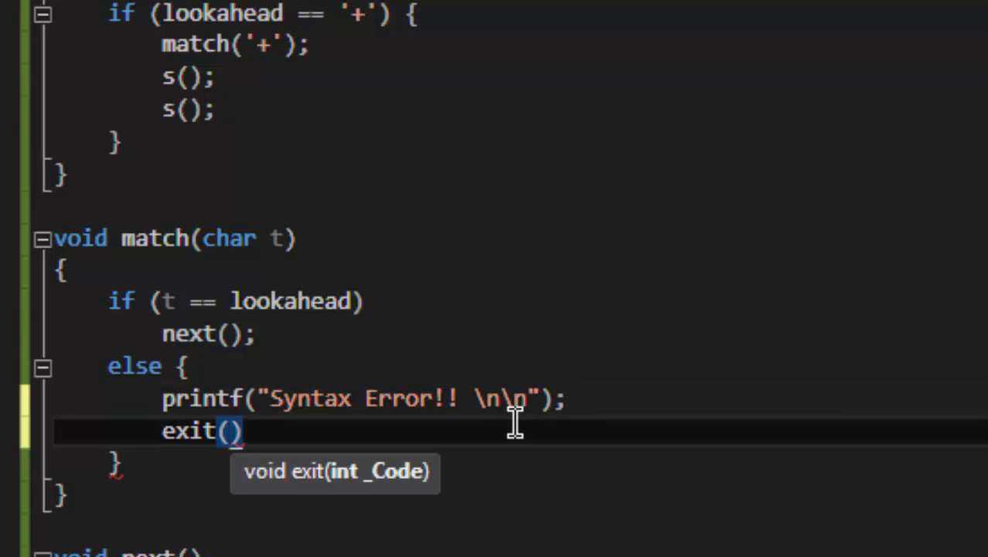
text(2);)
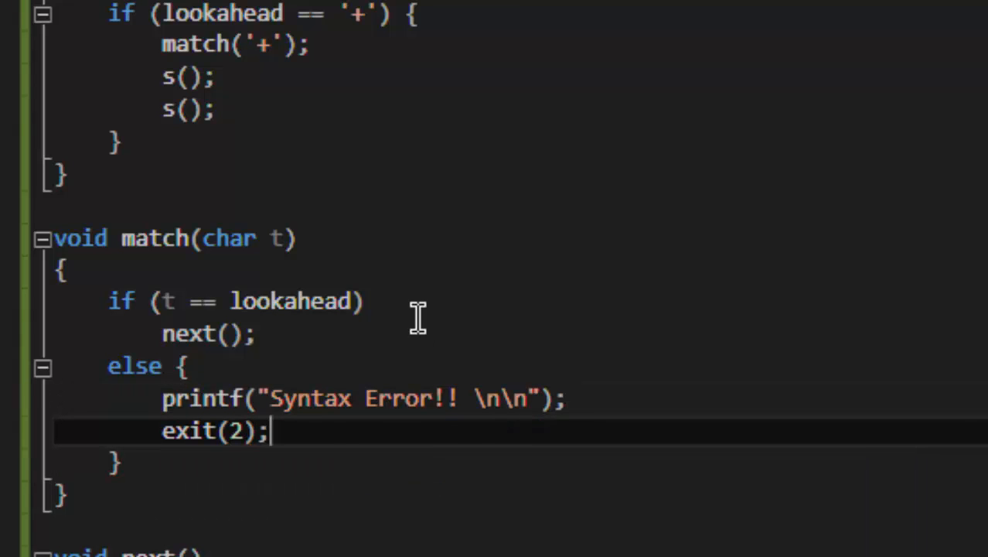
scroll(down, 3)
text(i)
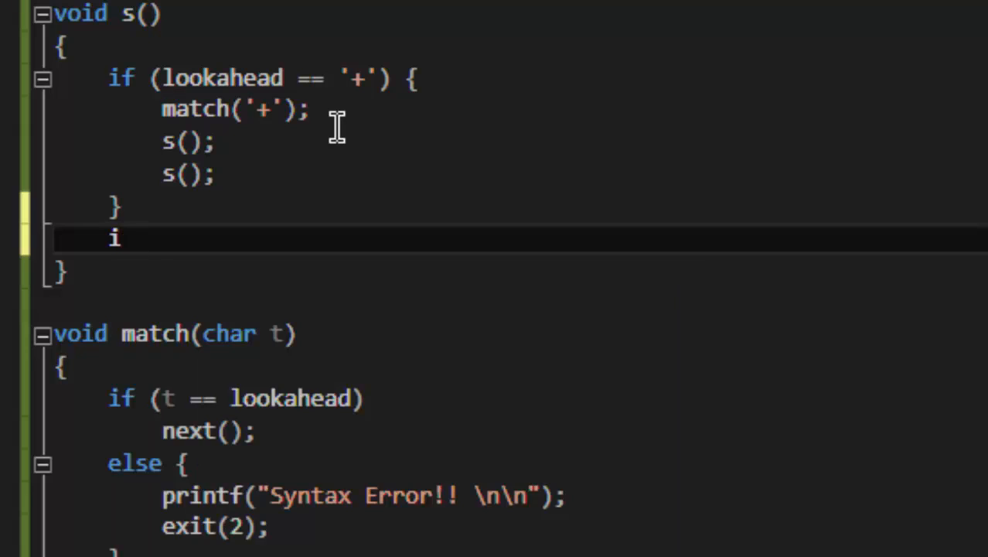
Add an else if (lookahead == '-') branch calling match('-') then s() twice.
text(ls if())
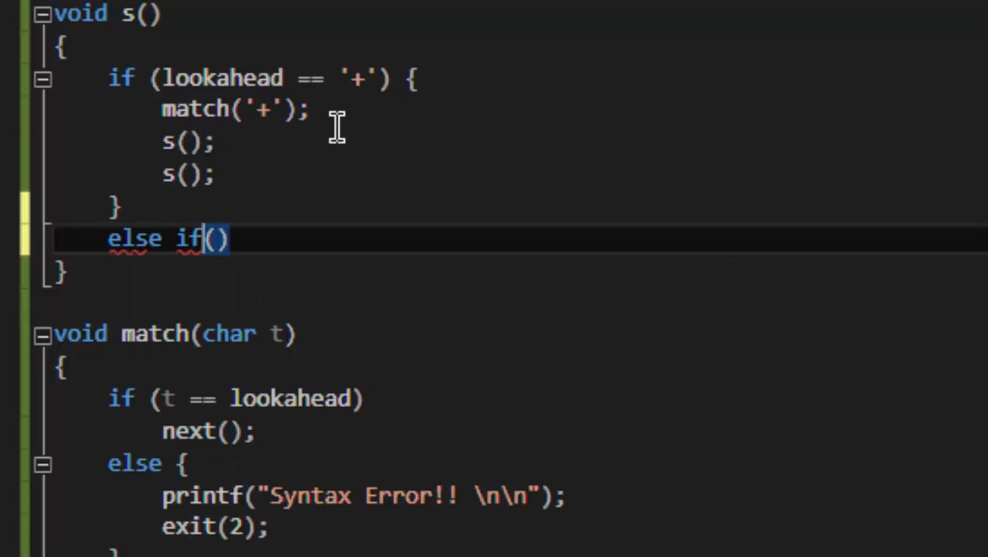
text(lookahead ==)
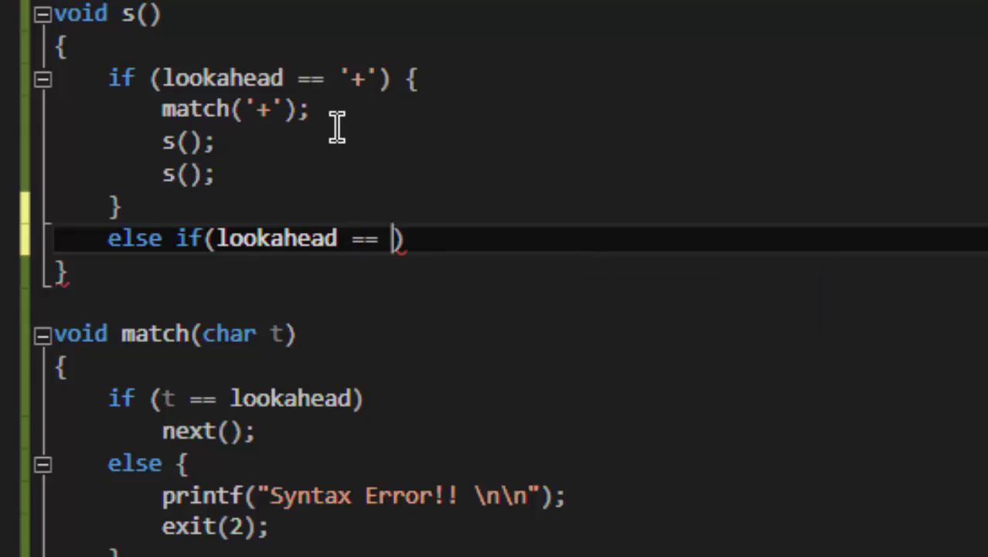
text('-')
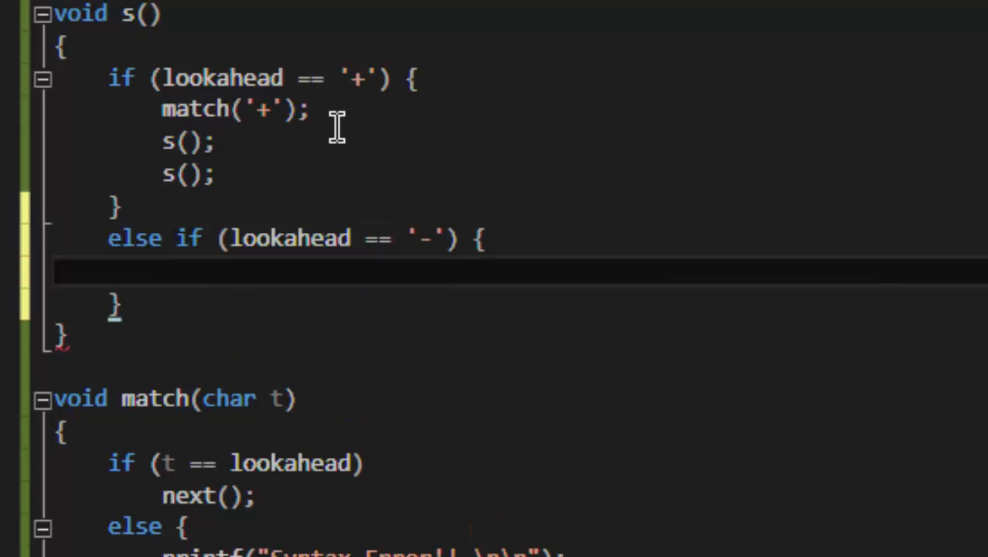
text(match(')
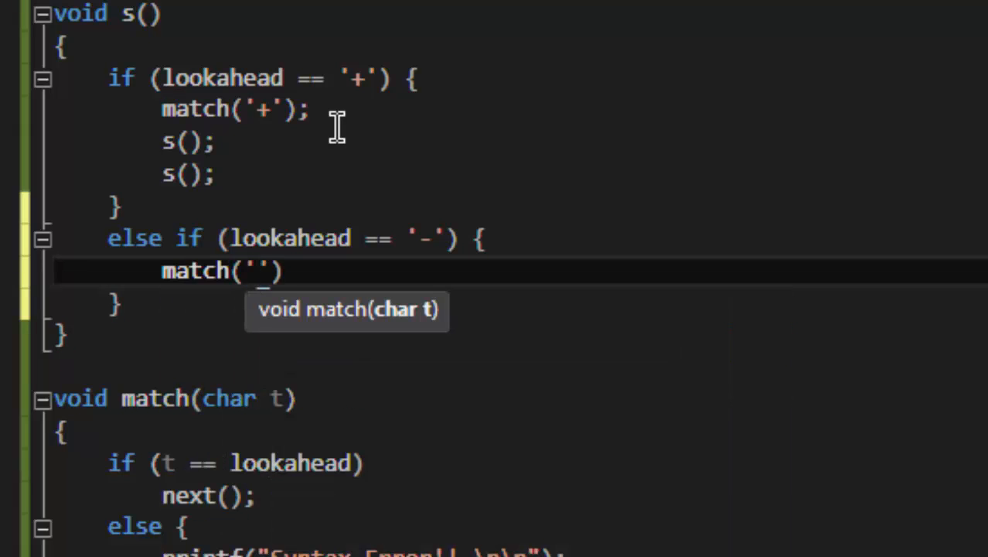
text(-)
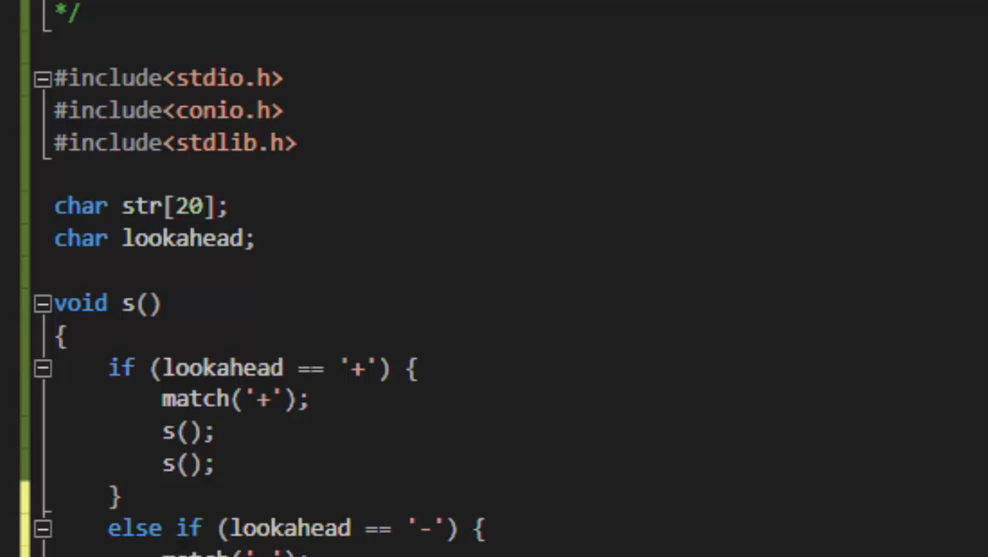
scroll(down, 3)
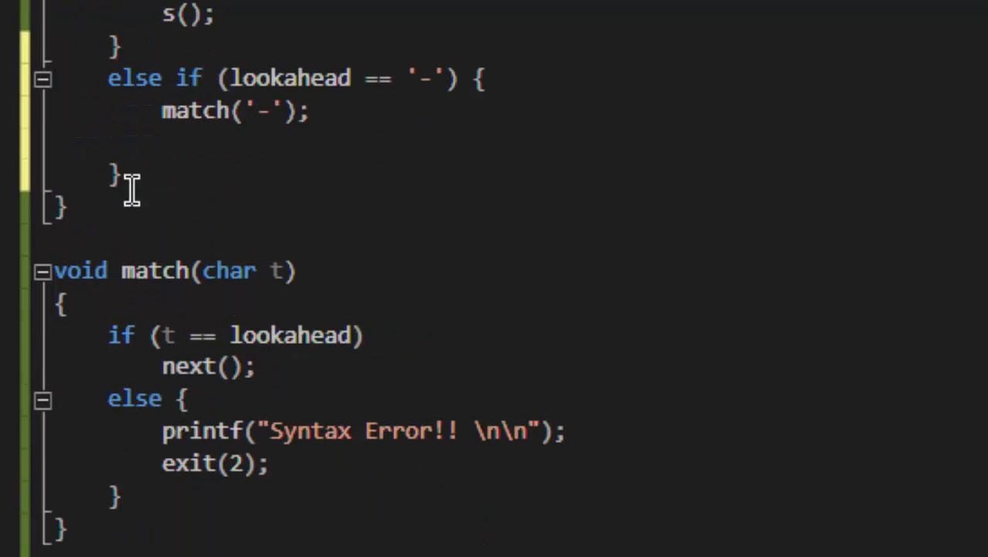
text(s();)
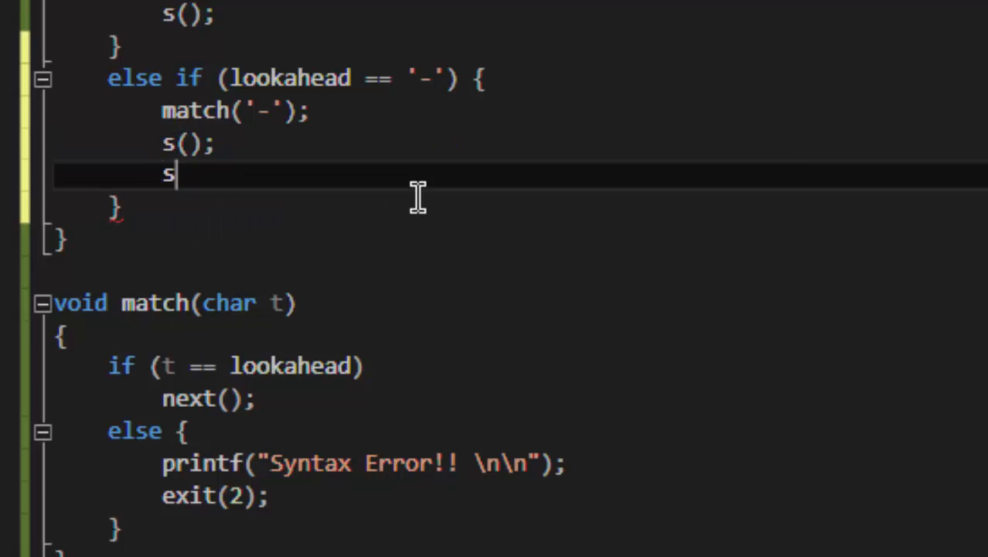
text(();)
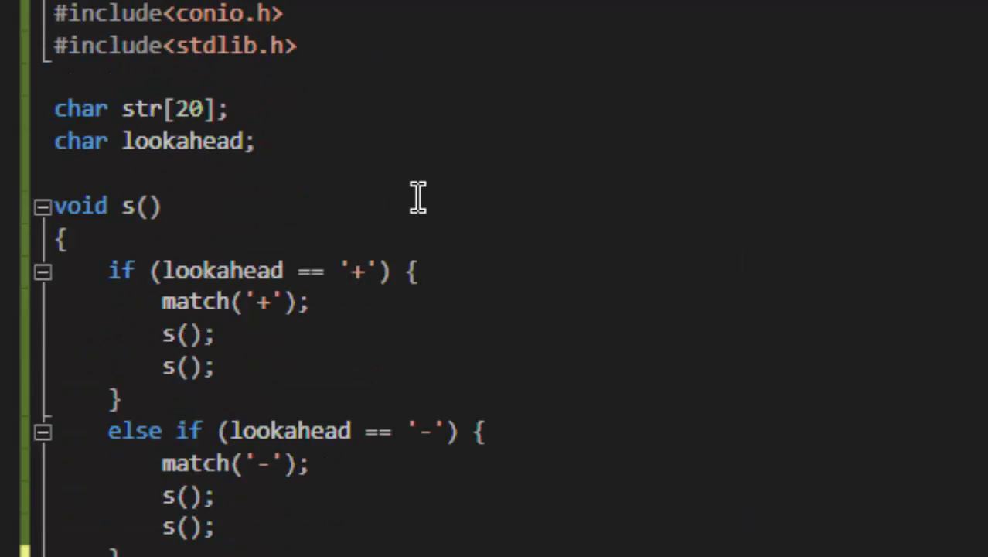
scroll(up, 3)
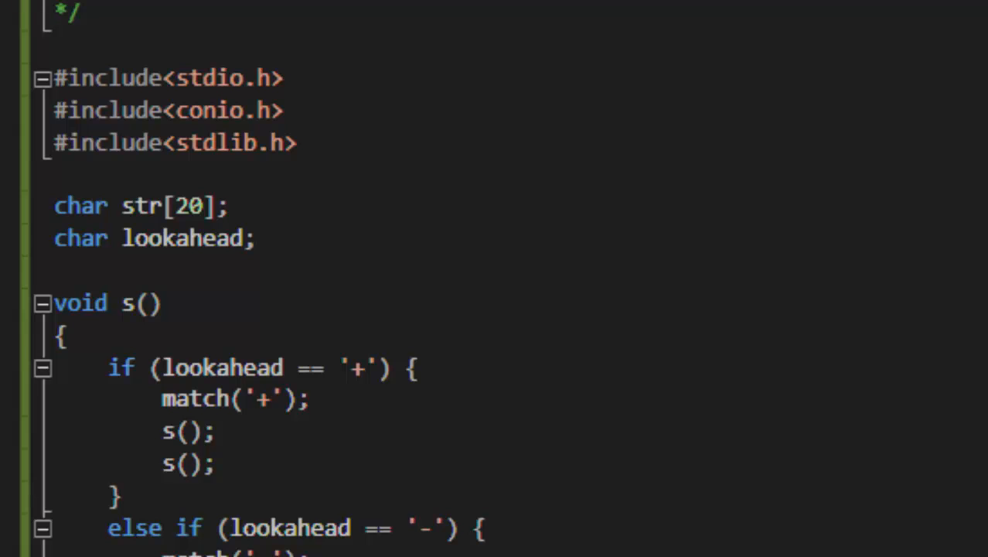
Start a third else-if in s() testing lookahead against digits '1' through '7' with ||.
scroll(down, 3)
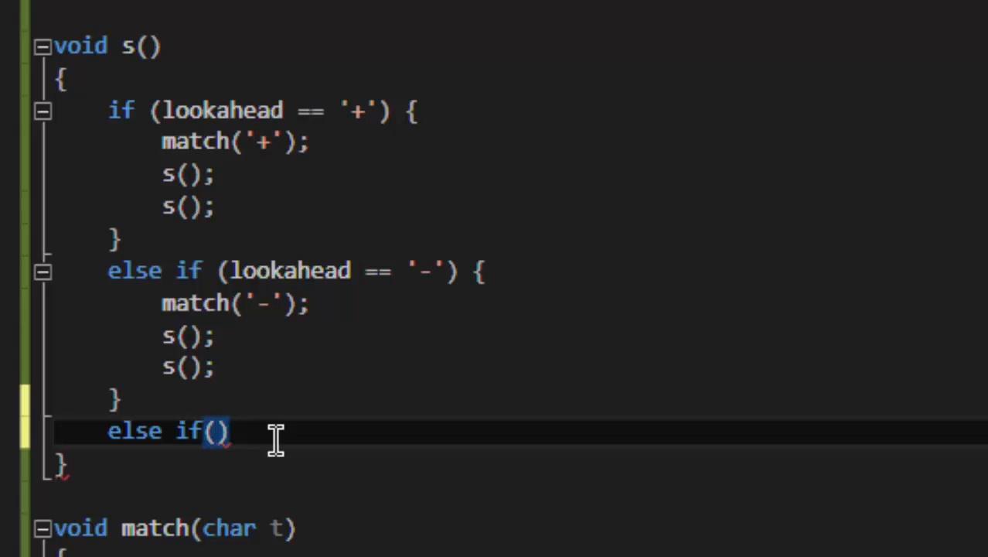
text(l)
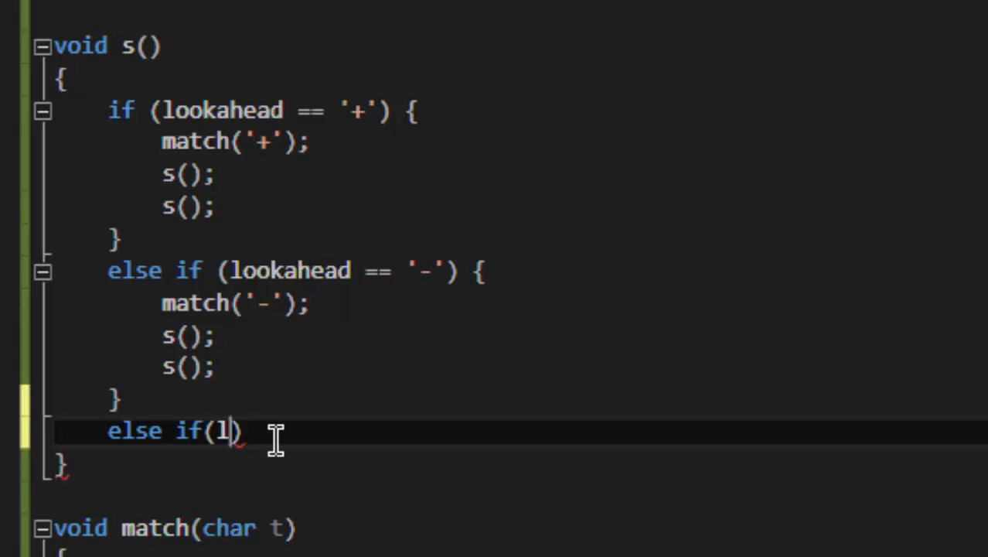
text(ookahead)
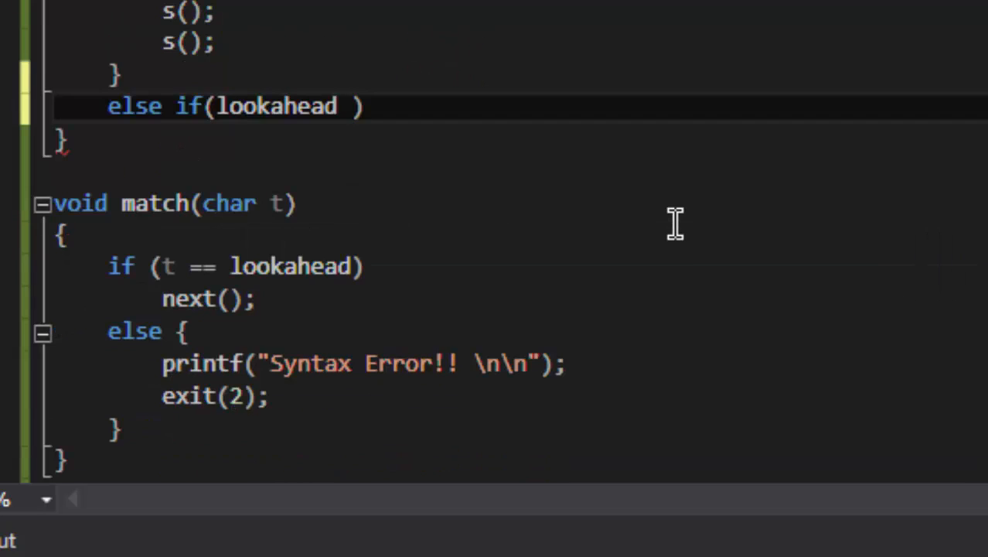
text(== ')
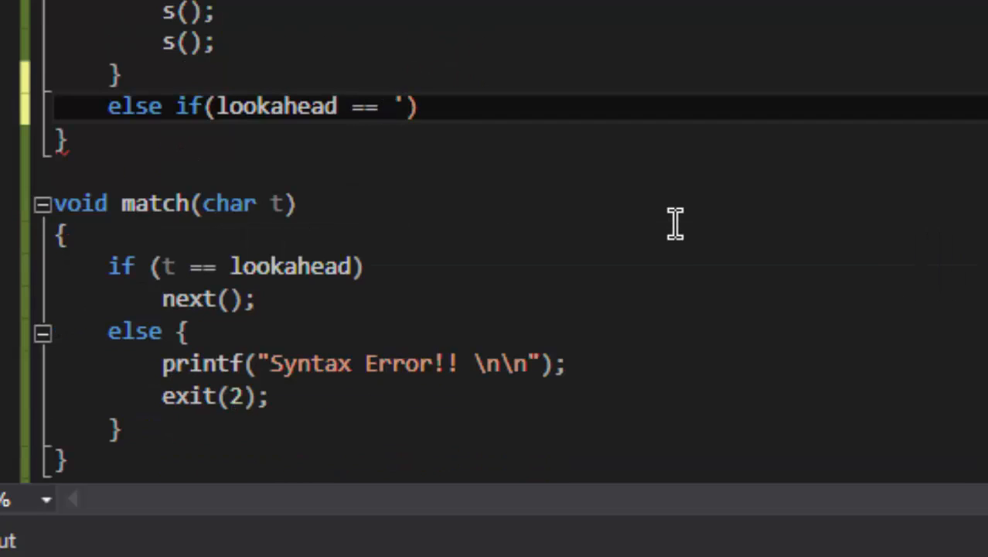
text(1' ||)
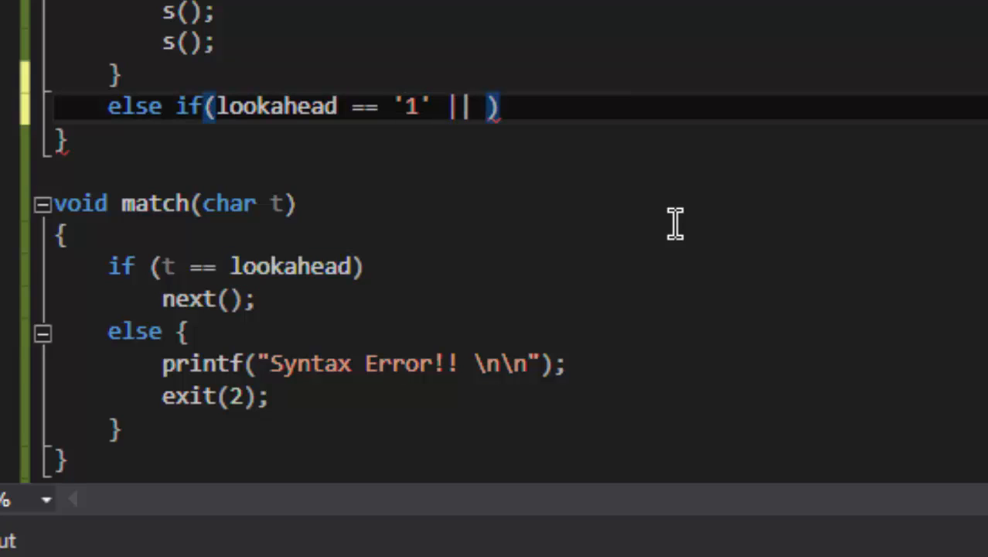
text(lookahead == '1')
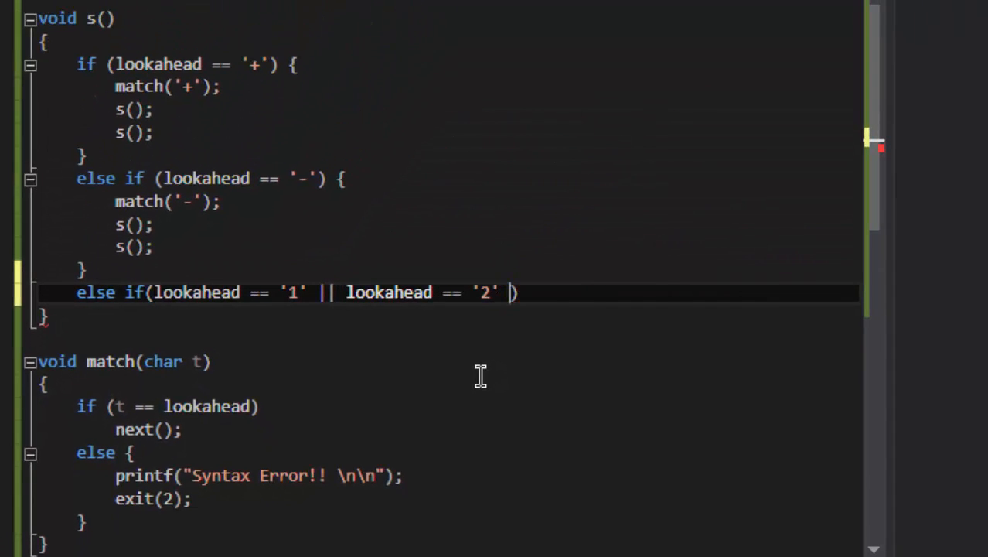
text(lookahead == '3')
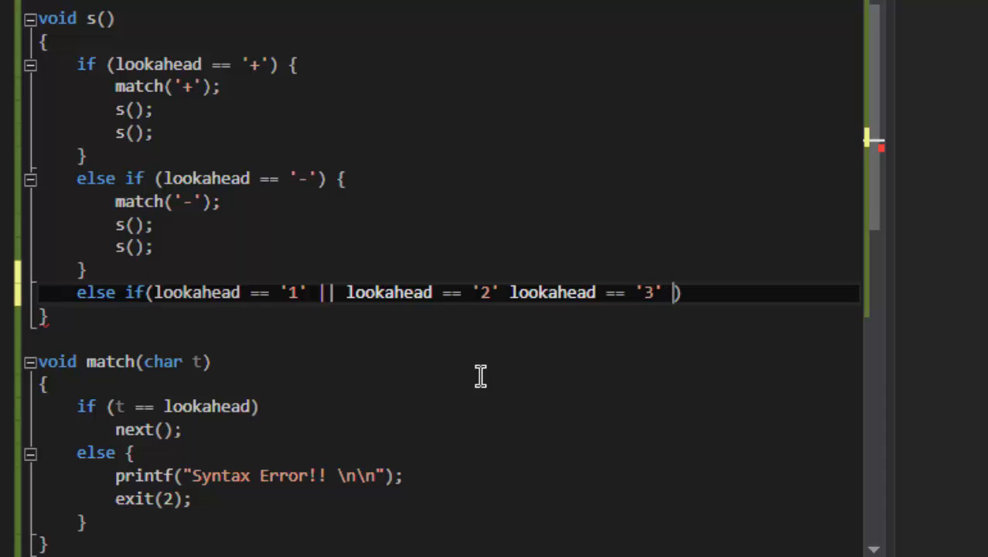
text(lookahead == '4')
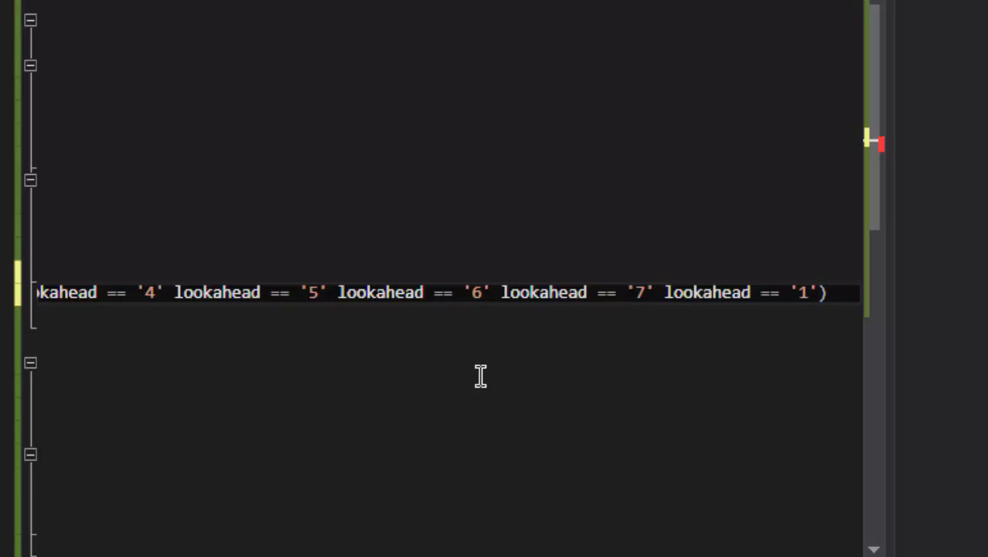
text(8)
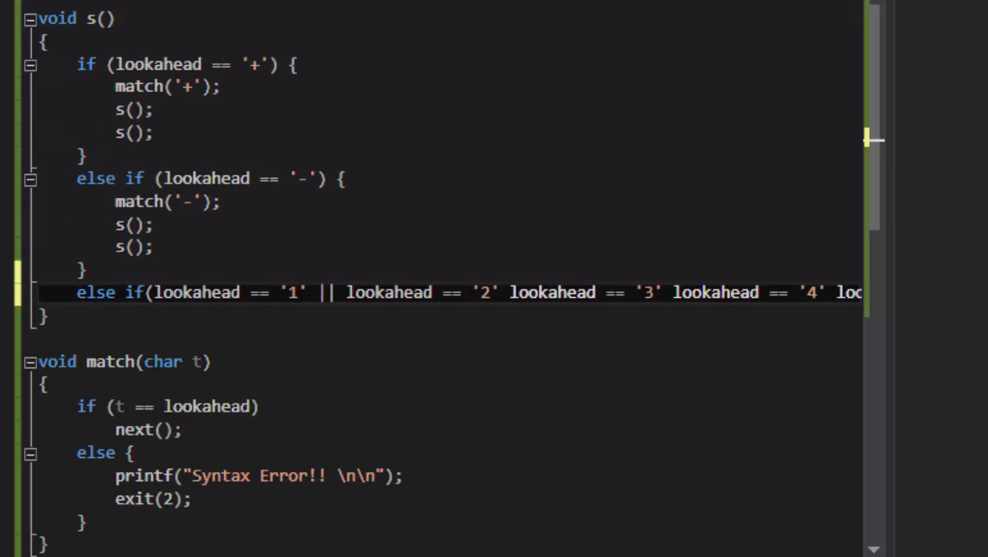
Review the long digit condition line and begin a match() call below it.
scroll(right, 3)
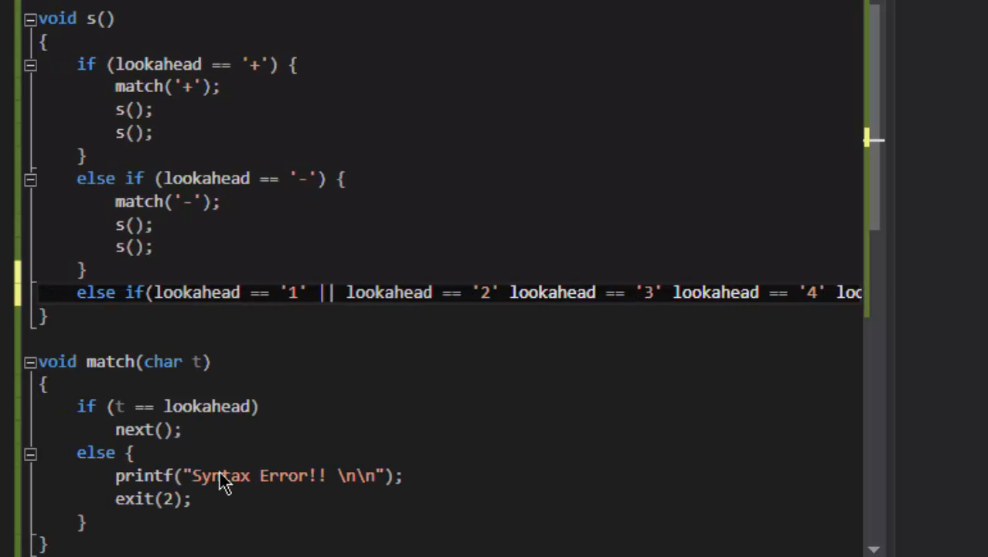
mouse_move(202, 480)
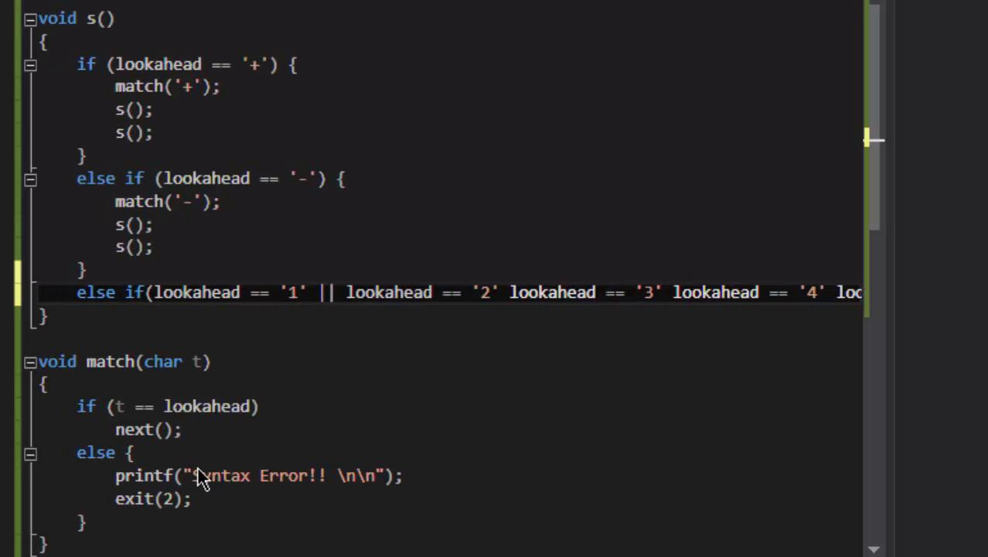
scroll(right, 3)
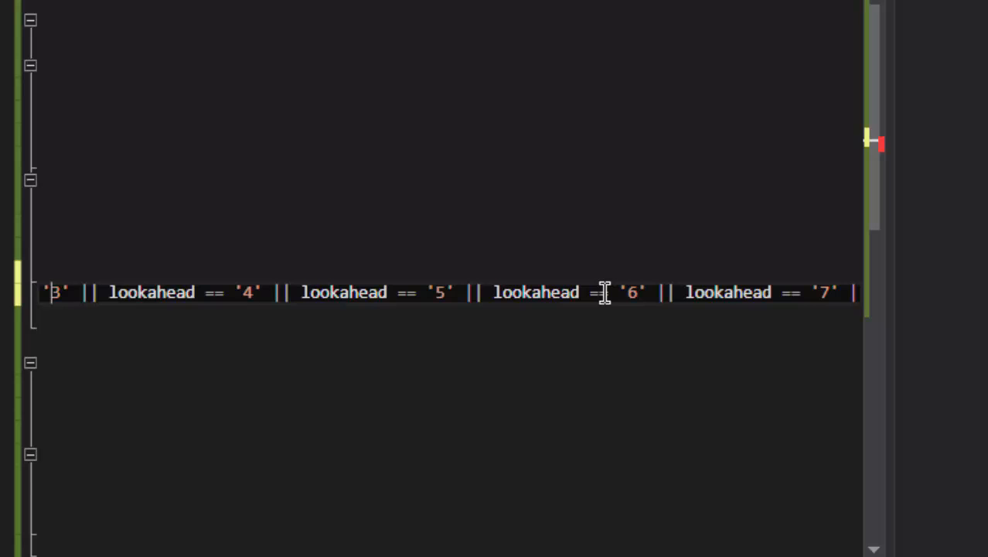
scroll(left, 3)
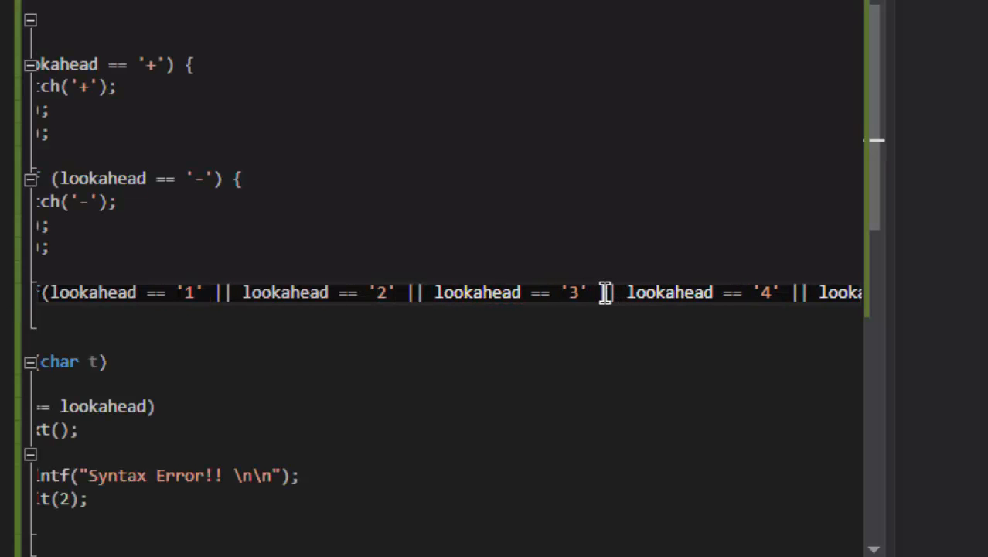
scroll(down, 3)
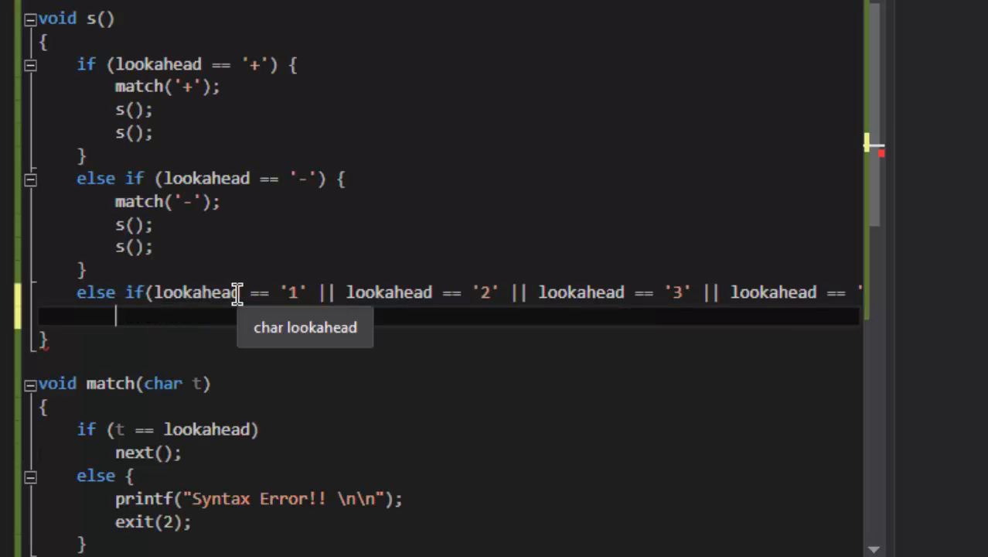
text(matxh())
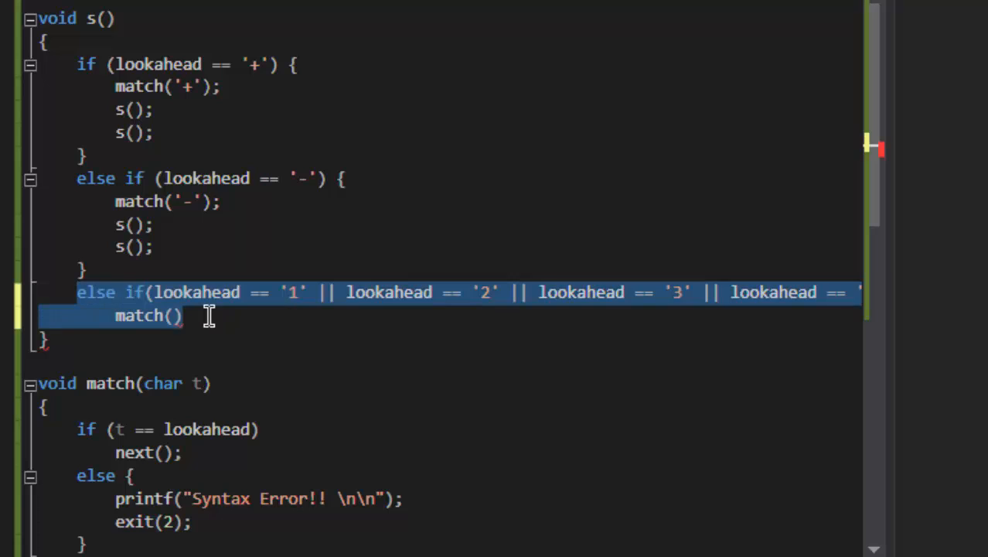
Delete the unfinished digit branch and start a new else if after the '-' branch.
key(Delete)
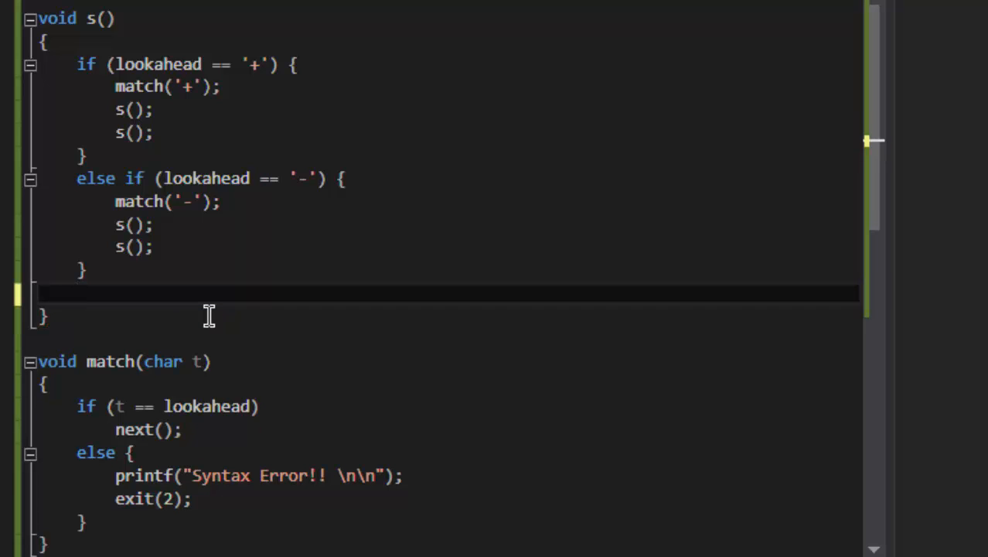
scroll(down, 3)
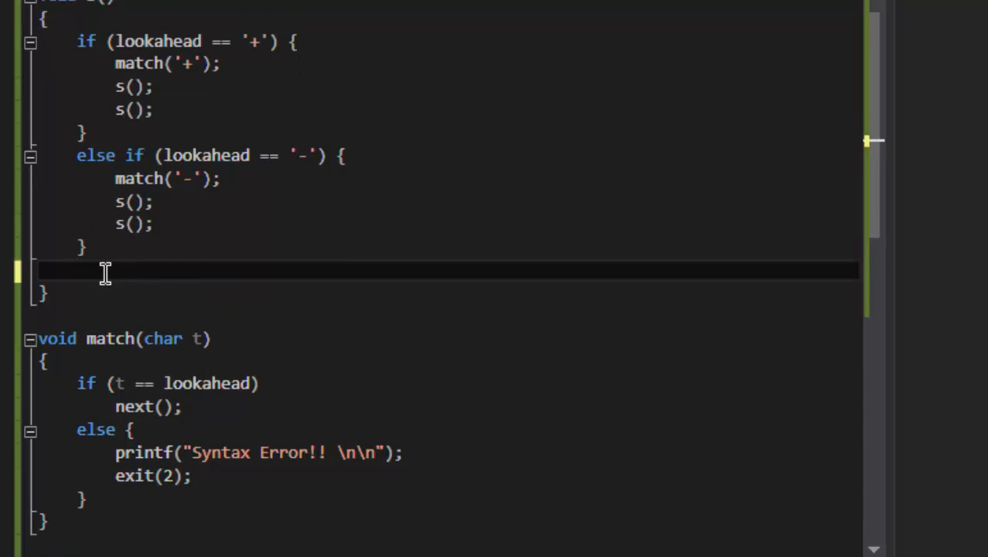
scroll(up, 3)
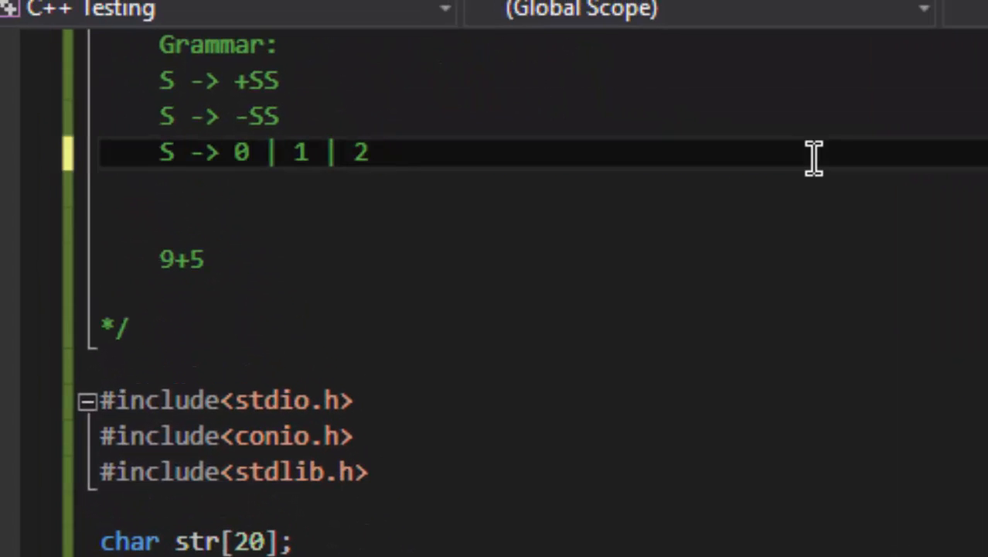
scroll(down, 3)
text(el)
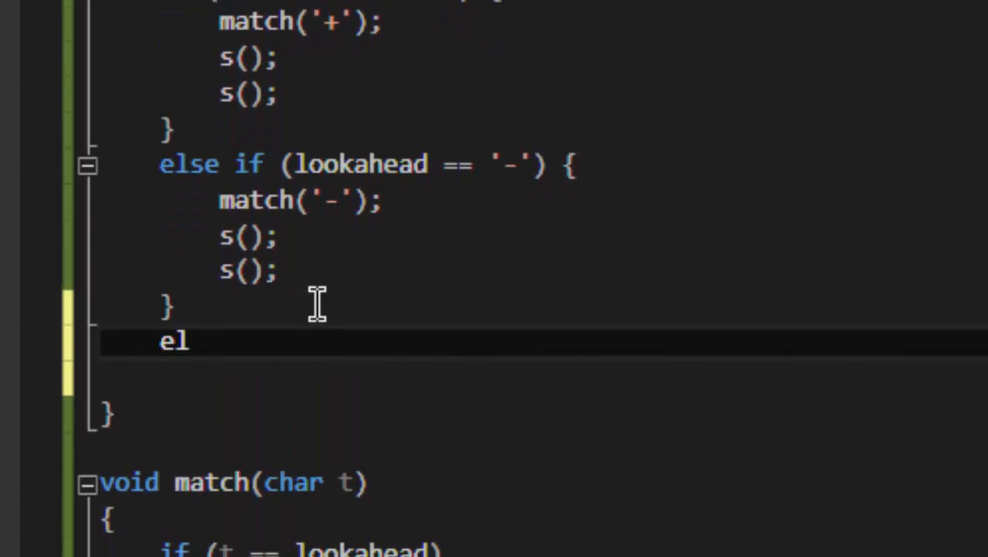
text(se if()
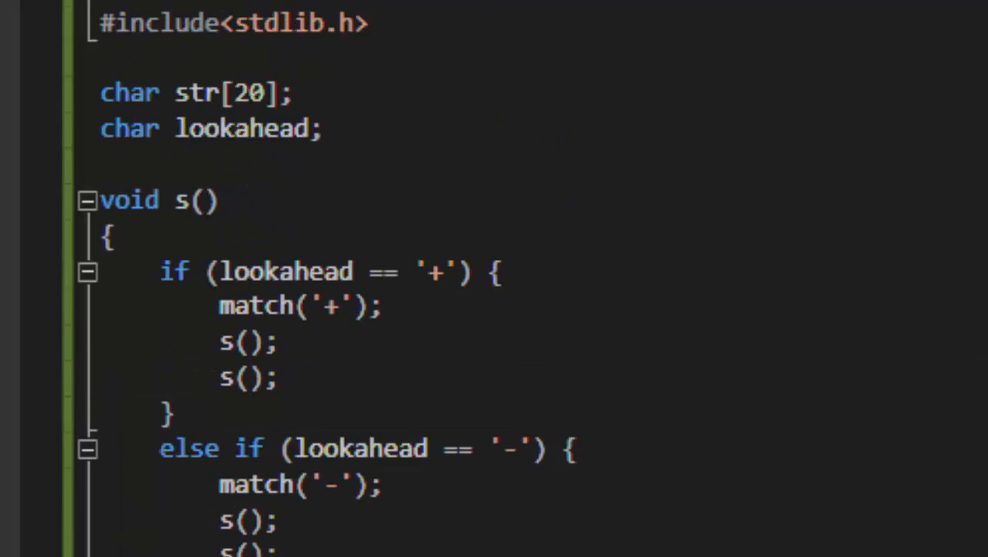
Add separate else-if branches in s() matching '1', '2' and '3'.
scroll(down, 3)
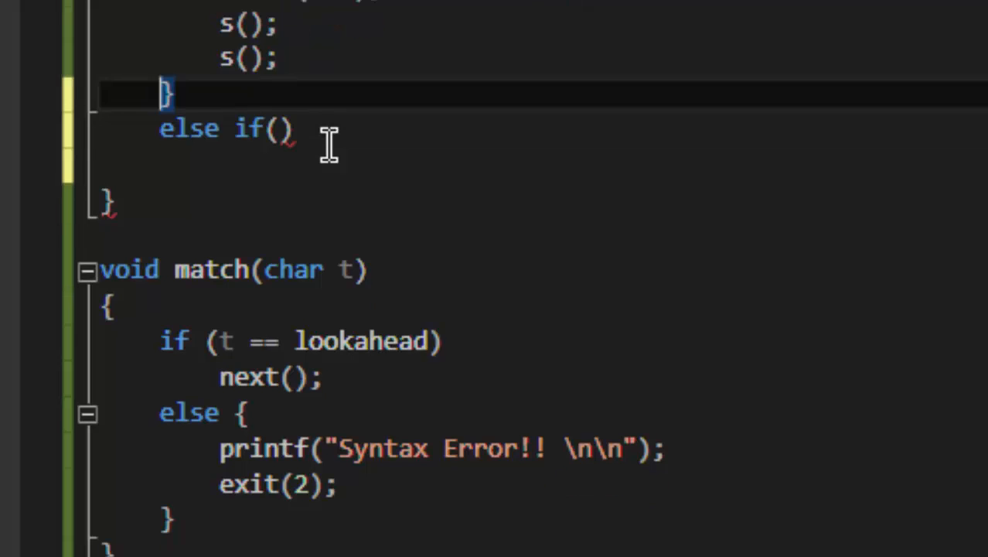
text(lookahead == '1')
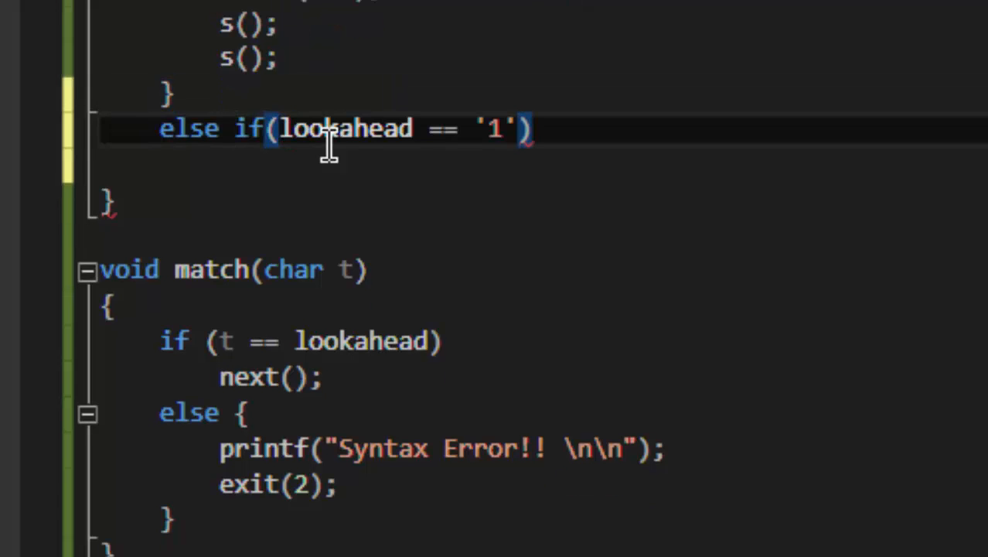
key(enter)
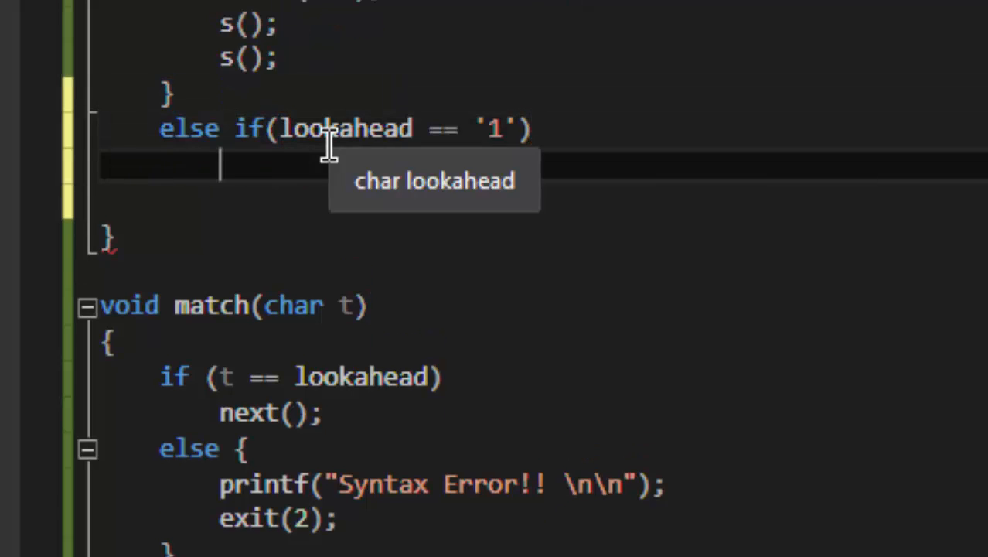
text(match('t');)
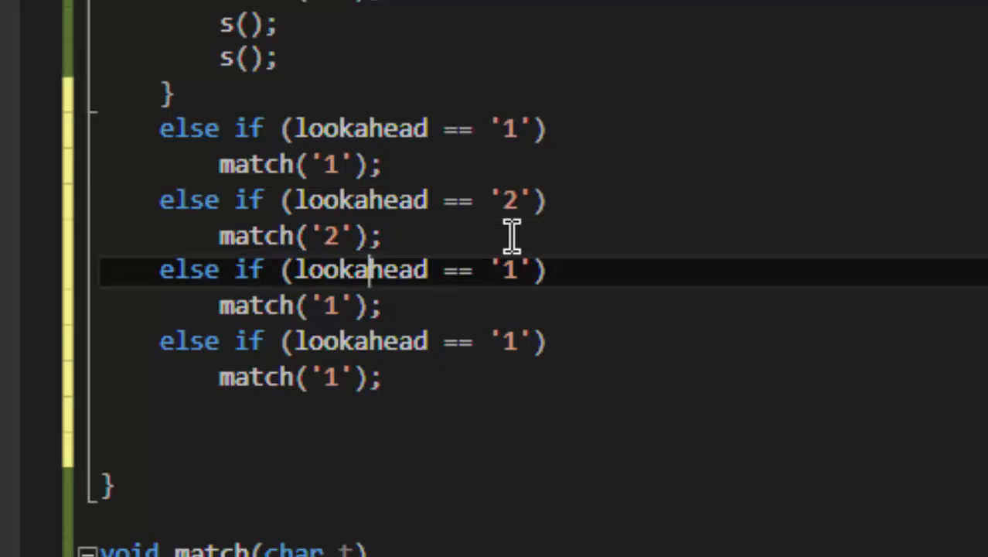
key(Backspace)
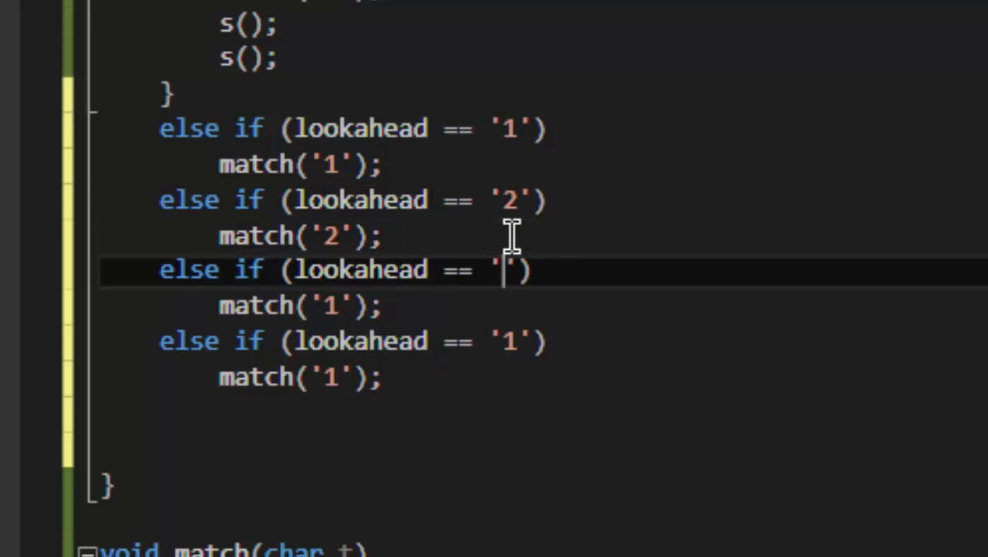
text(3)
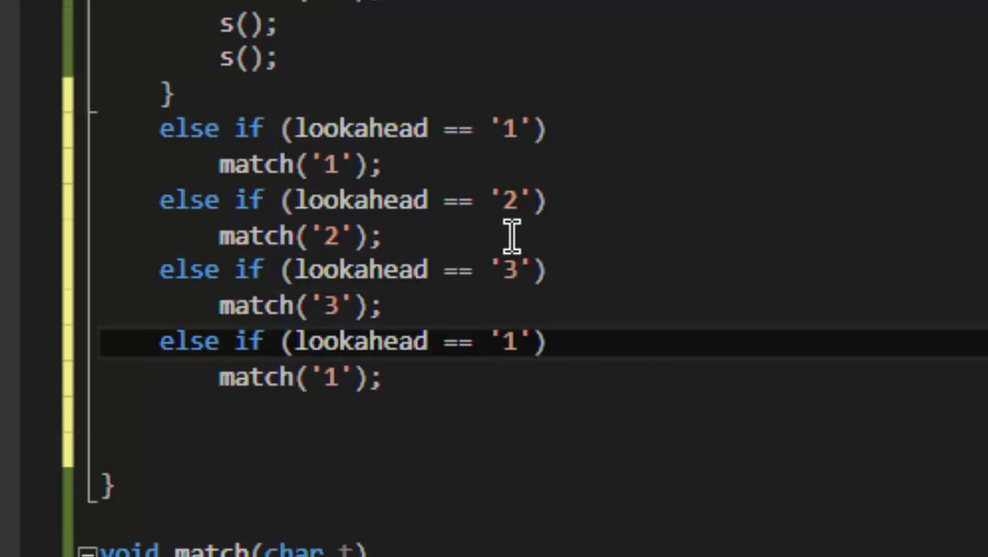
key(Backspace)
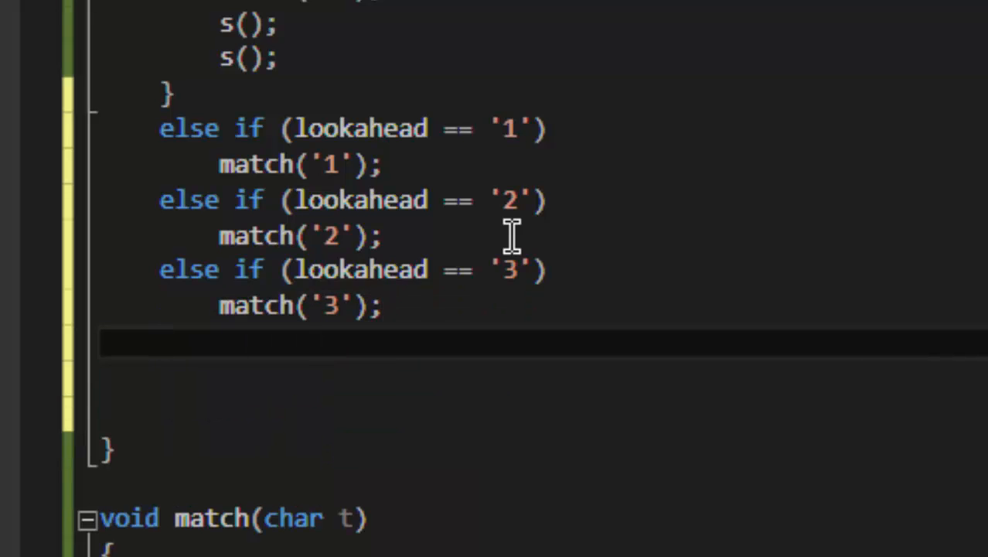
Add a final else printing "Syntax Error! \n\n".
text(printf("Sy)
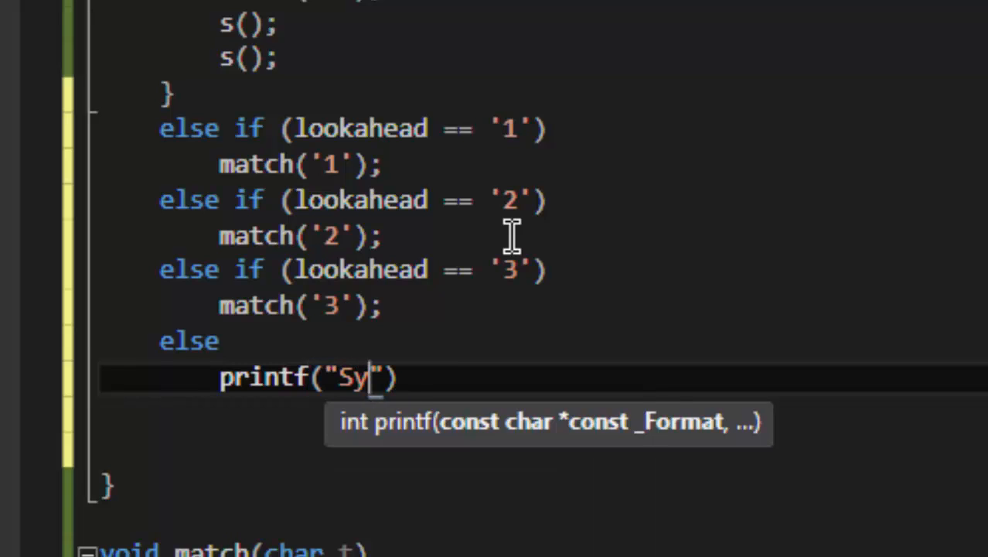
text(ntax Error)
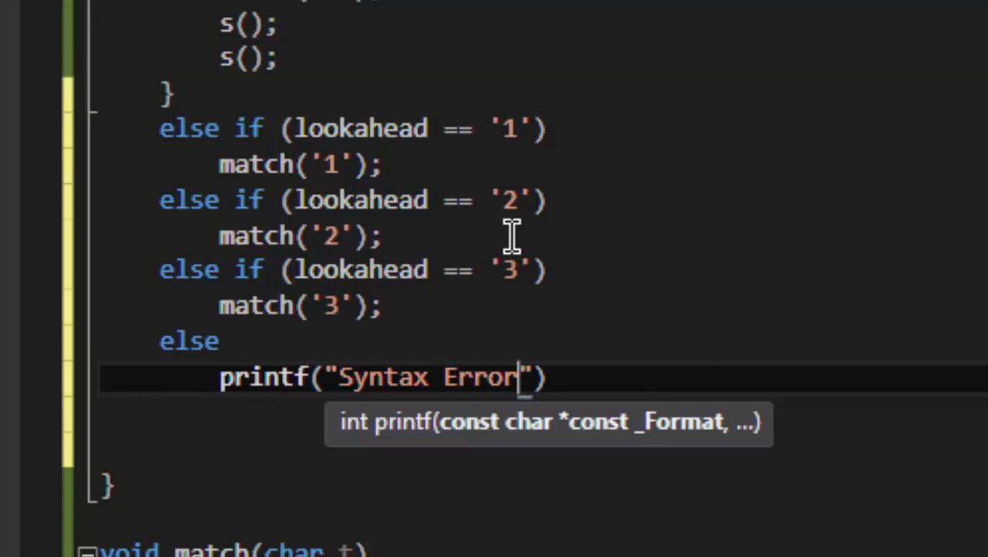
text(!\n)
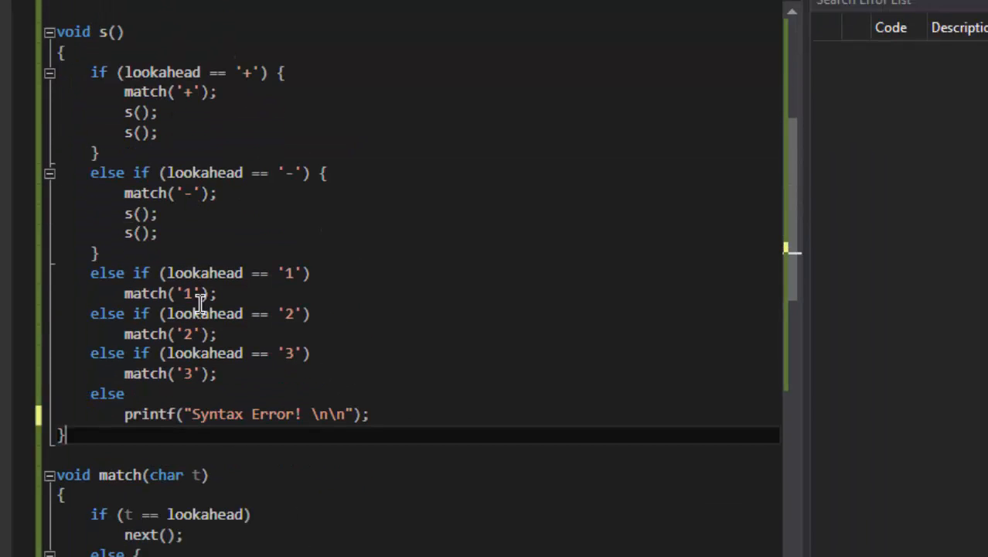
In main(), call s() after scanf and print "Syntax Correct!! \n\n".
scroll(down, 3)
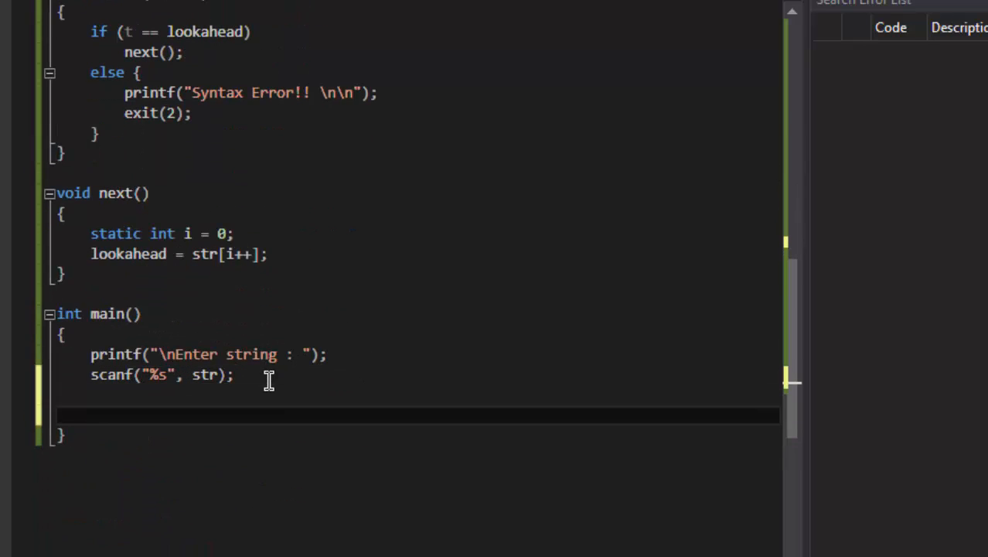
text(s();)
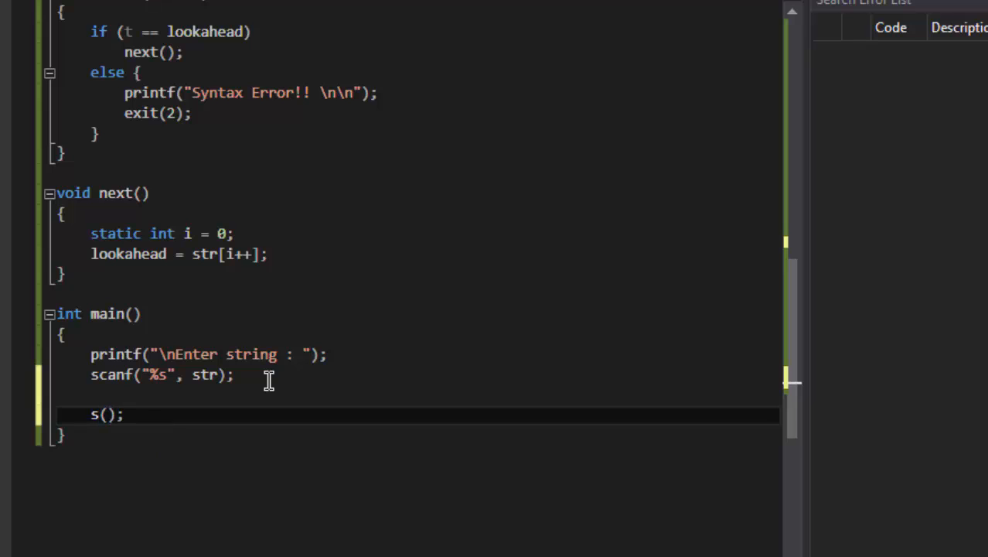
scroll(down, 3)
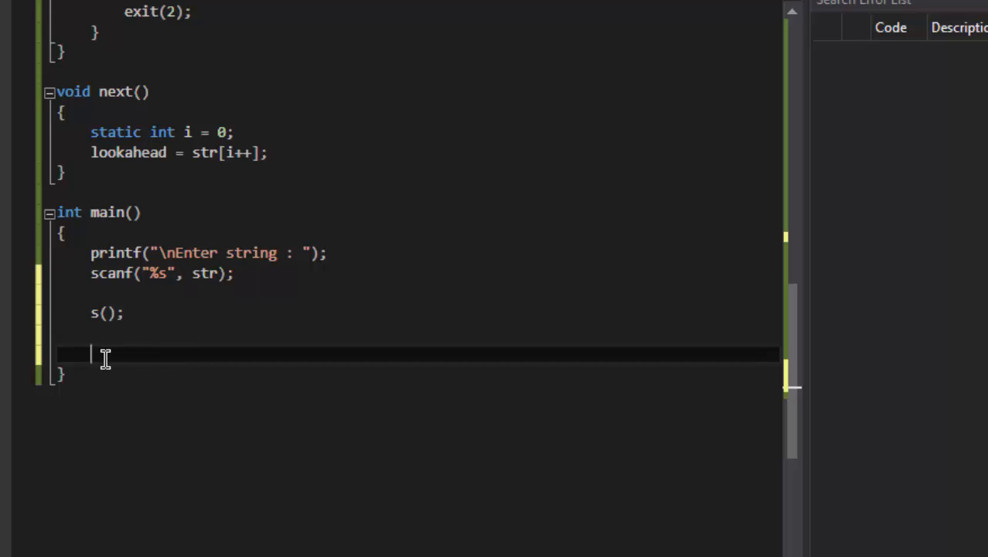
text(printf(")
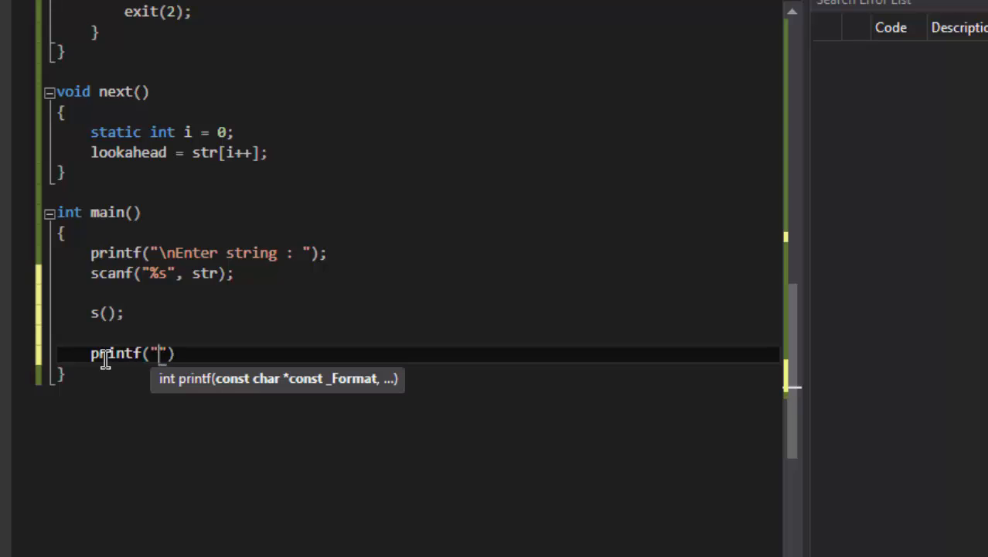
text(Syntax Corr)
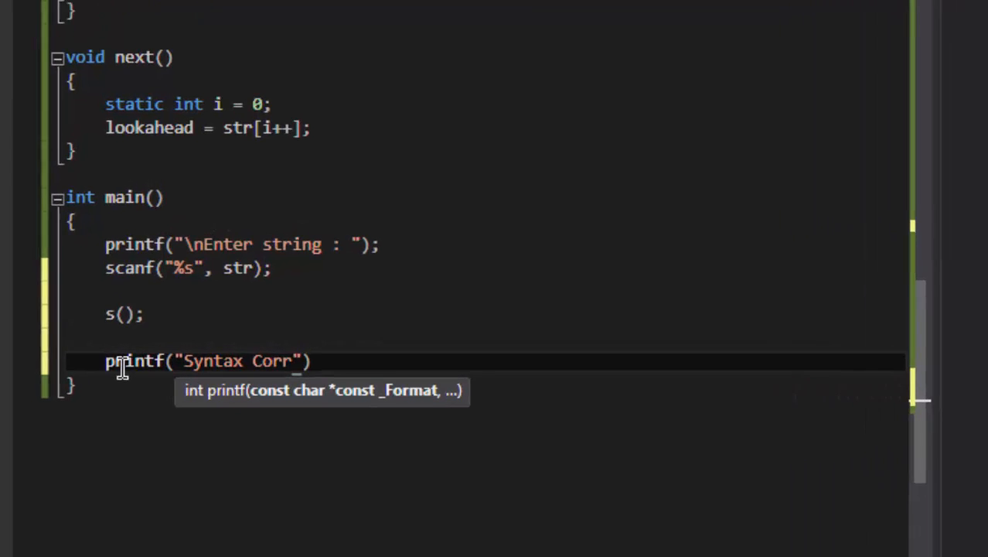
text(ect!! \)
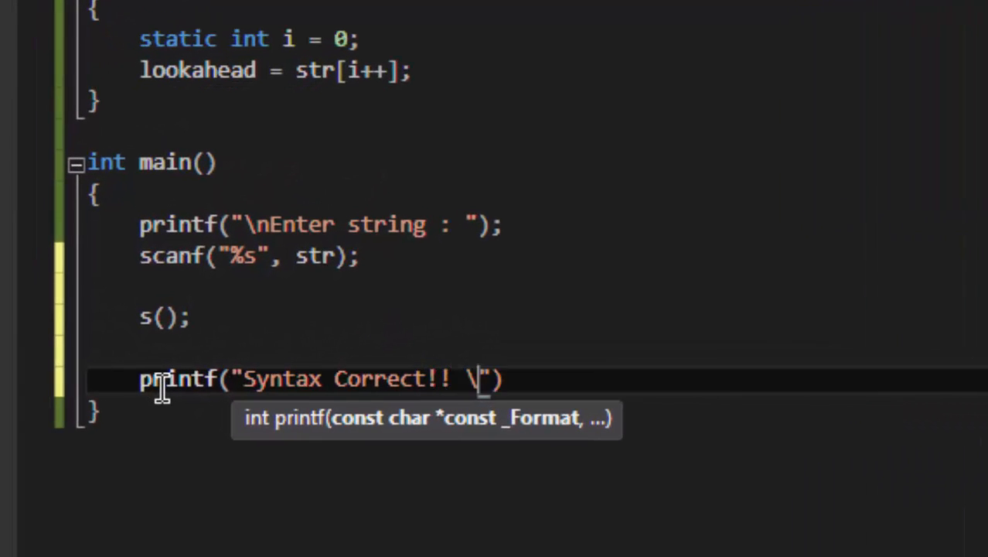
text(n\n");)
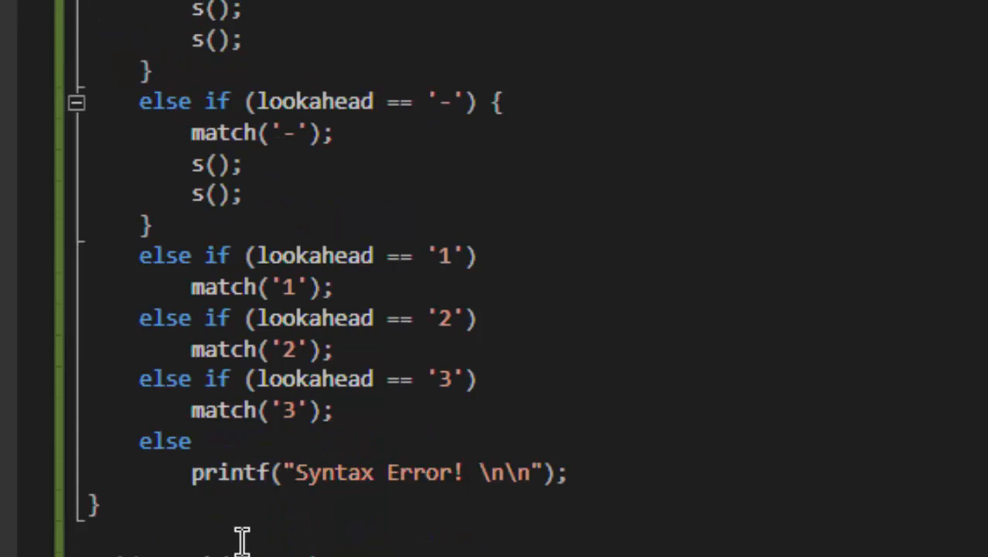
Select and review the digit branches and final else in s().
drag(154, 224, 576, 472)
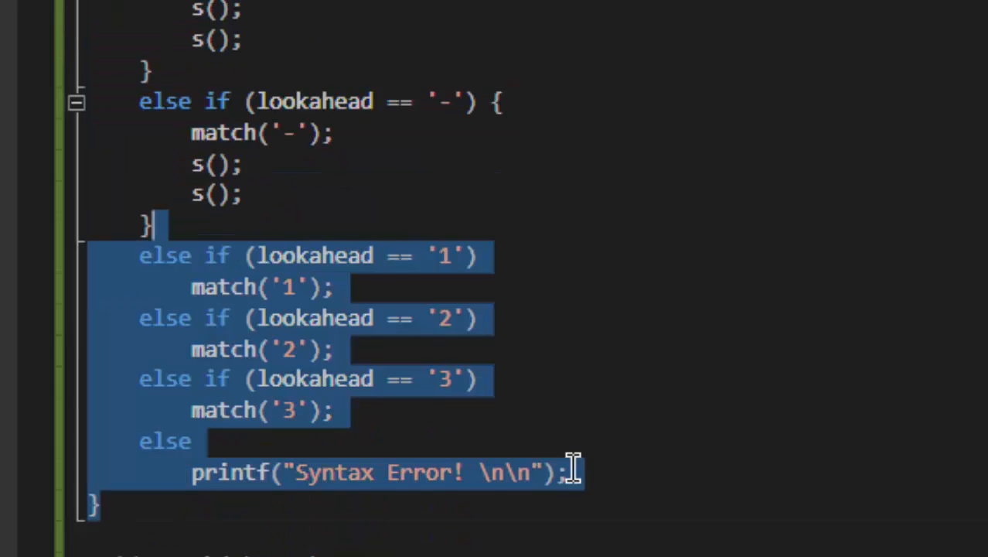
scroll(down, 3)
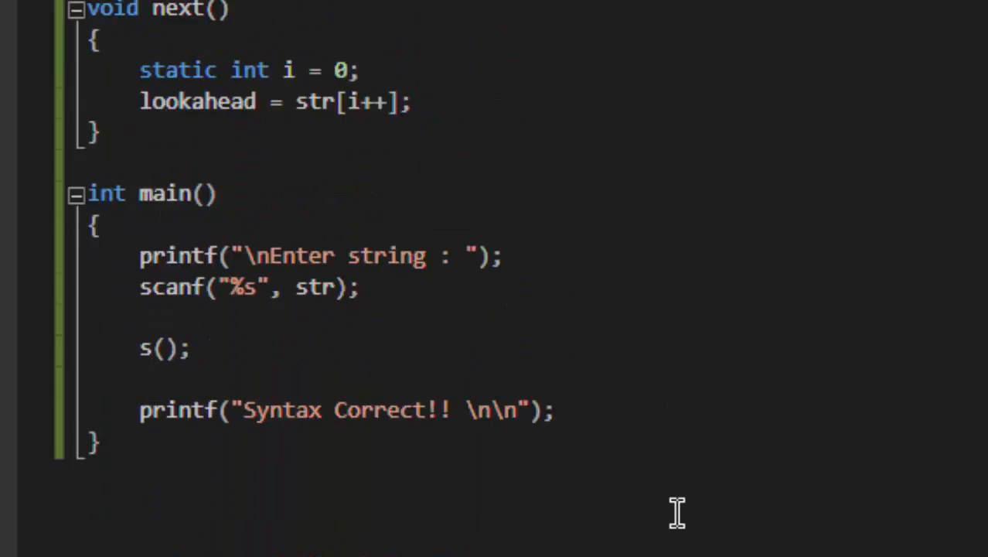
mouse_move(130, 109)
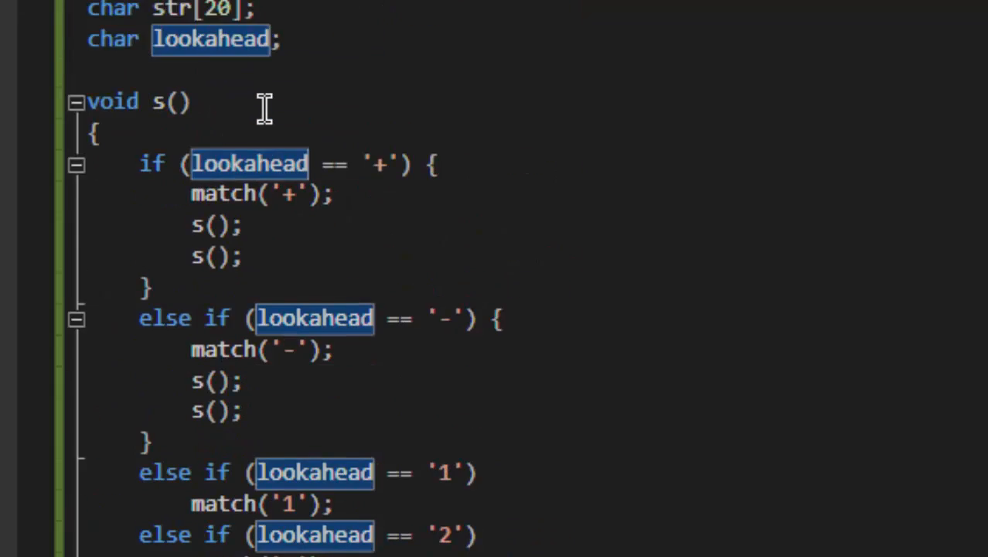
scroll(down, 3)
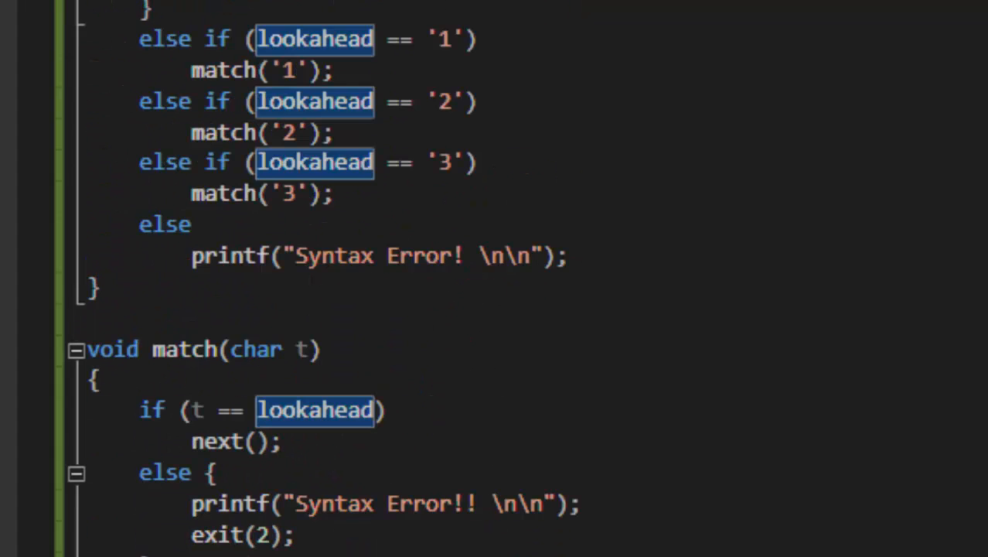
scroll(down, 3)
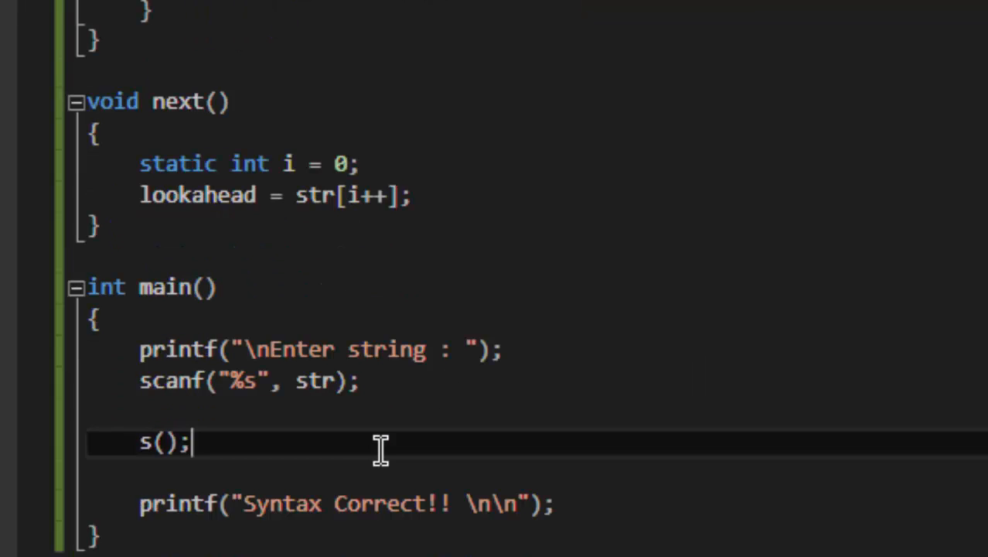
Print Syntax Correct only when lookahead is '\0', otherwise print Syntax Error.
text(if())
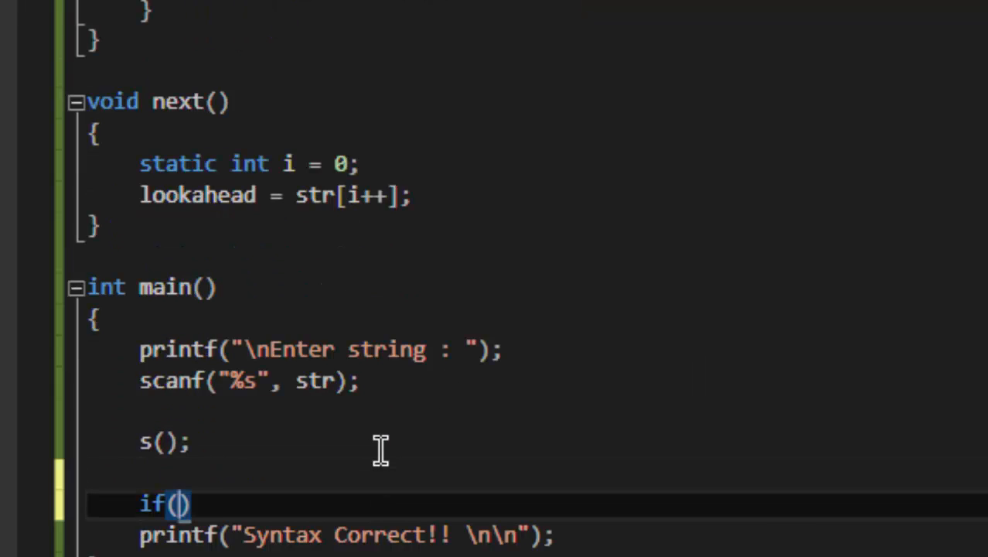
text(lookahead == '\0)
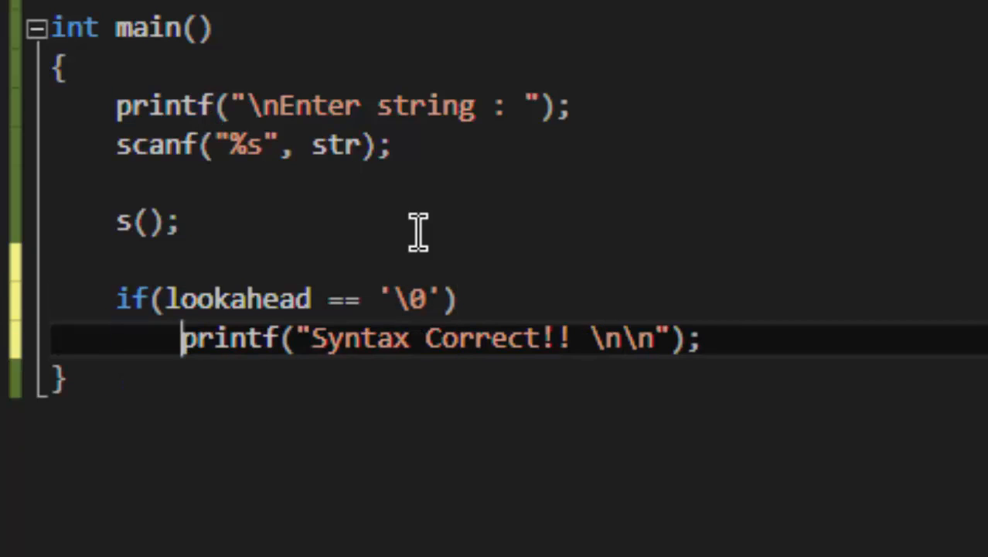
key(enter)
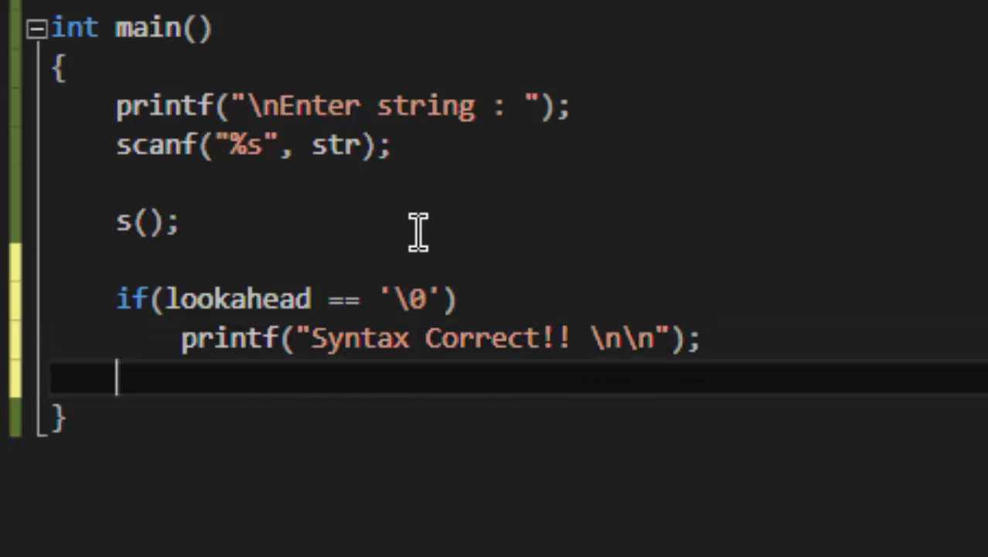
text(else)
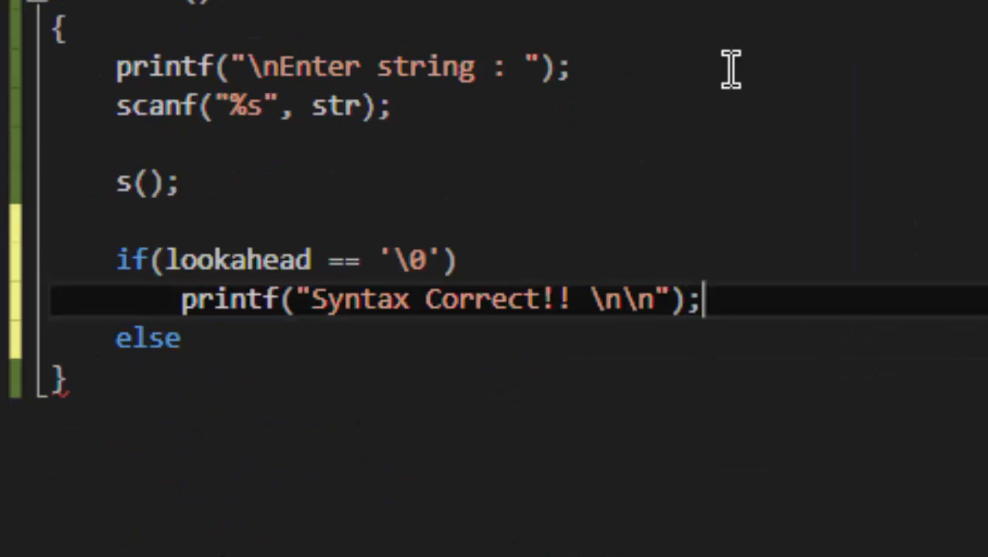
scroll(down, 3)
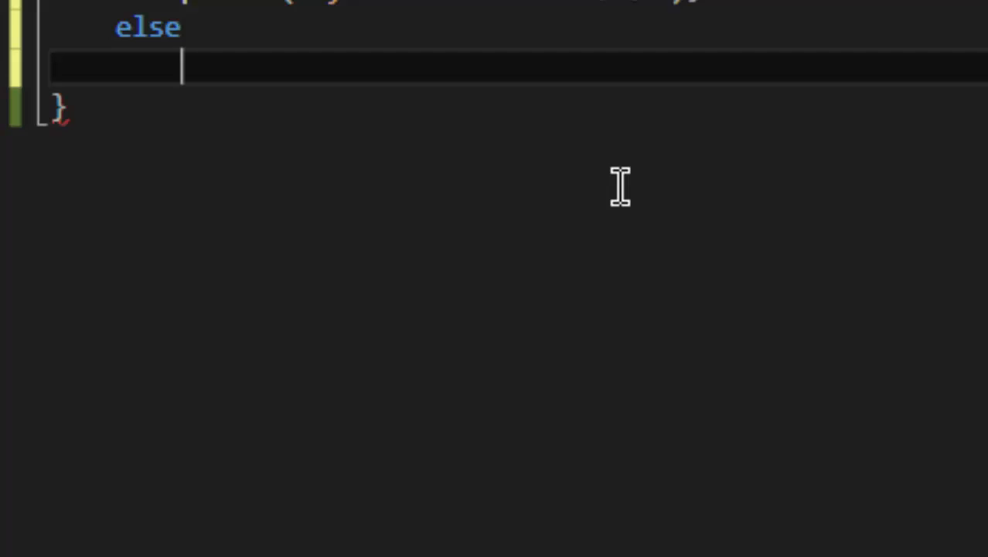
text(printf("Syn)
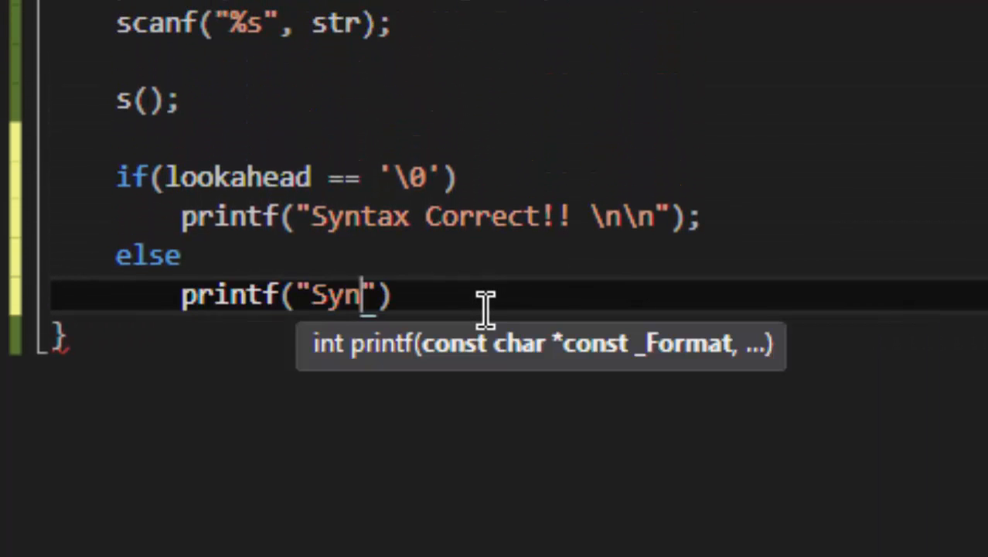
text(tax)
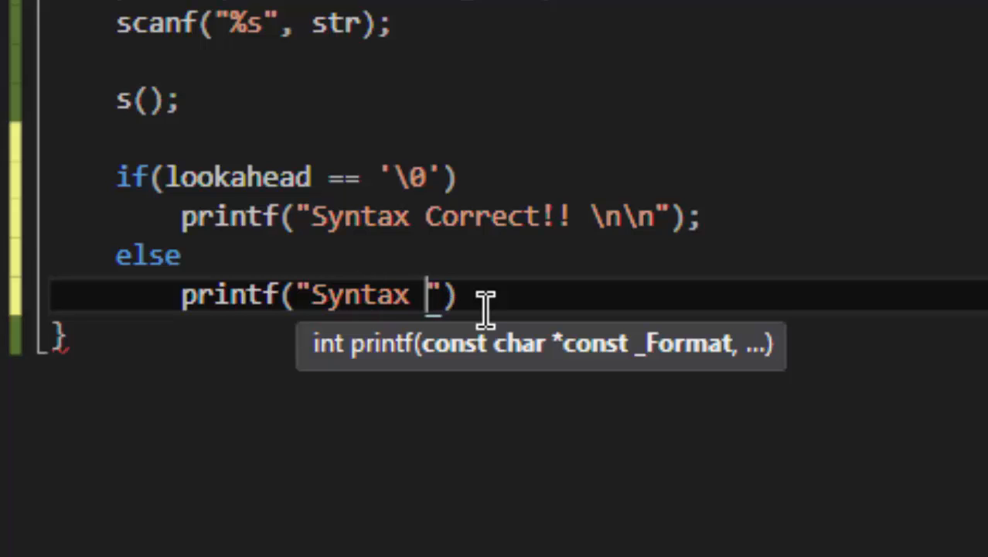
text(Error!!)
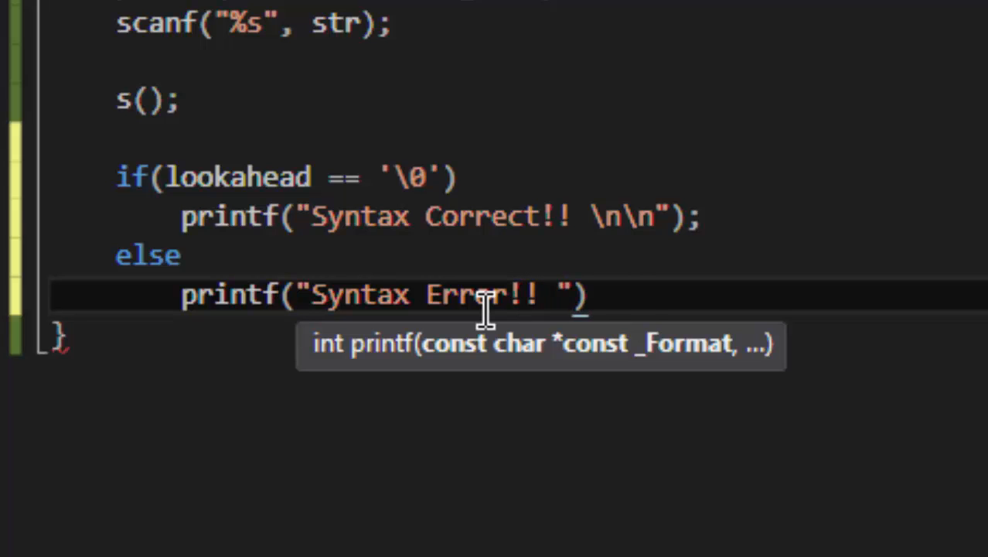
text(\n\n");)
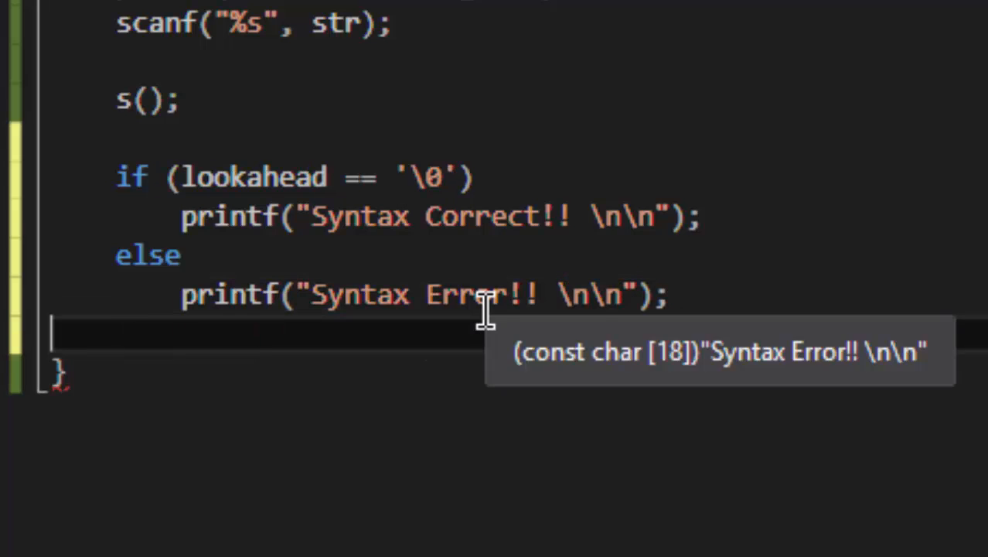
End main() with _getch(); and return 0;.
text(_getch())
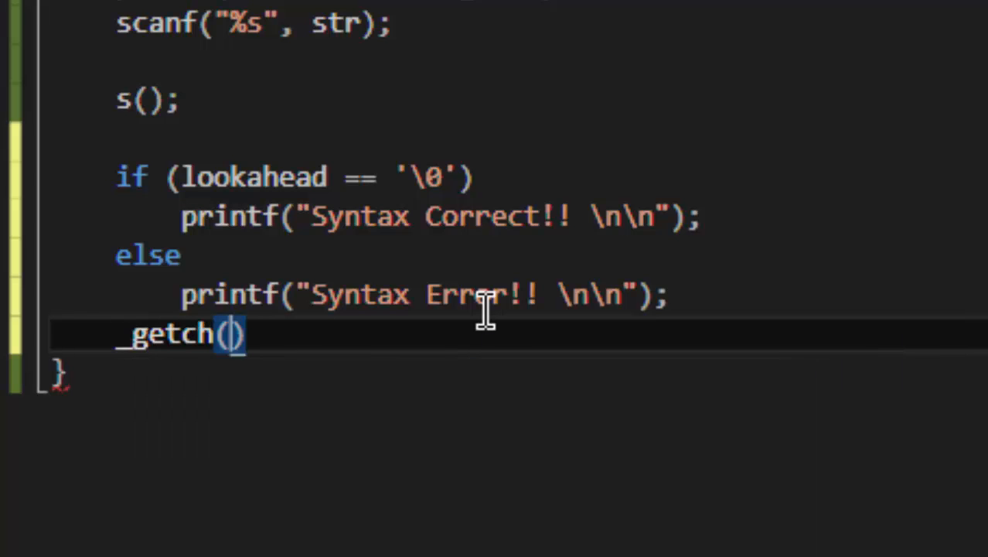
text(return)
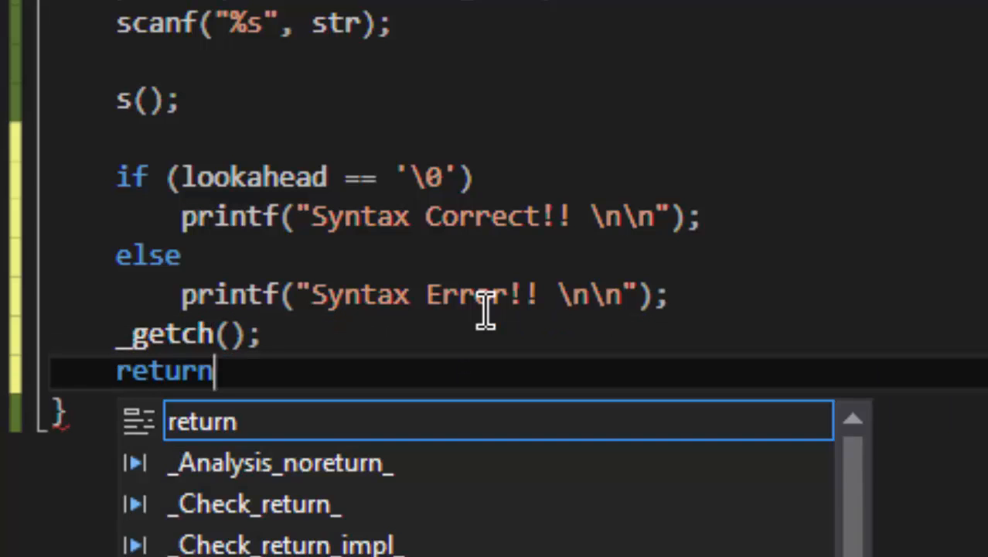
scroll(down, 3)
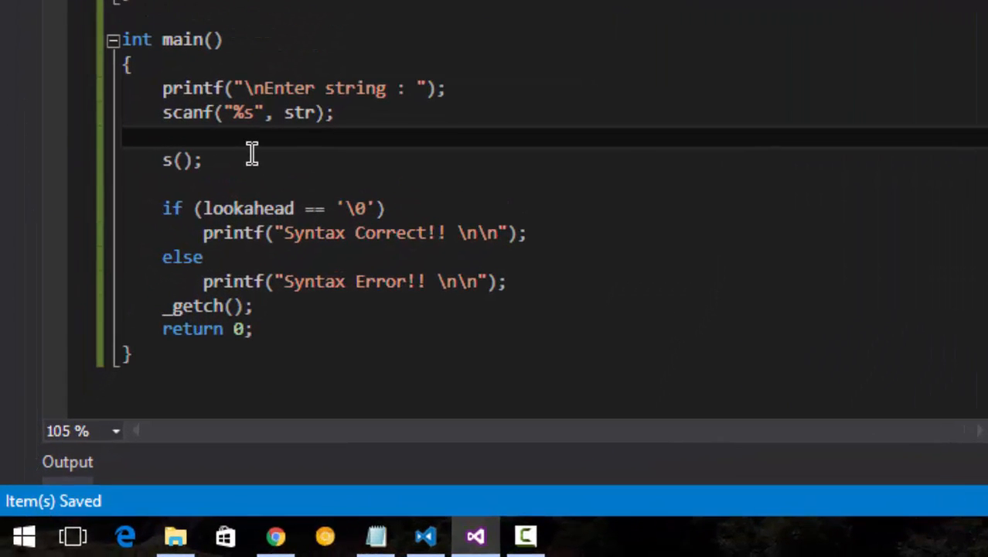
Insert next(); between the scanf line and s(); in main.
text(next();)
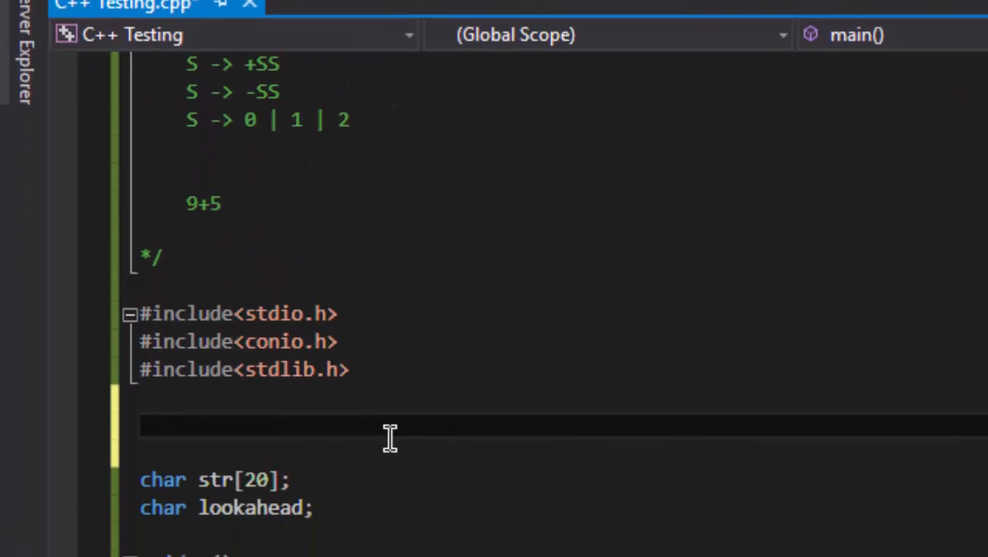
Declare prototypes void s();, void match(char); and char next(); below the includes.
scroll(down, 3)
text(s()
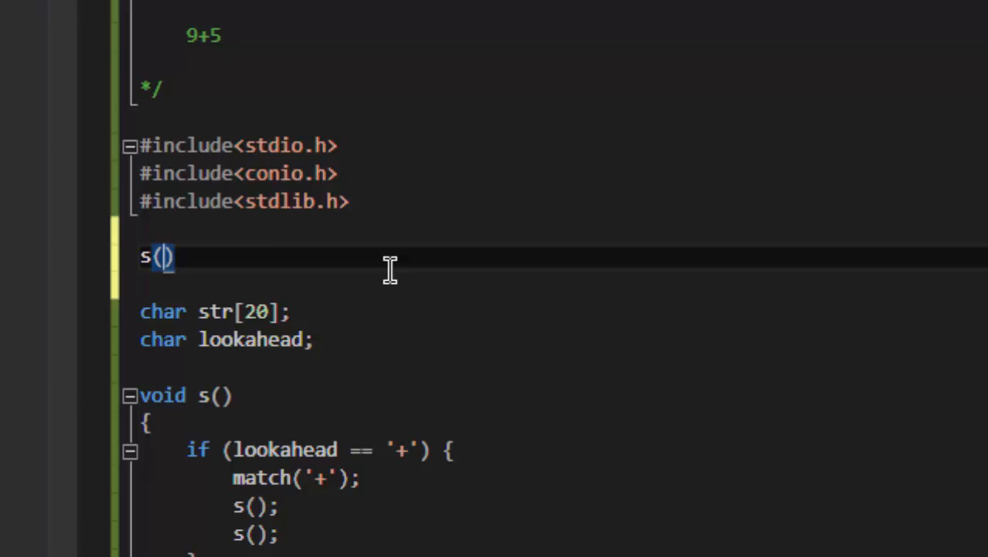
text(void match)
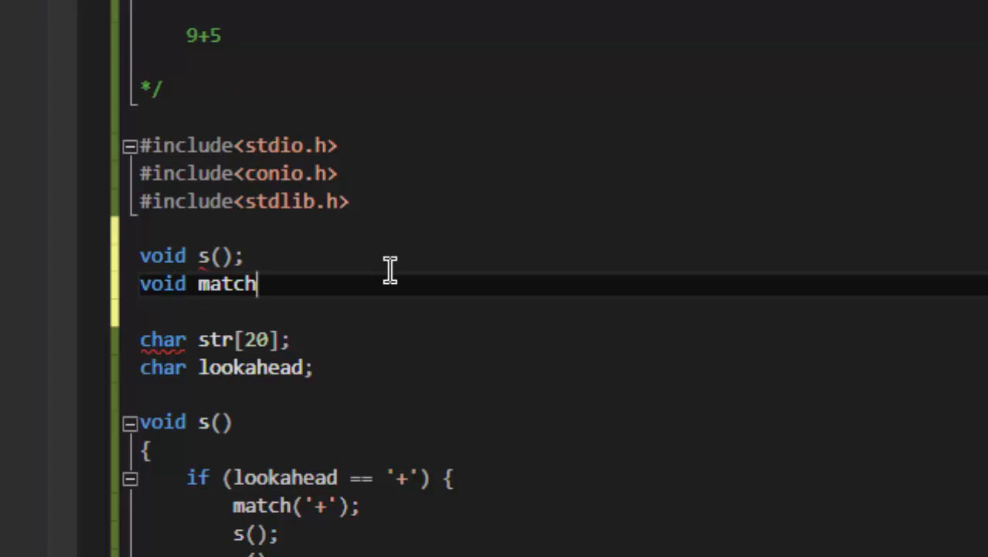
text(();)
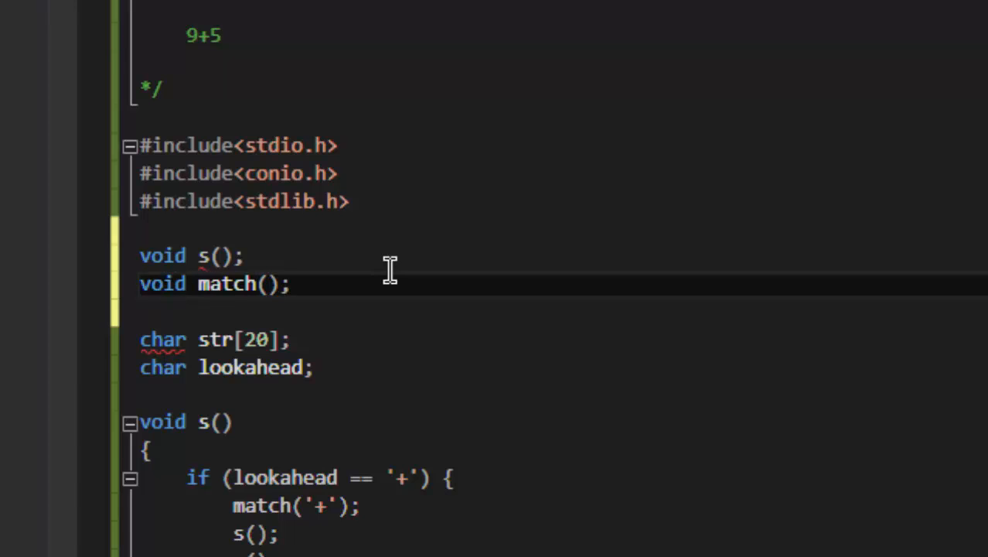
text(char)
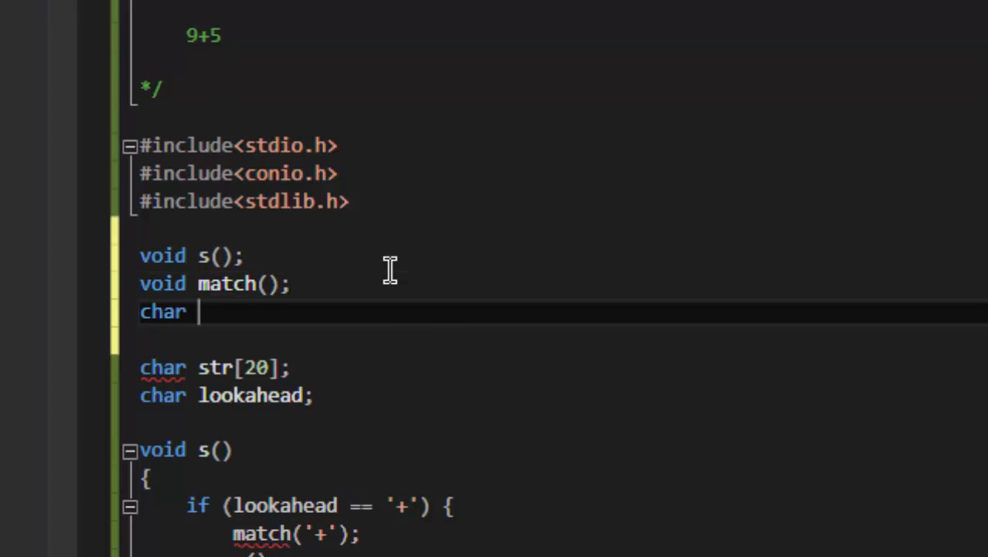
text(next();)
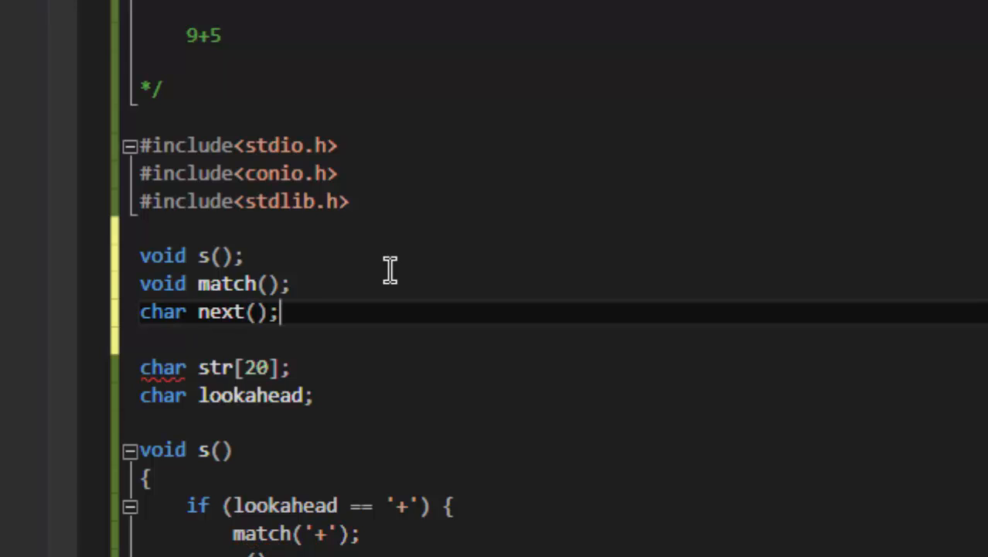
text(cha)
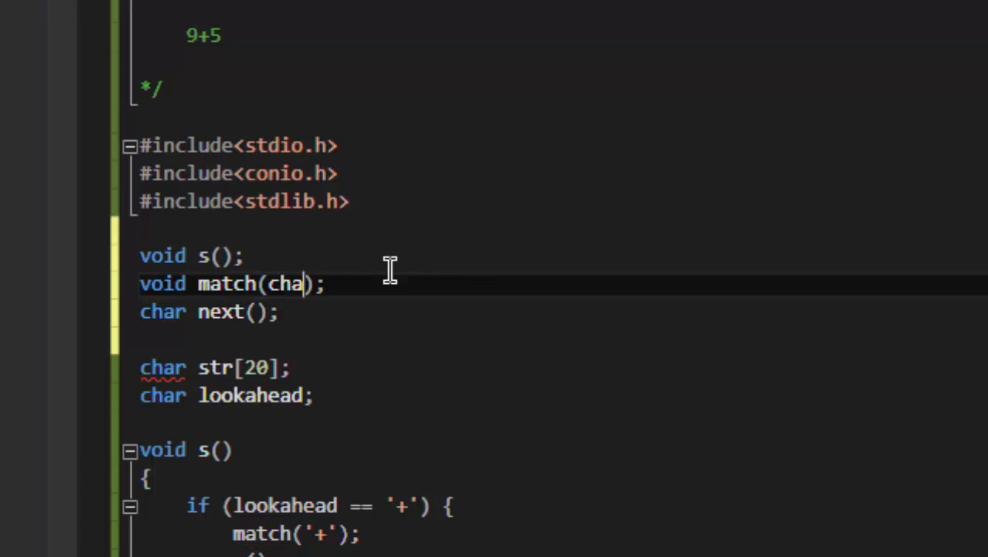
text(r)
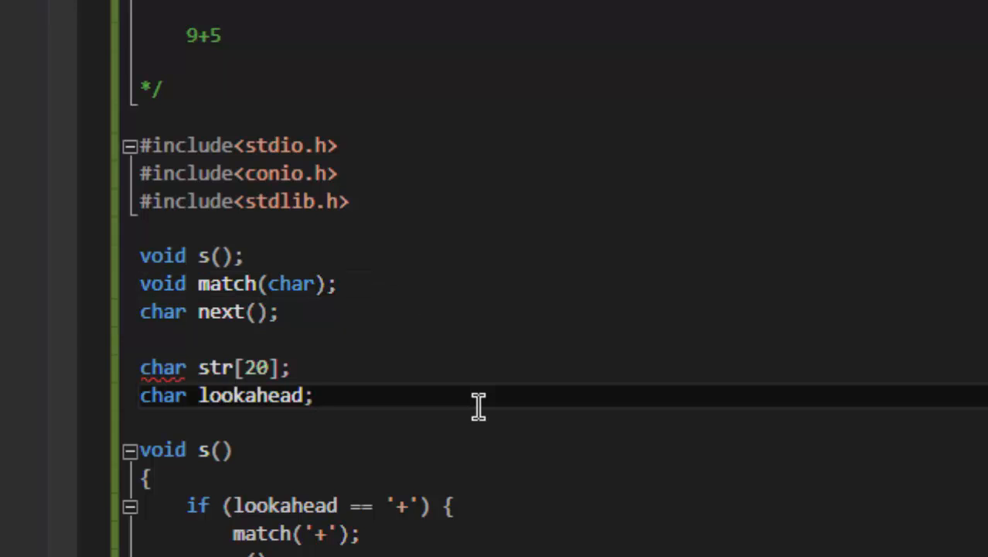
scroll(down, 3)
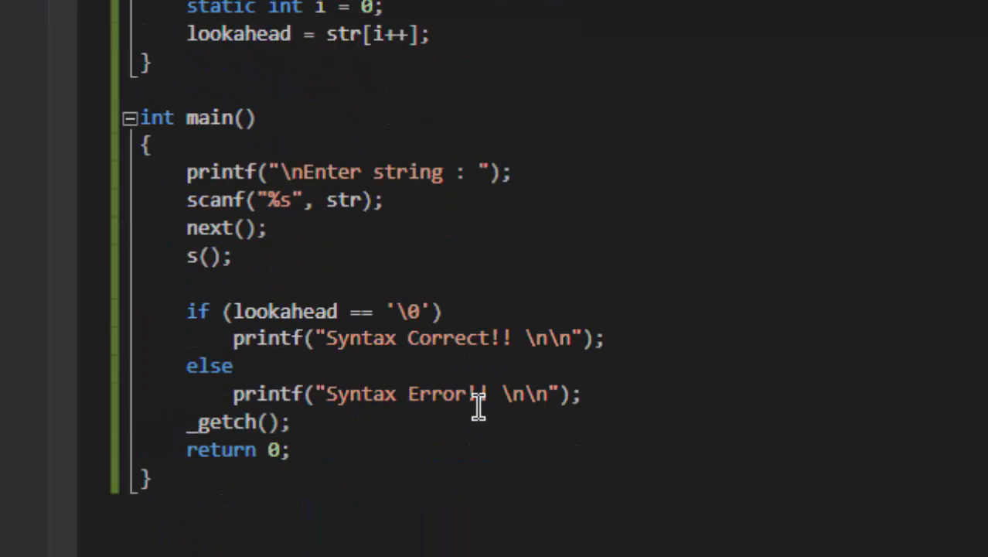
scroll(up, 3)
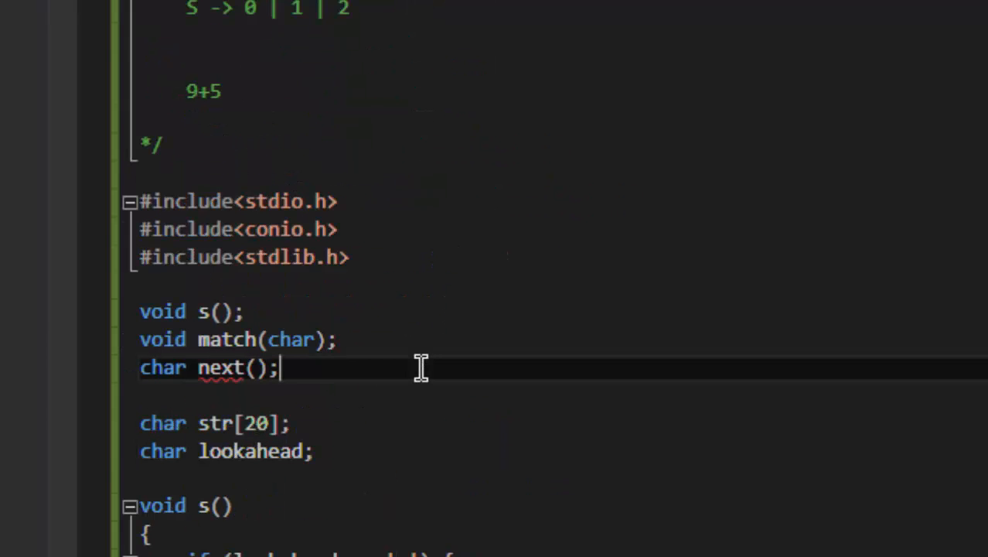
Inspect the next() redefinition error and change its prototype to void next();.
scroll(down, 3)
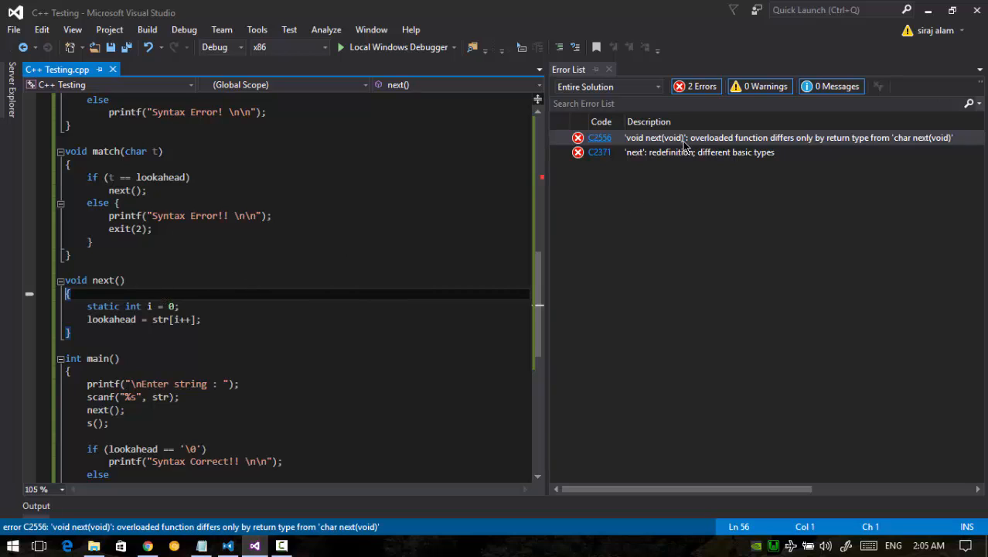
click(695, 151)
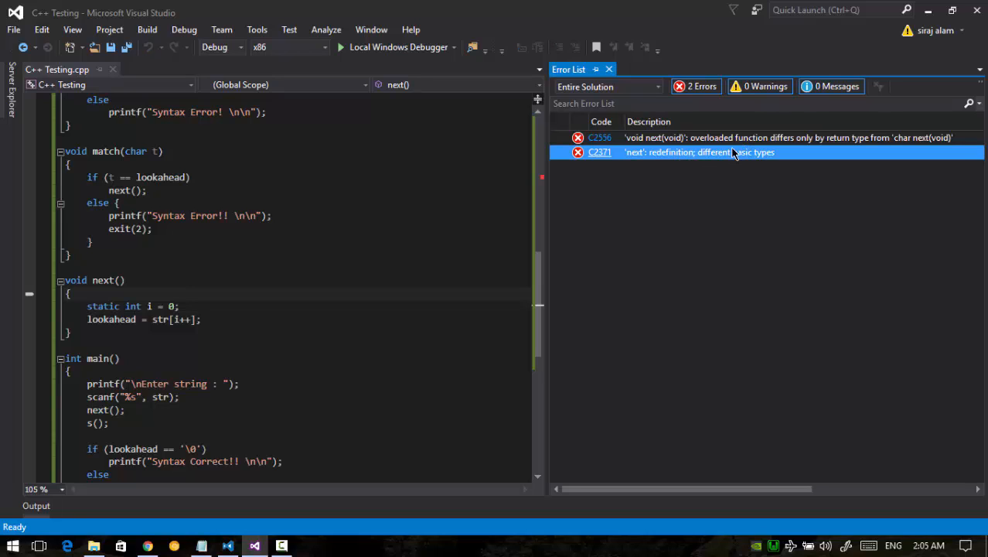
mouse_move(837, 129)
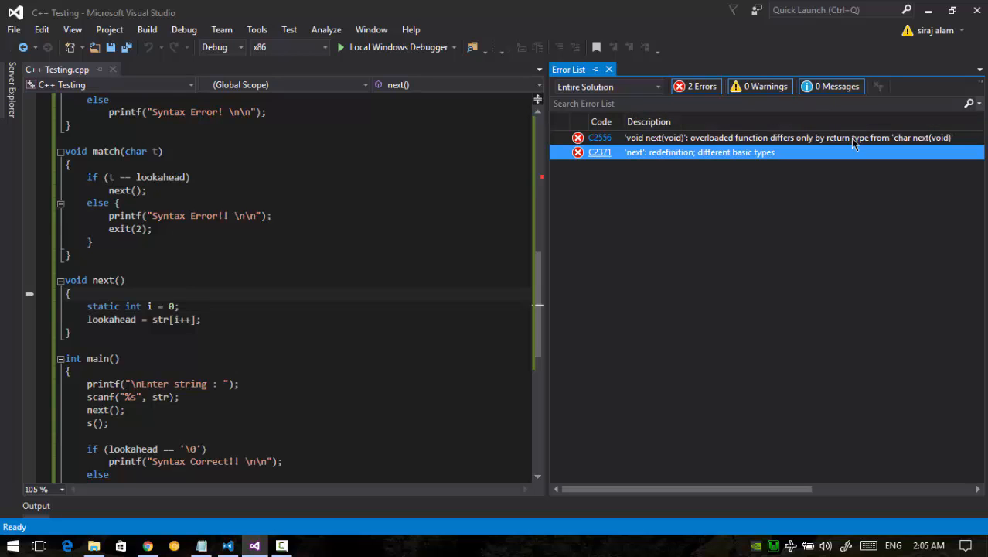
mouse_move(70, 283)
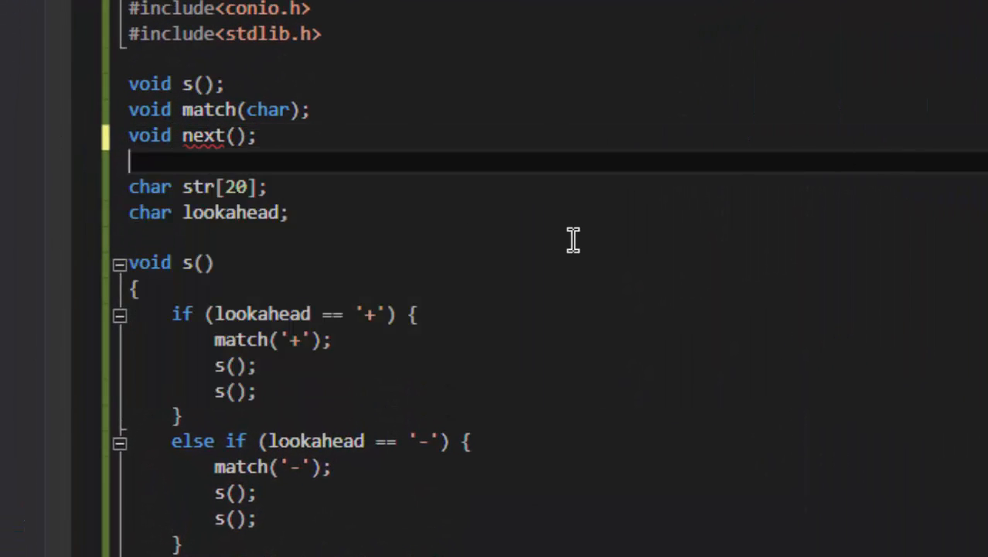
scroll(down, 3)
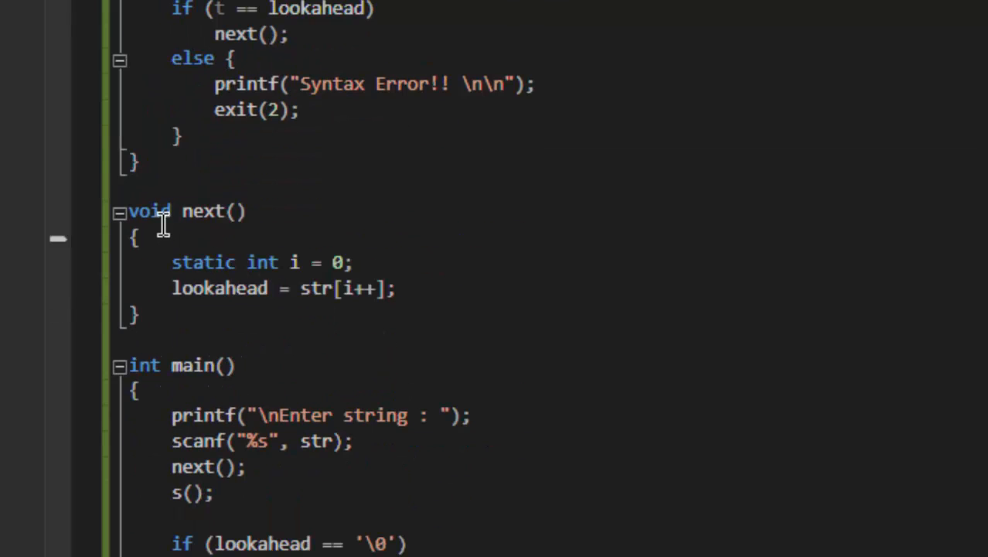
mouse_move(505, 332)
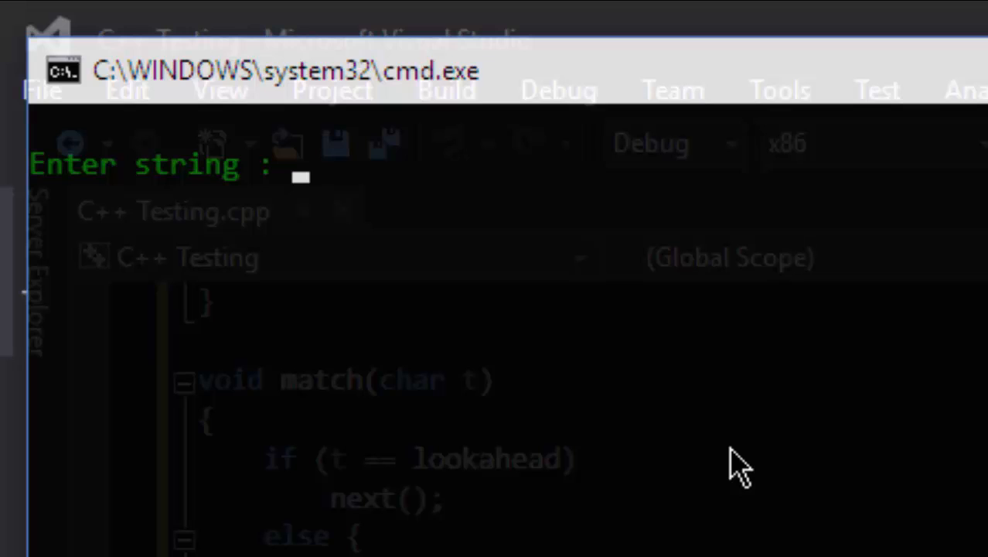
Run the parser and enter test strings 9, 1+2 and -12.
text(9)
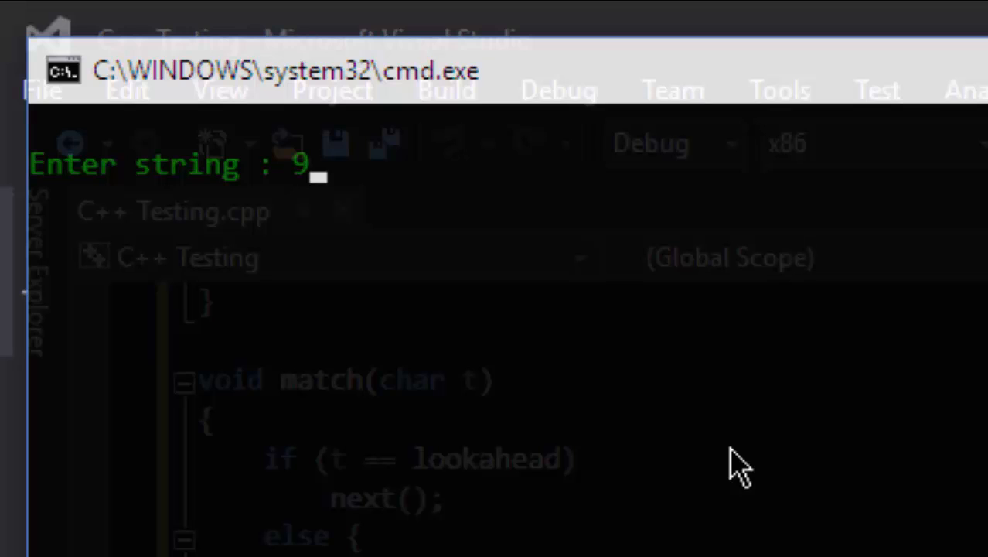
text(1)
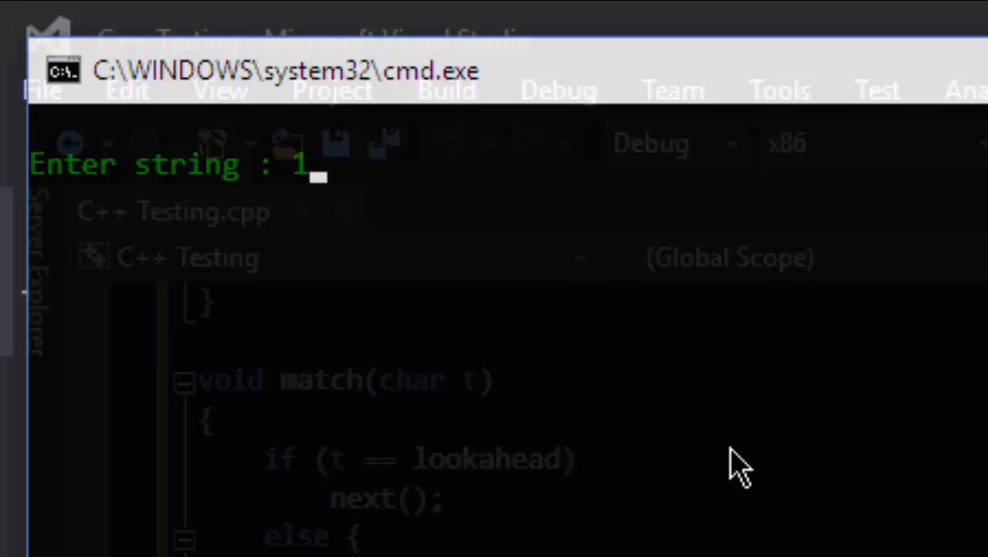
text(+2)
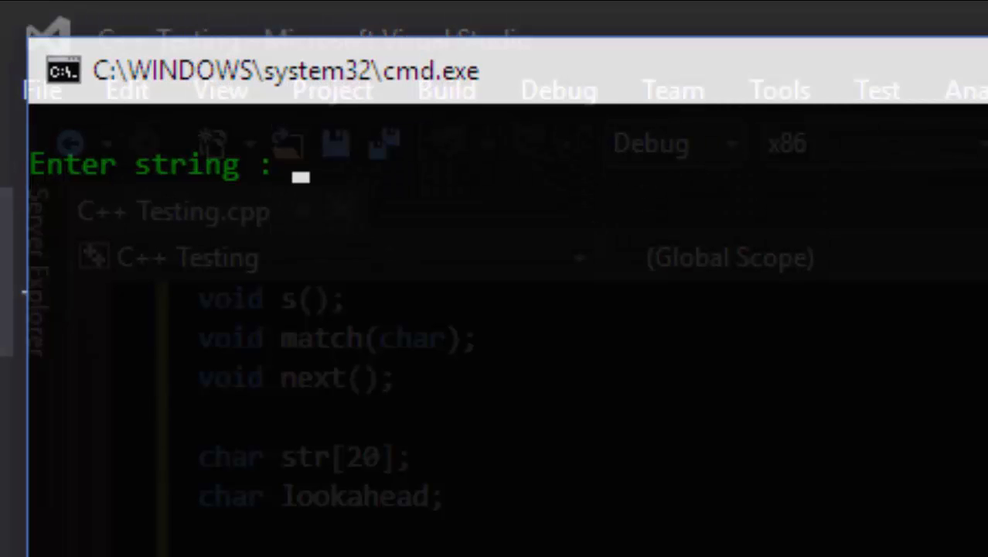
text(-12)
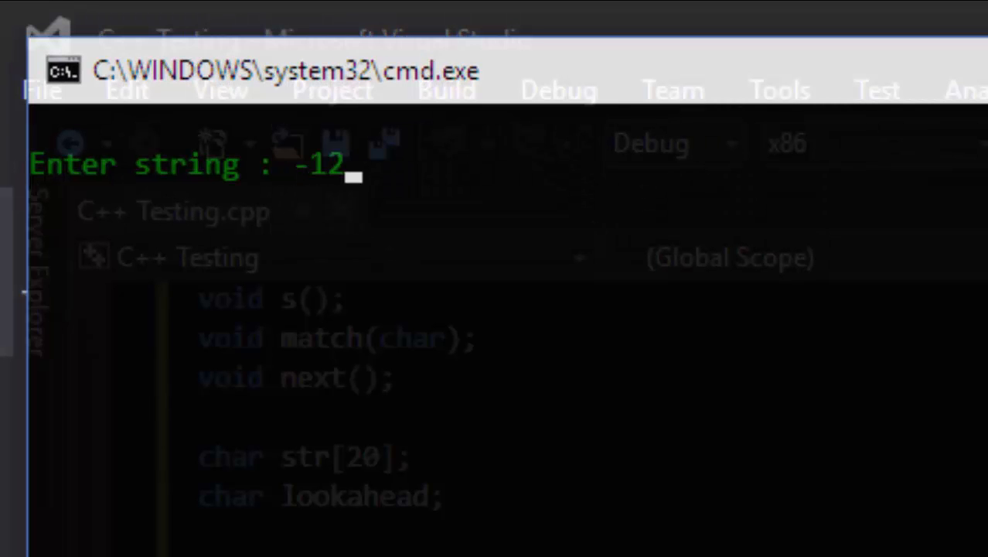
key(enter)
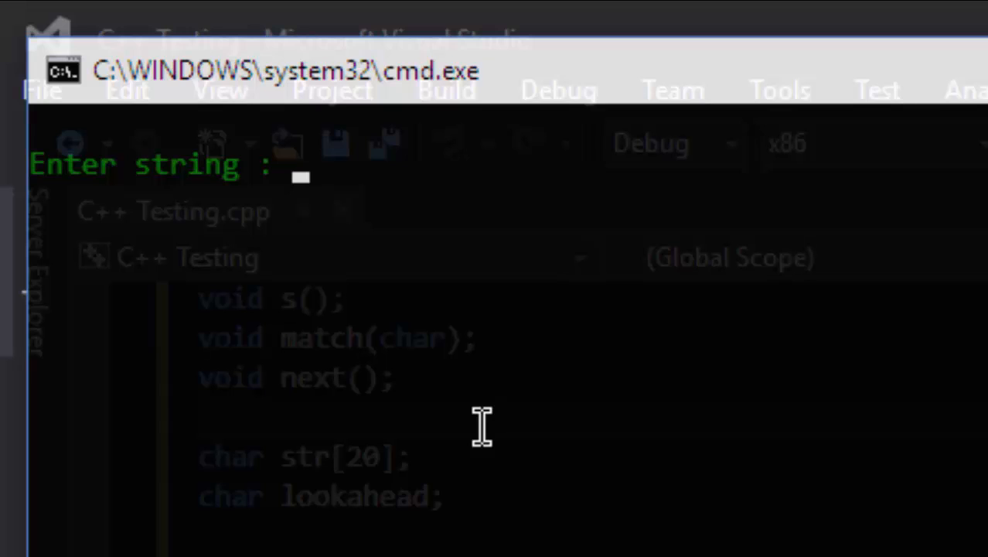
Enter the malformed test string -=123.
text(-)
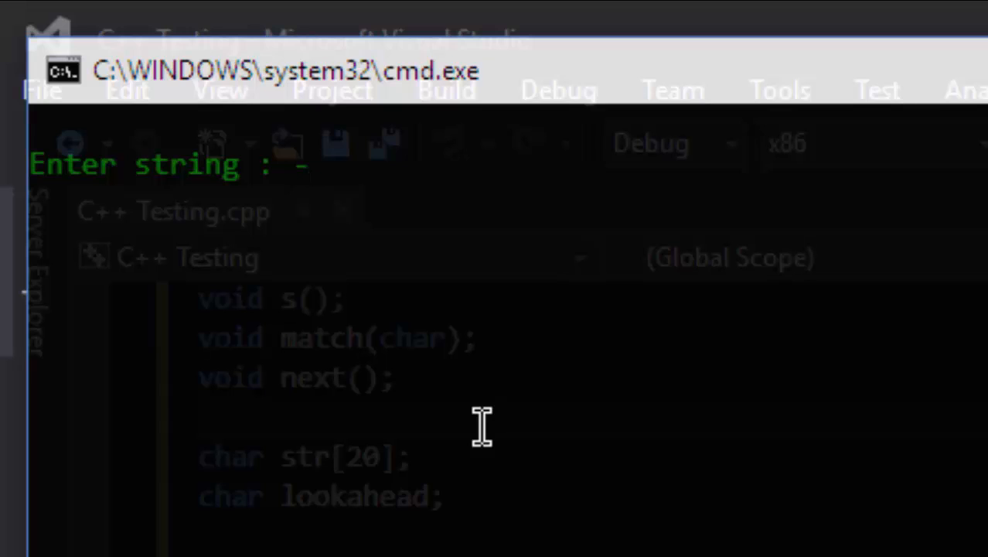
text(=)
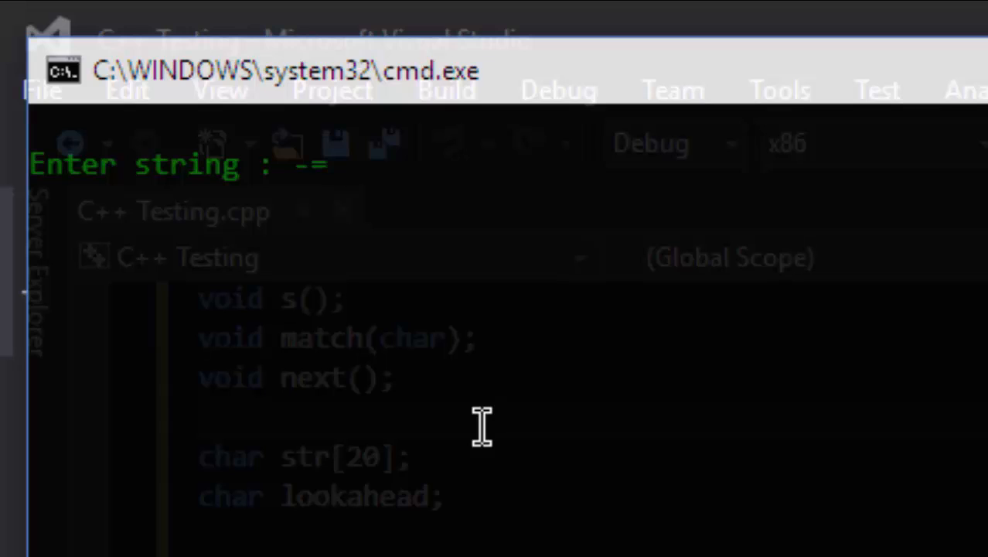
text(12)
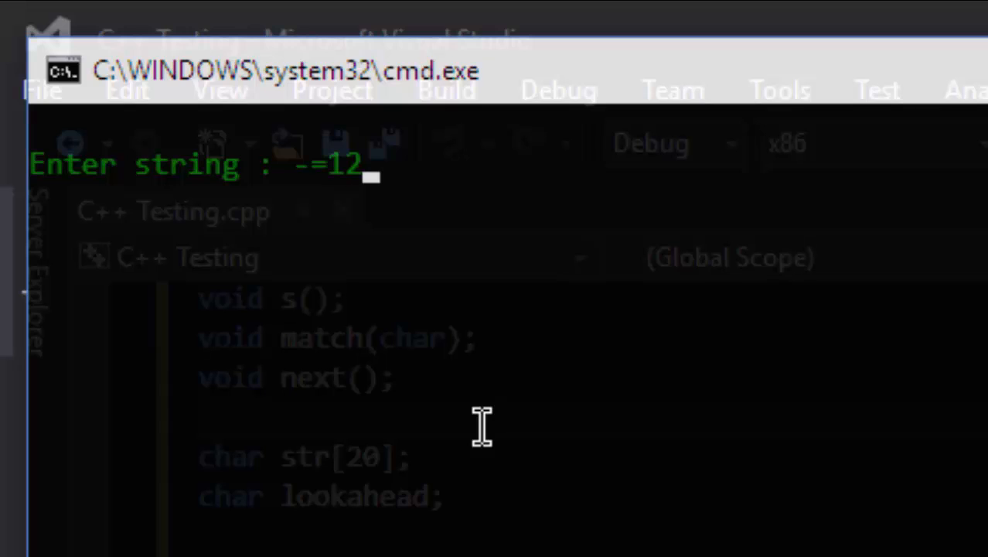
text(3)
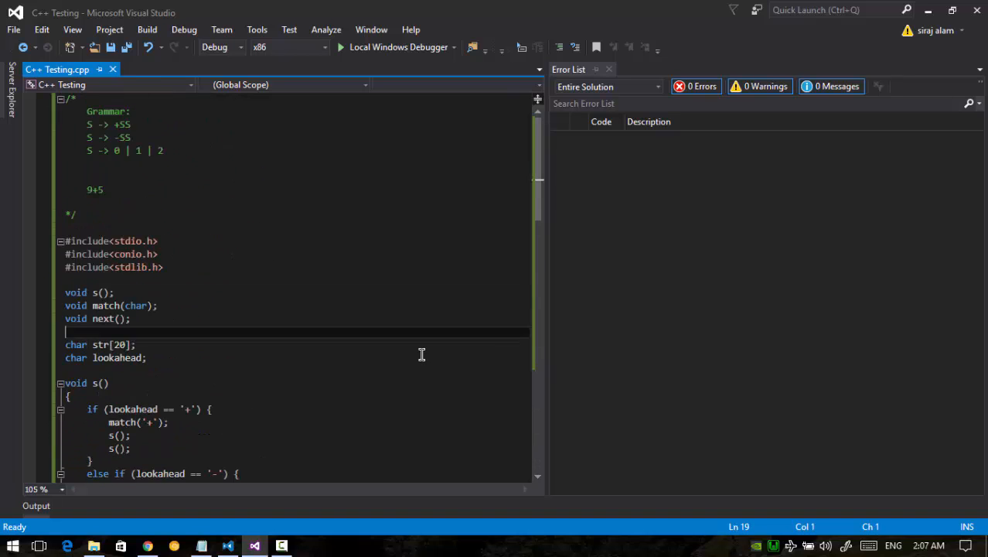
Scroll down in the editor to review the parser source, confirming the Error List shows 0 errors.
scroll(down, 3)
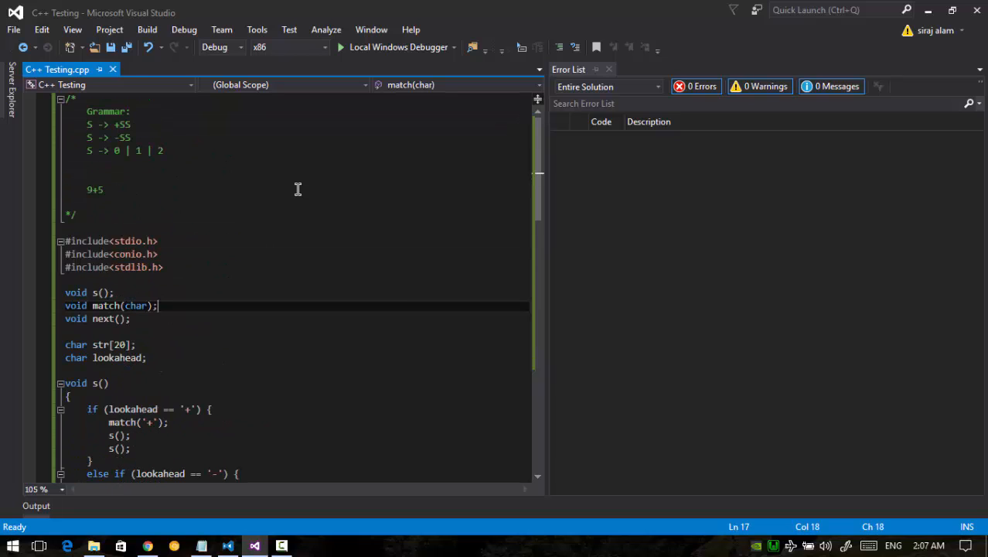
mouse_move(216, 236)
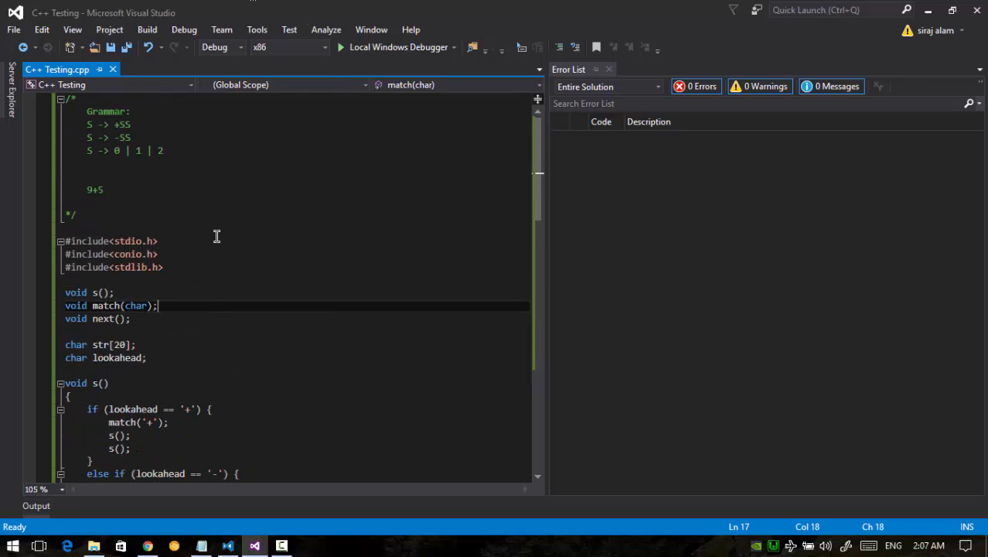